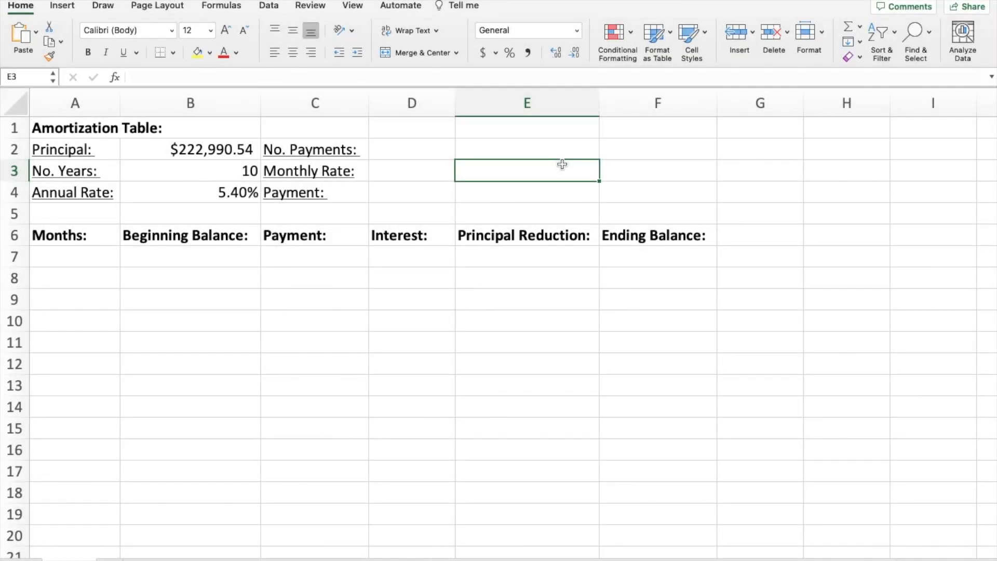
mouse_move(365, 183)
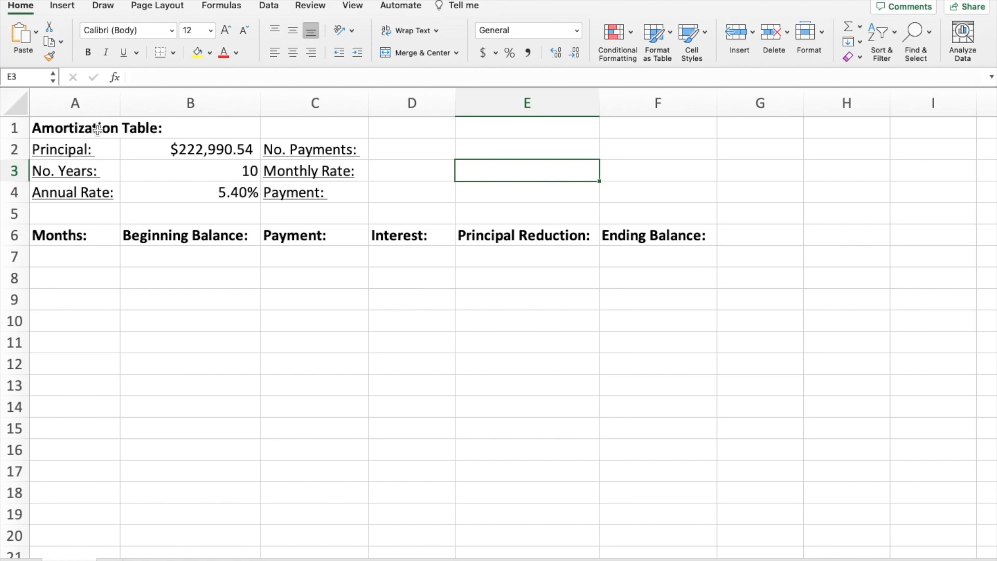
mouse_move(114, 157)
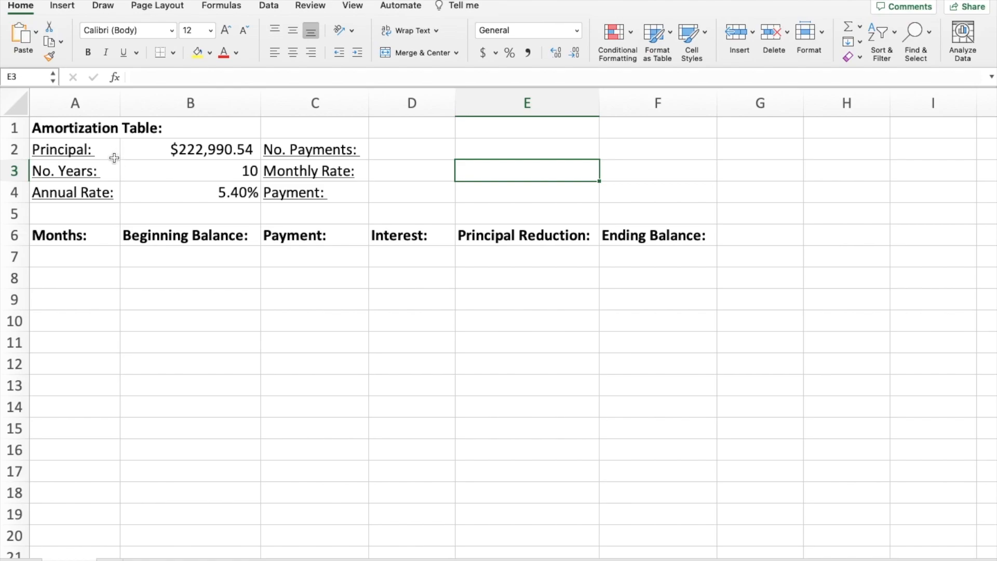
mouse_move(93, 148)
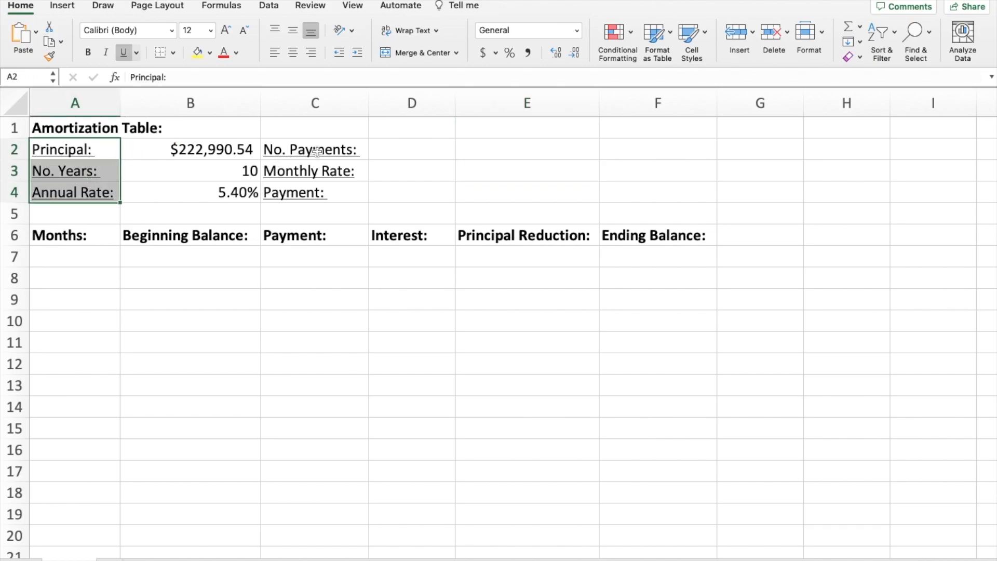
Step: Look over the loan input labels and the amortization table headings and rows
click(309, 150)
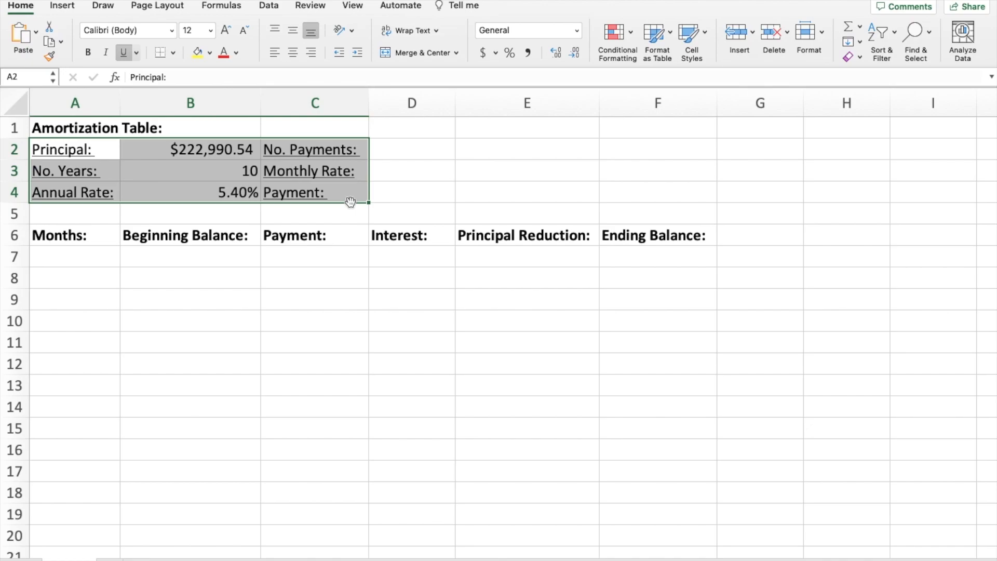
click(527, 235)
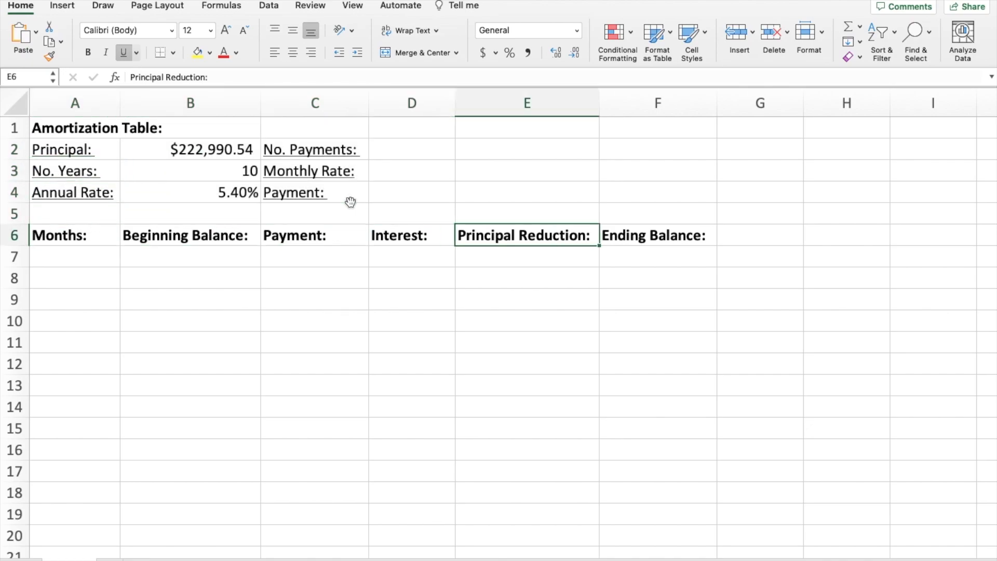
click(190, 234)
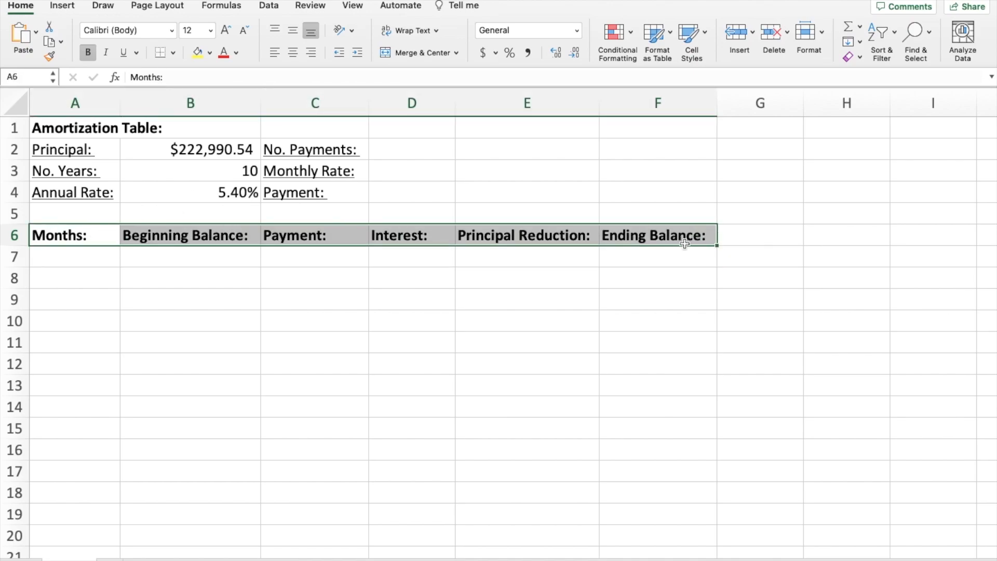
drag(683, 244, 674, 441)
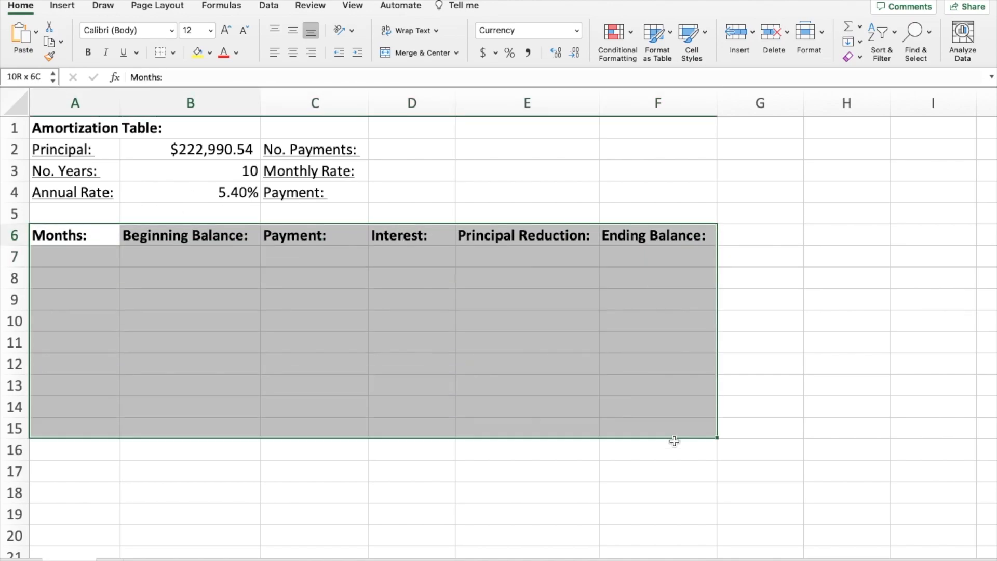
Step: Check the principal, number of years and annual rate inputs beside their labels
click(74, 149)
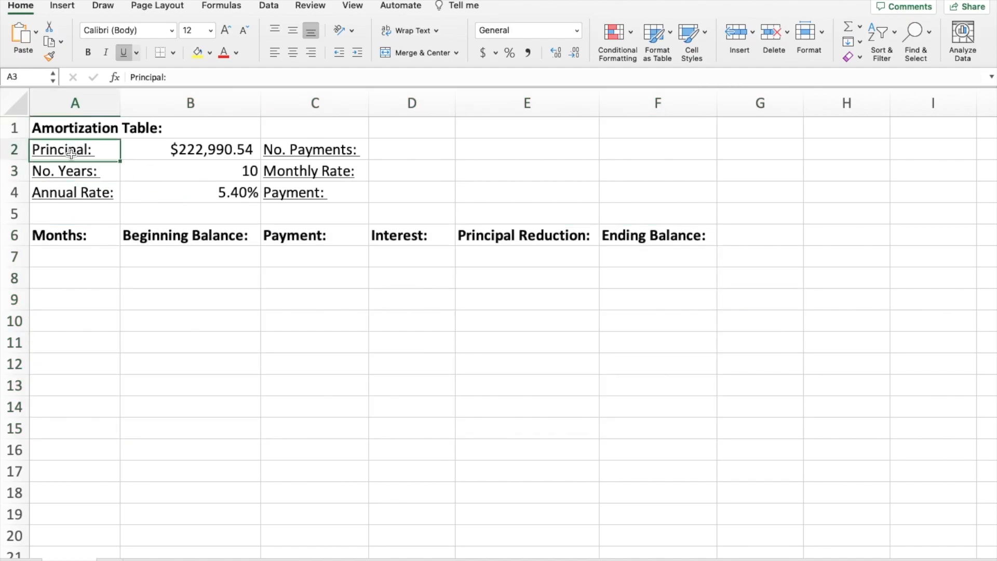
click(190, 149)
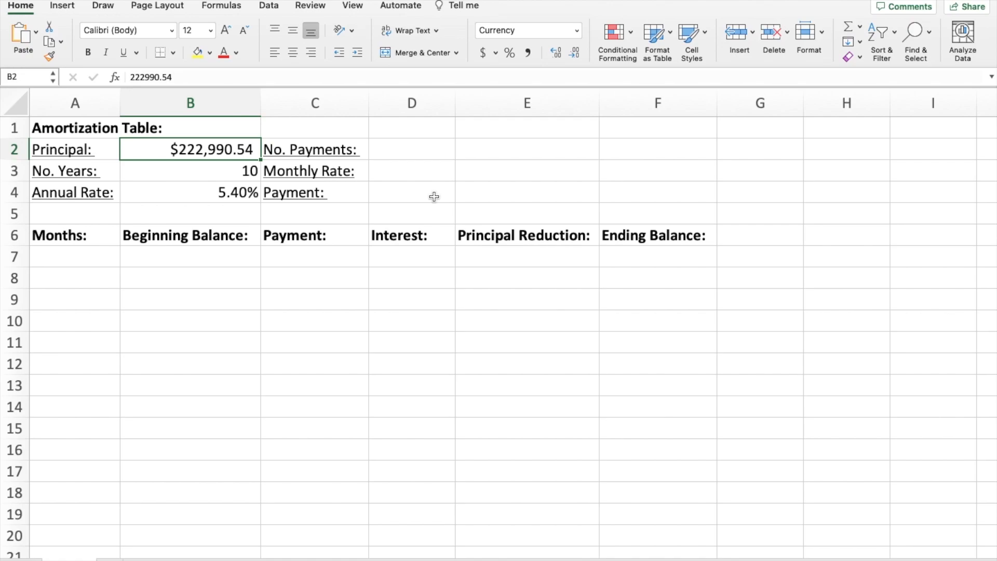
click(74, 170)
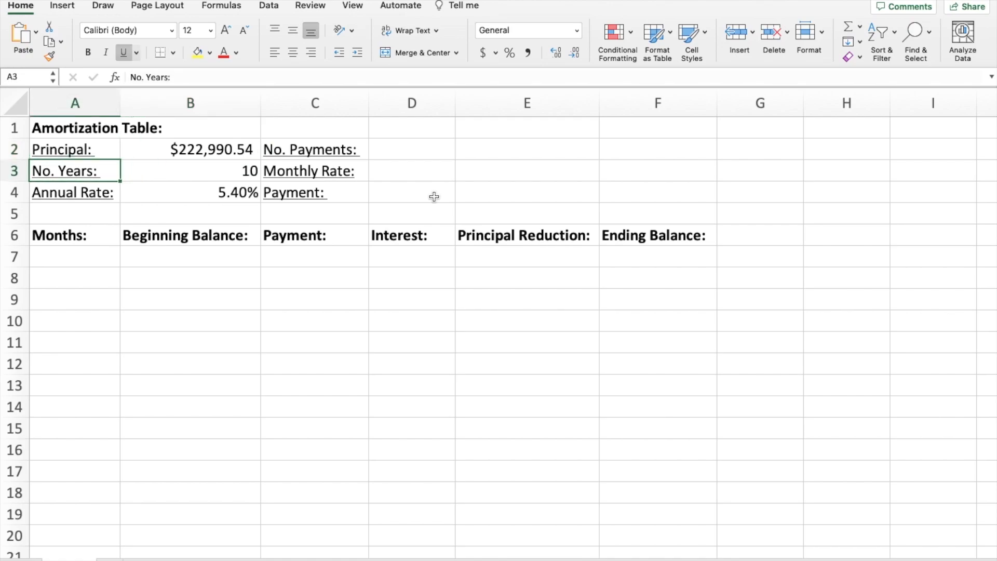
click(190, 170)
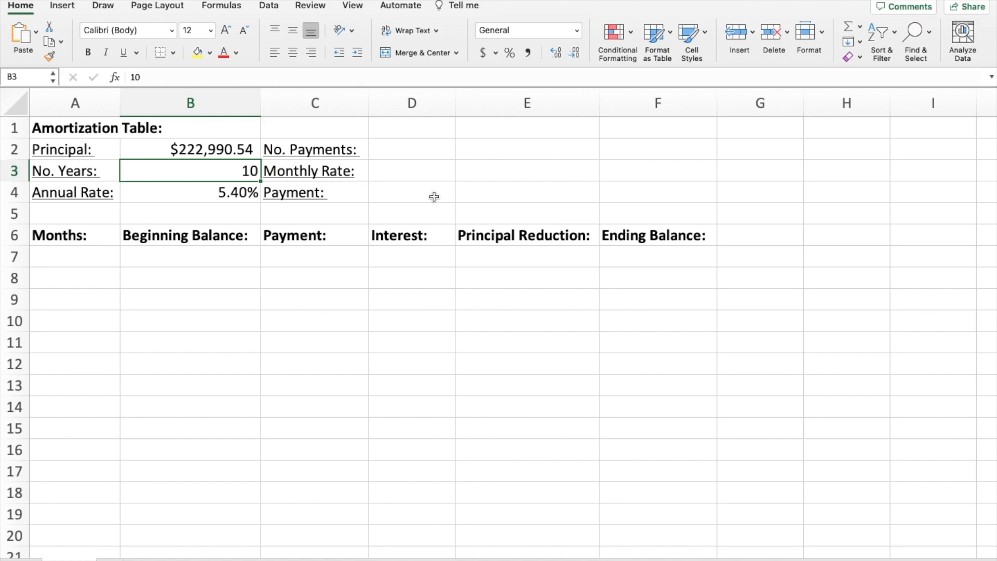
click(190, 192)
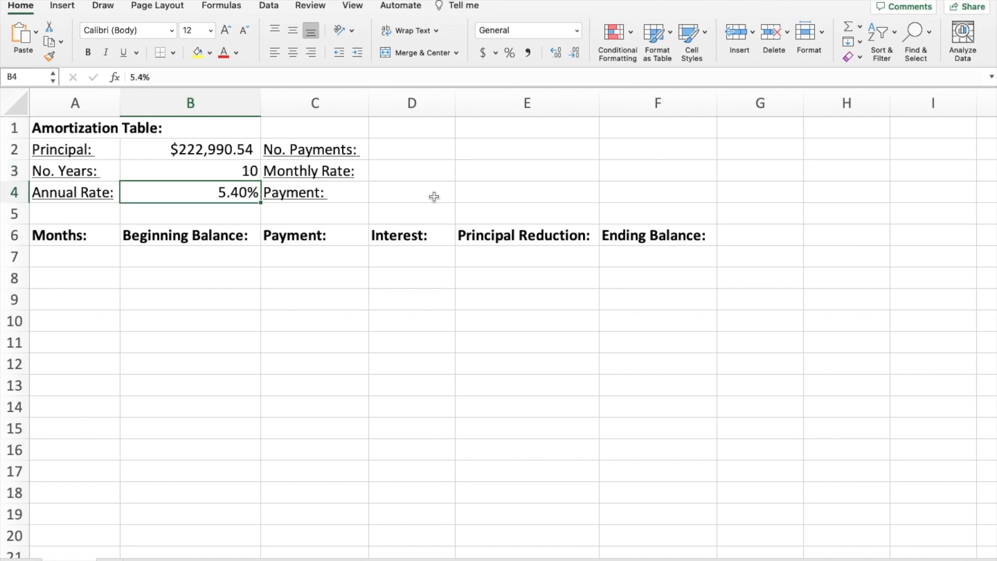
click(75, 193)
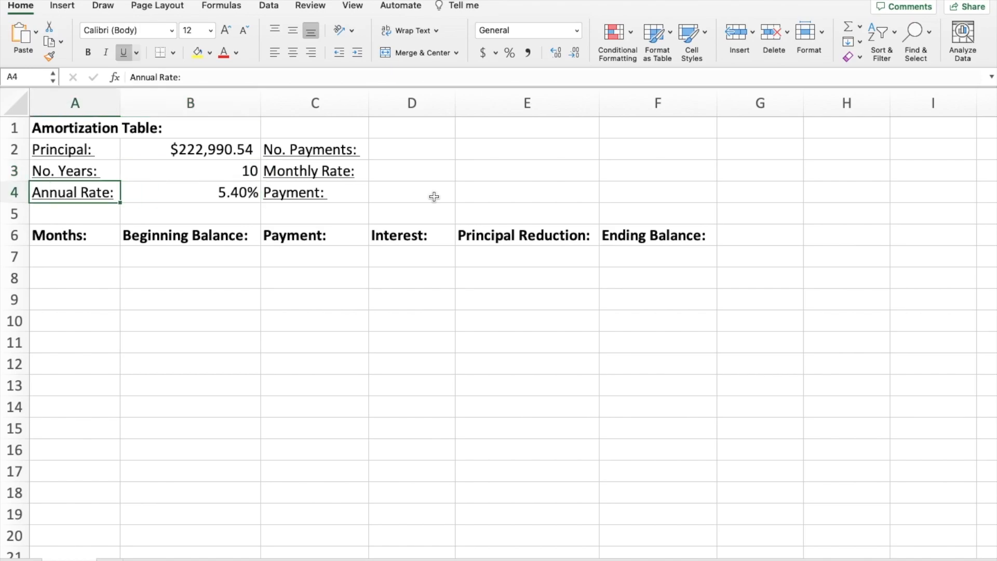
click(190, 192)
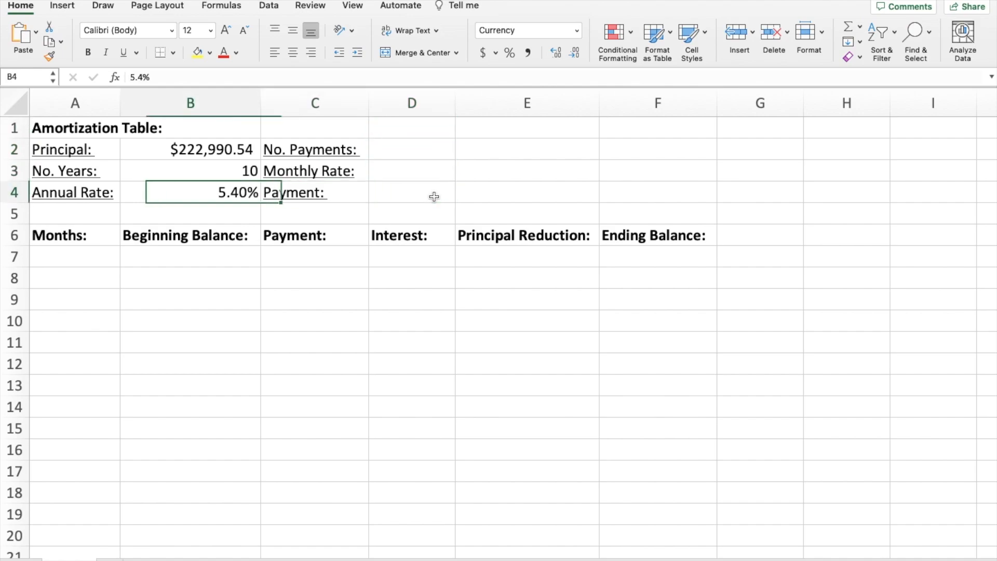
click(190, 170)
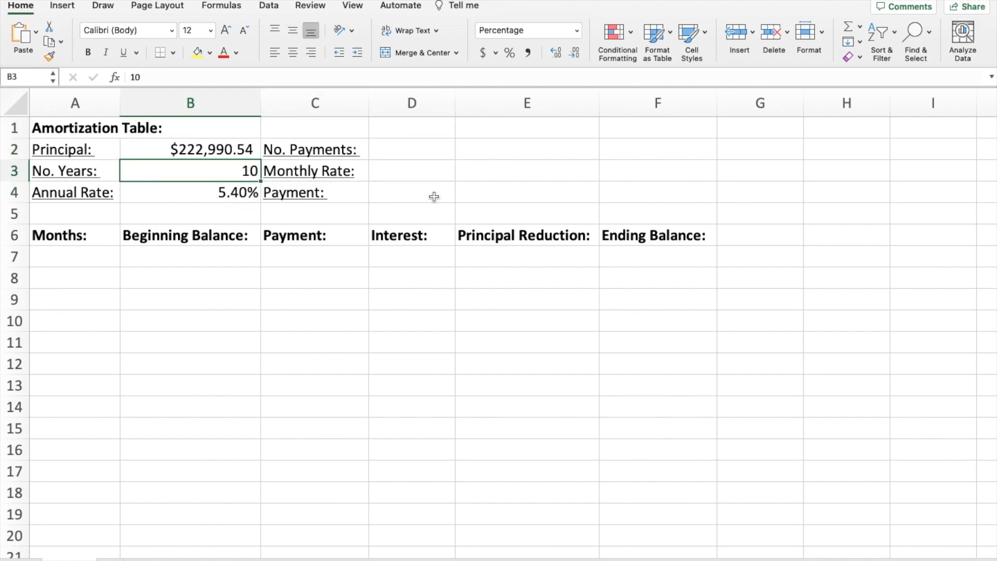
click(412, 149)
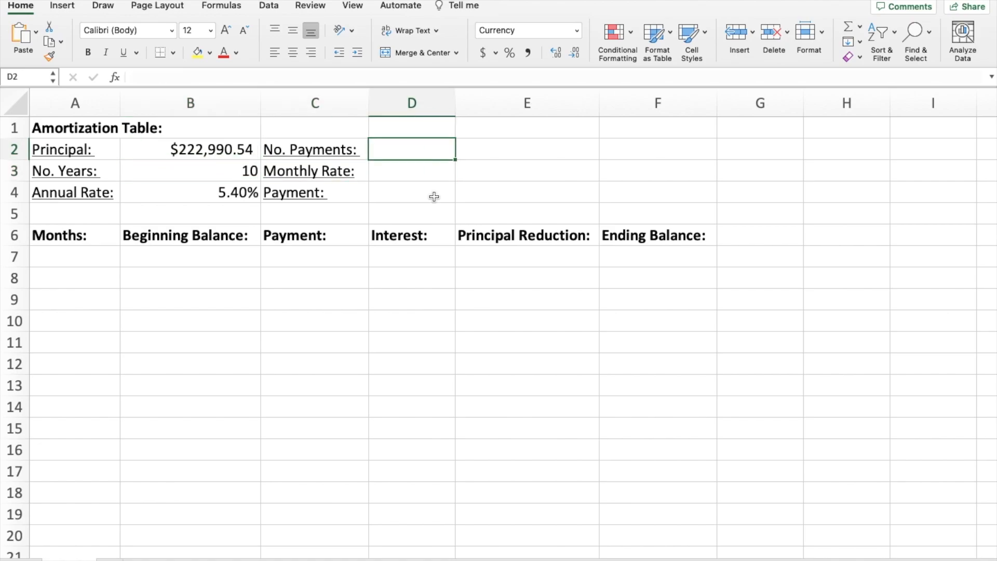
click(411, 171)
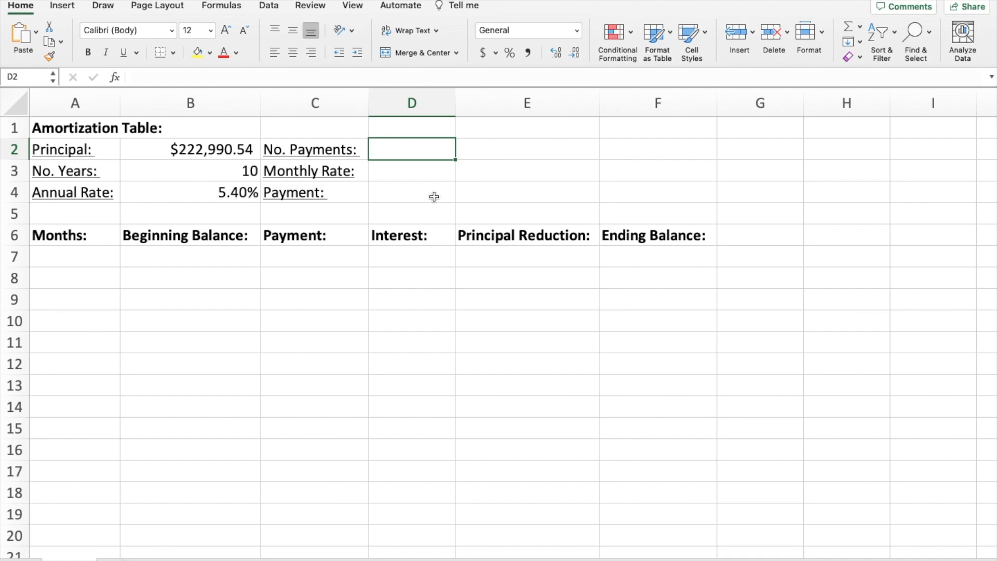
Step: Enter =B3*12 in D2 so No. Payments shows 120
text(=)
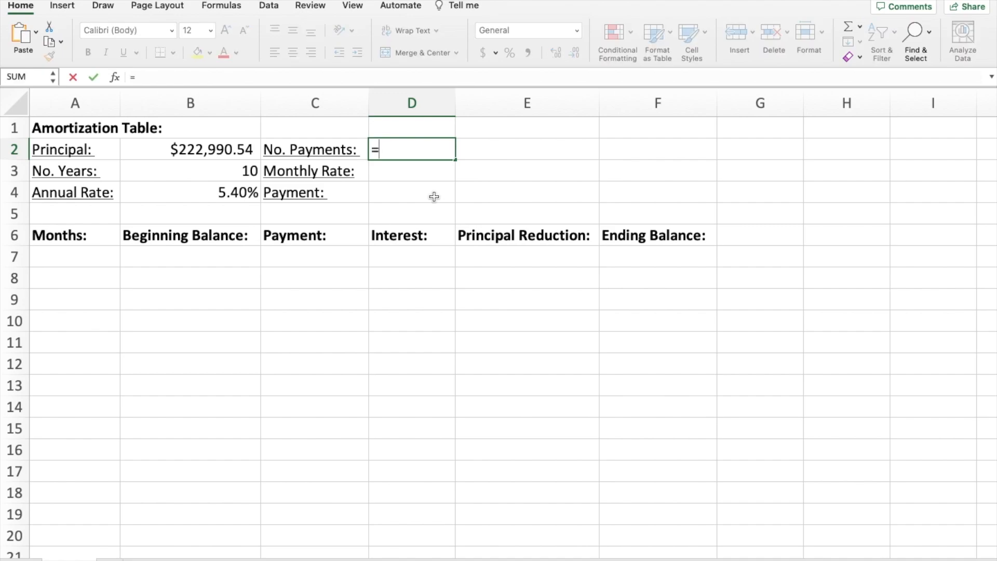
click(190, 170)
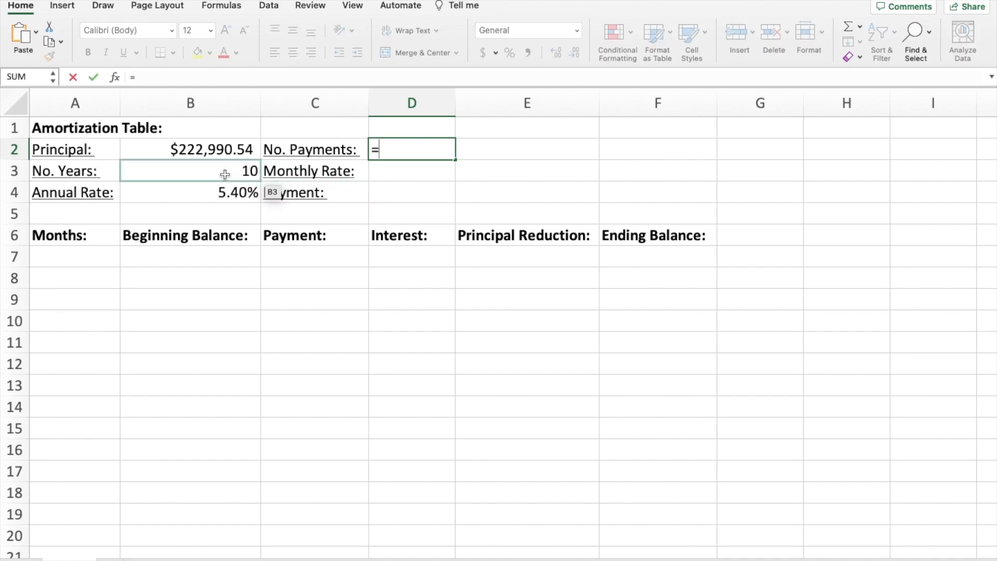
click(190, 170)
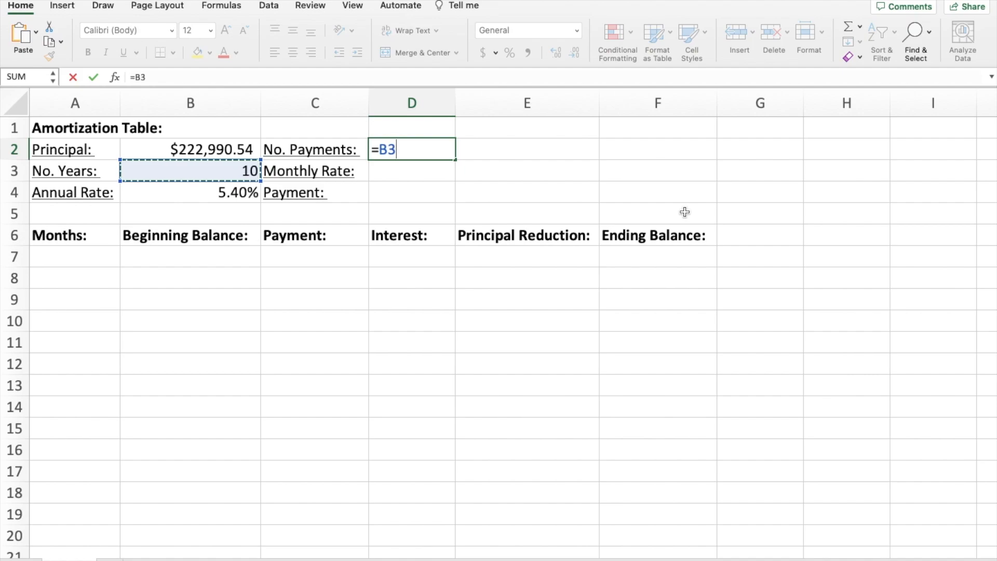
text(*)
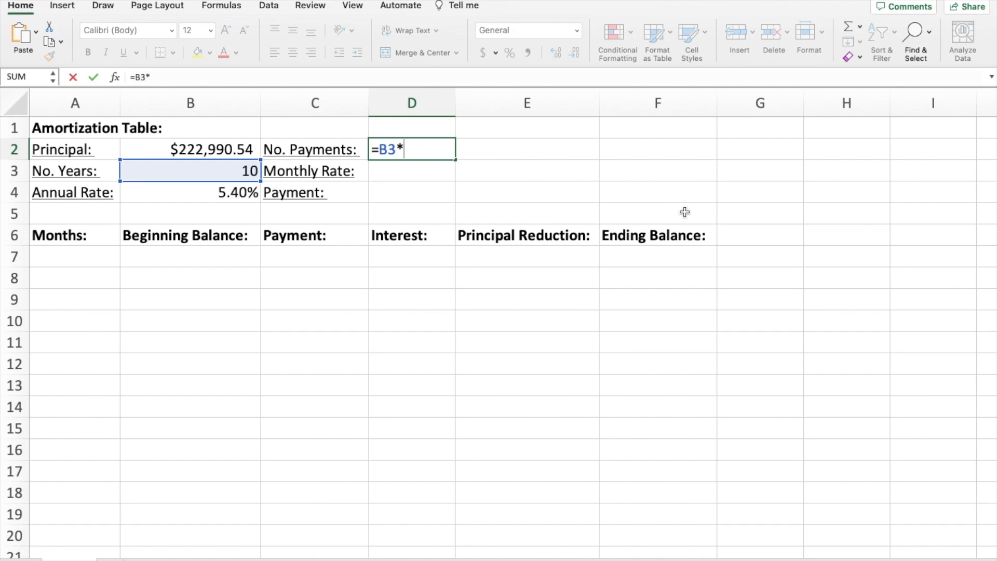
text(12)
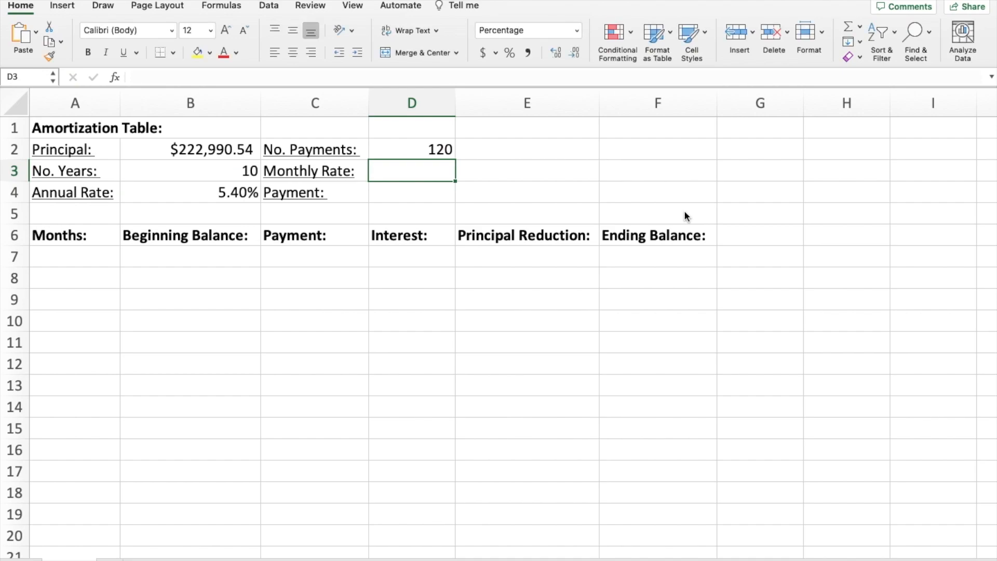
mouse_move(311, 170)
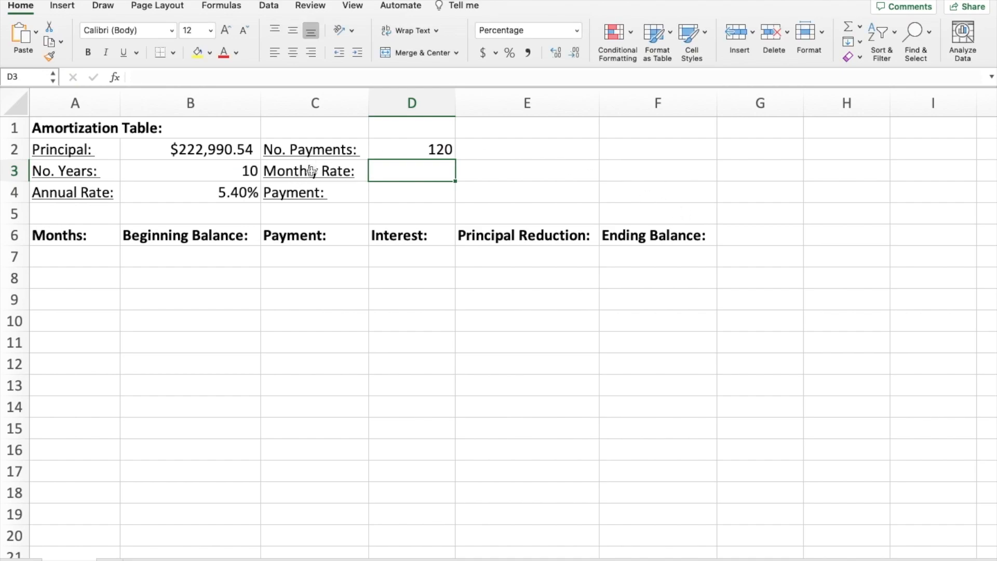
Step: Enter =B4/12 in D3 so the monthly rate shows 0.45%
text(=)
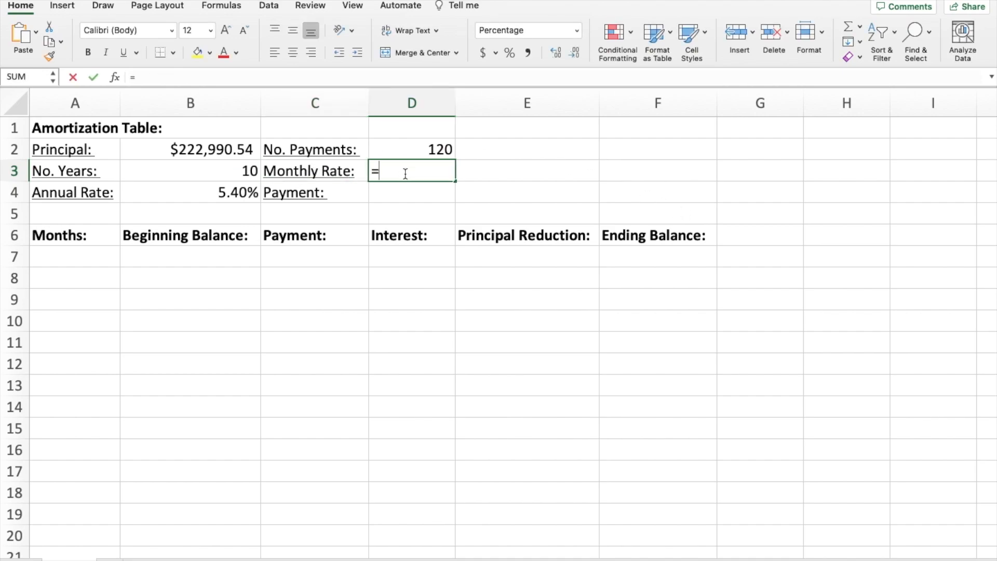
click(190, 192)
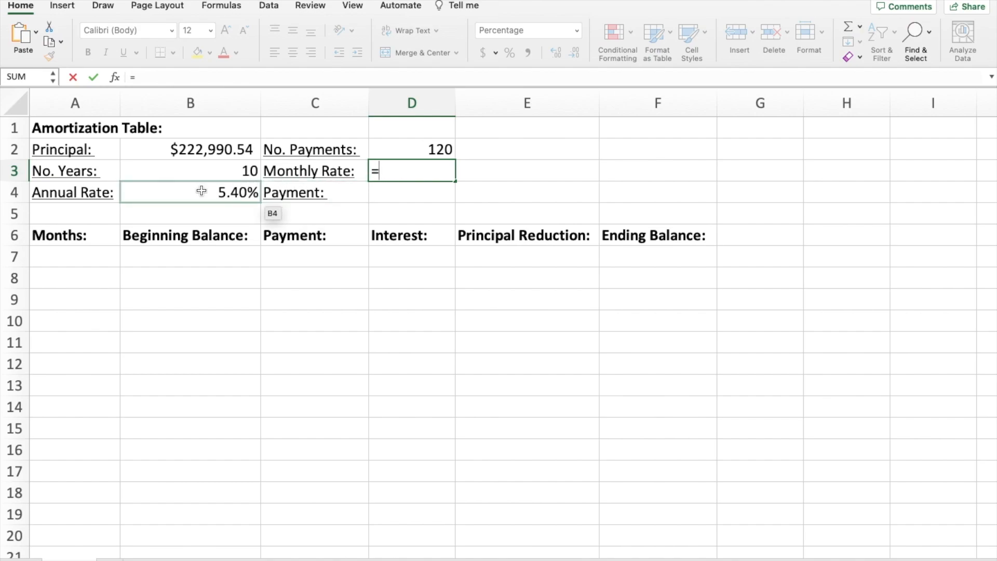
click(190, 192)
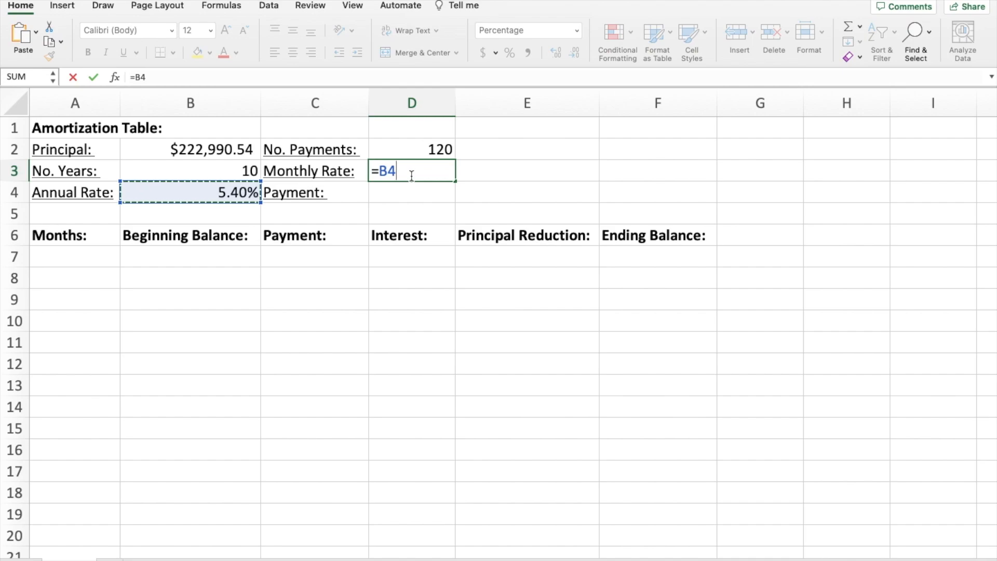
text(/12)
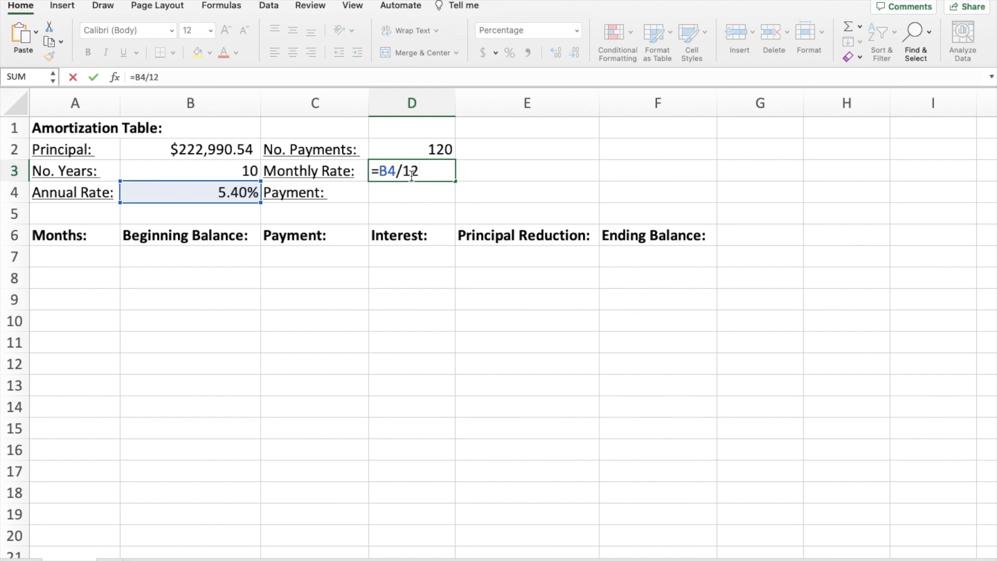
key(enter)
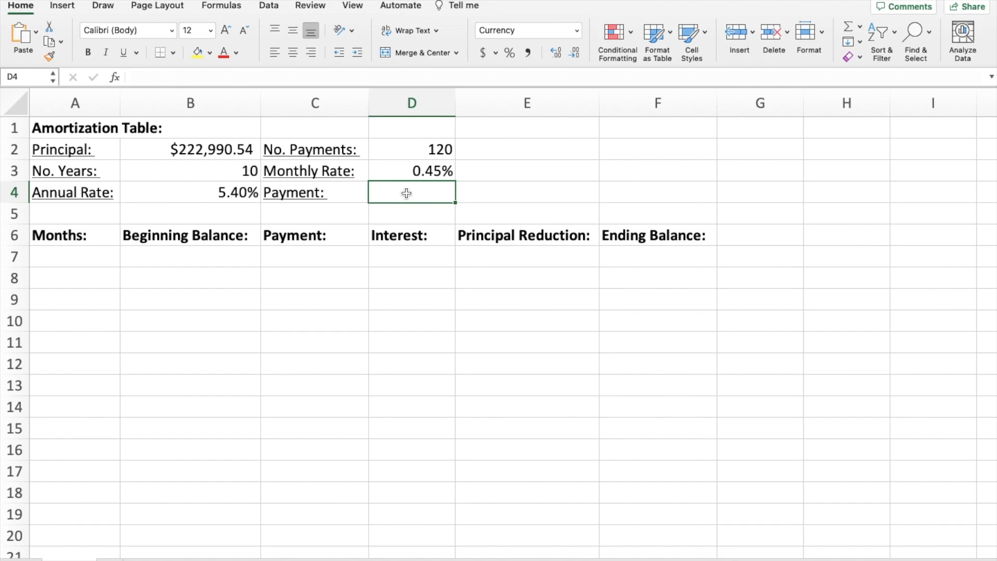
Step: Enter =PMT(D3,D2,-B2,0,0) in D4 for a $2,409.00 monthly payment
text(=p)
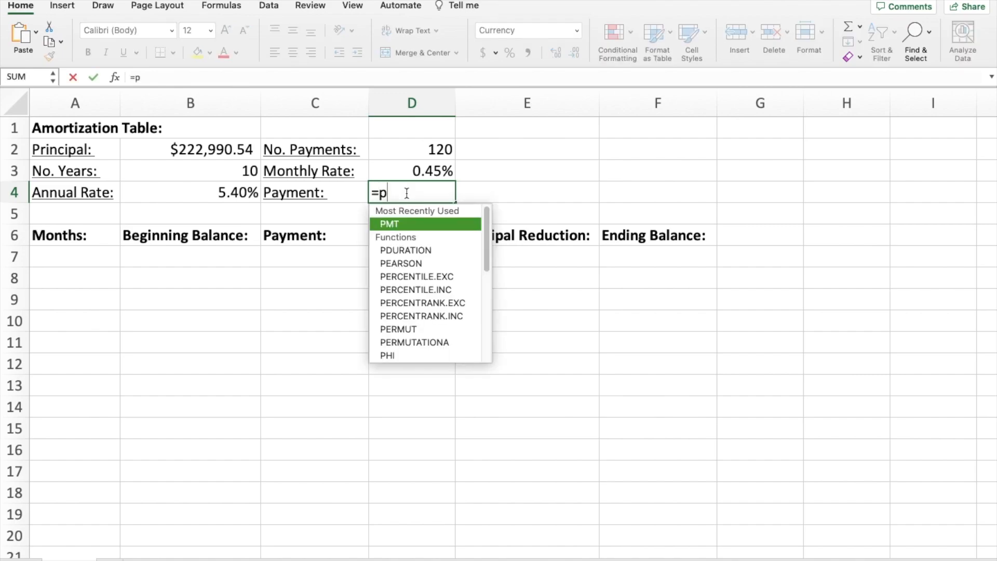
text(mt()
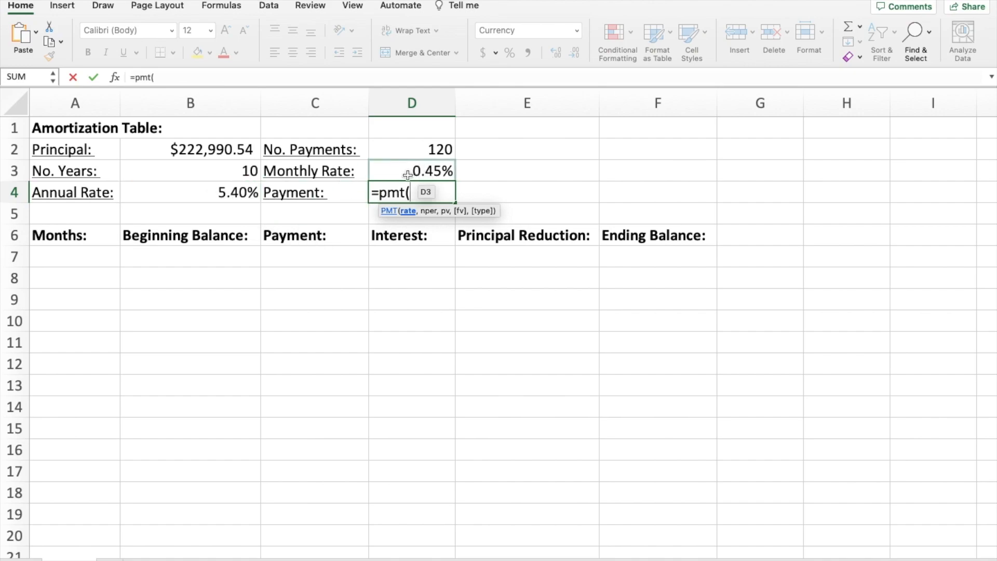
click(314, 170)
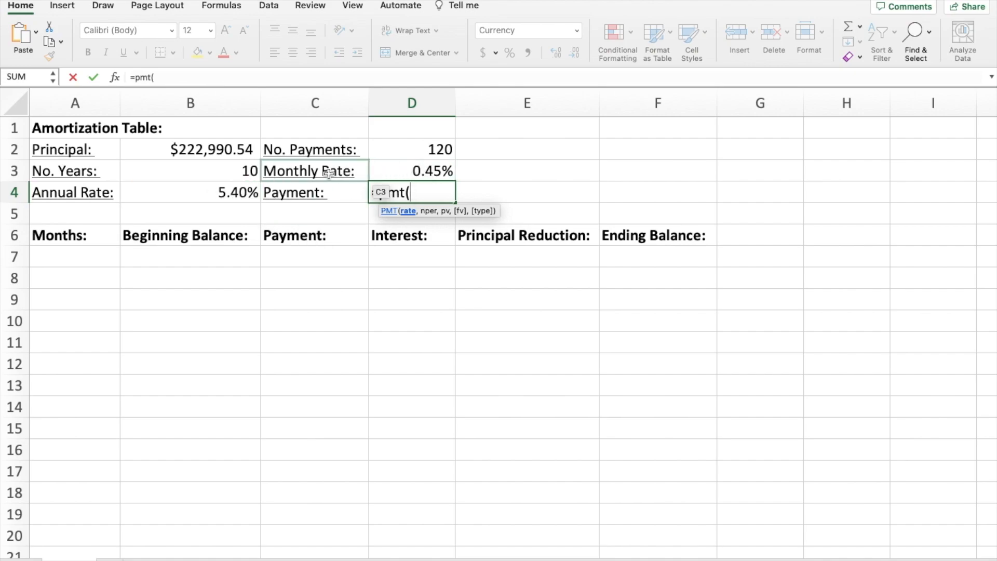
click(411, 170)
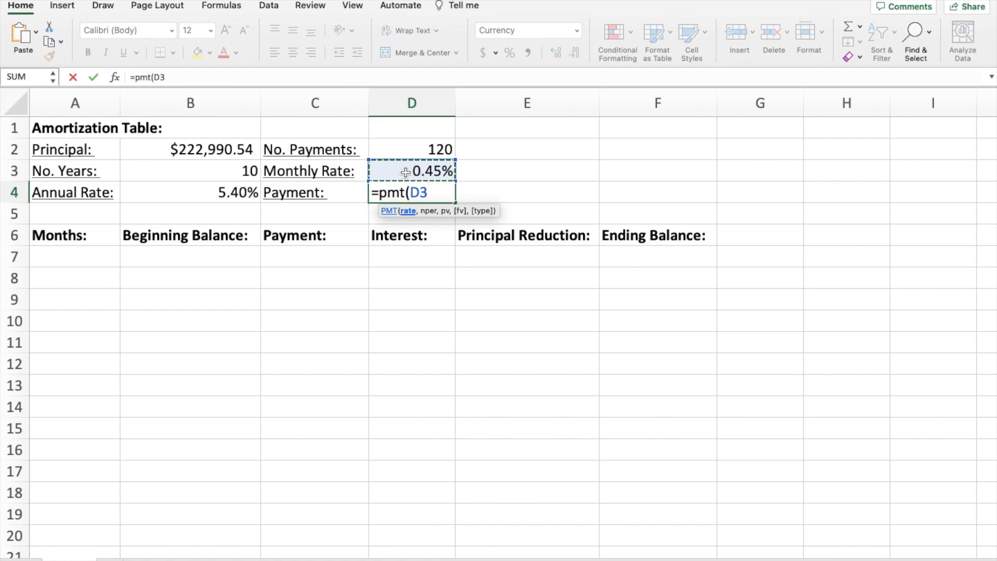
text(,)
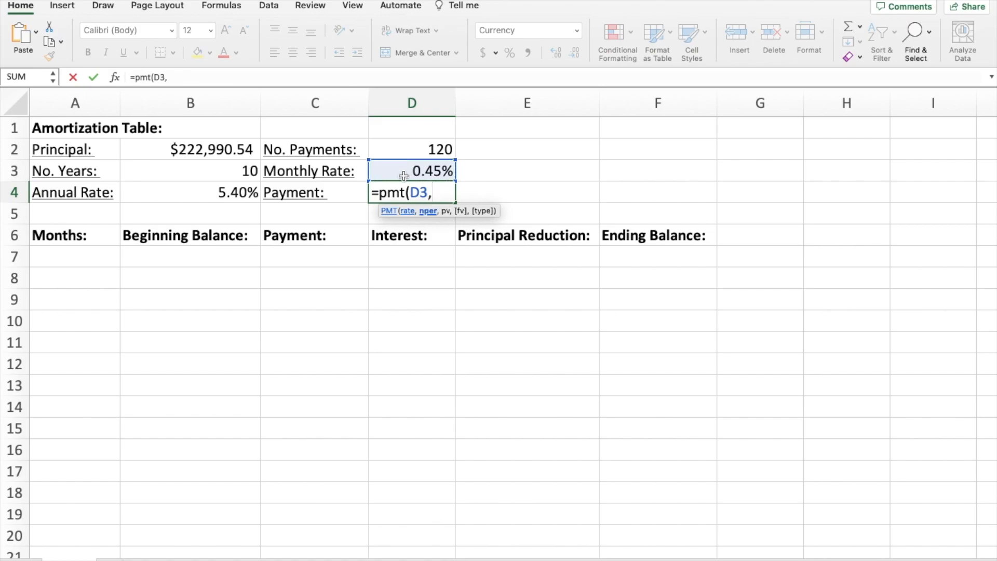
mouse_move(325, 166)
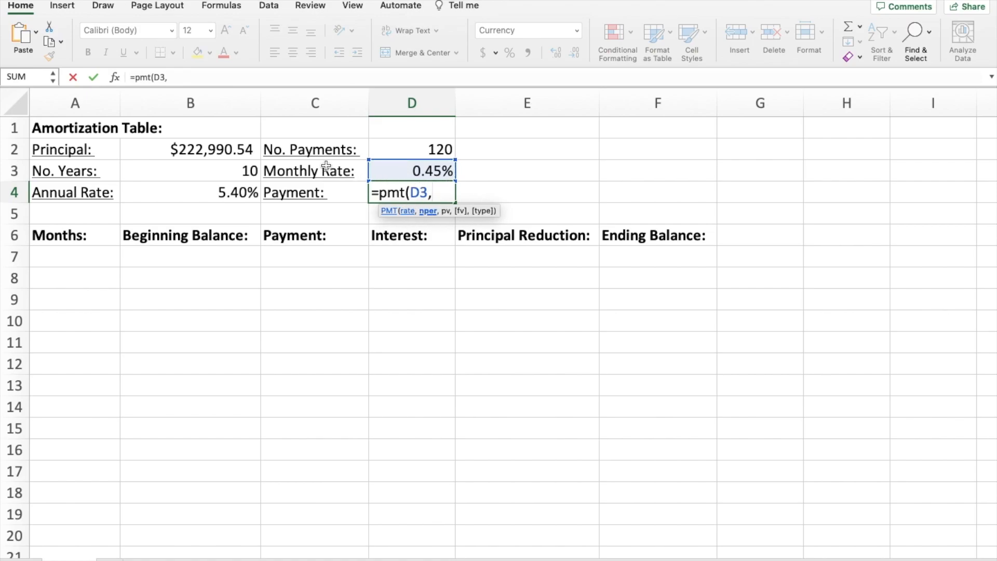
click(411, 149)
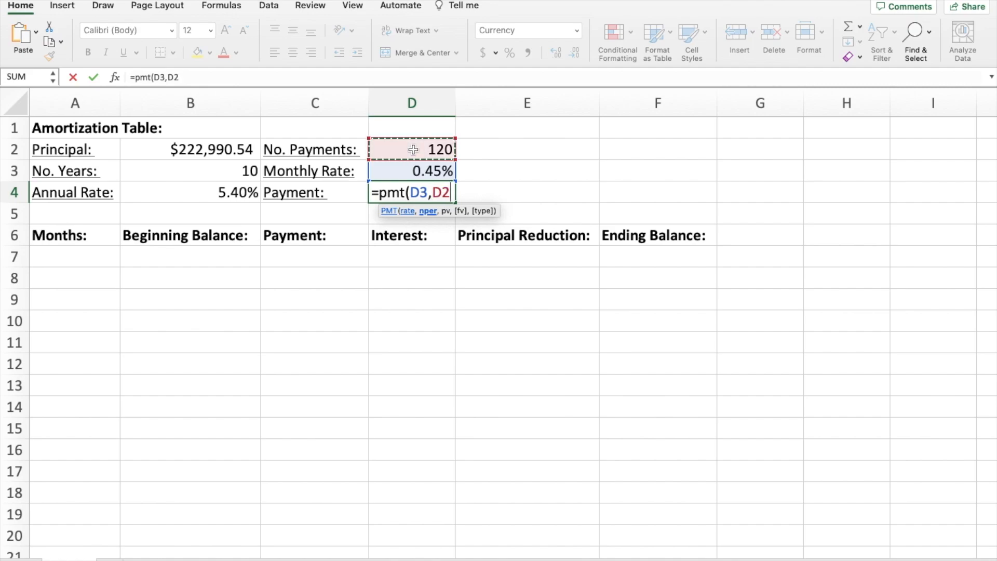
text(,)
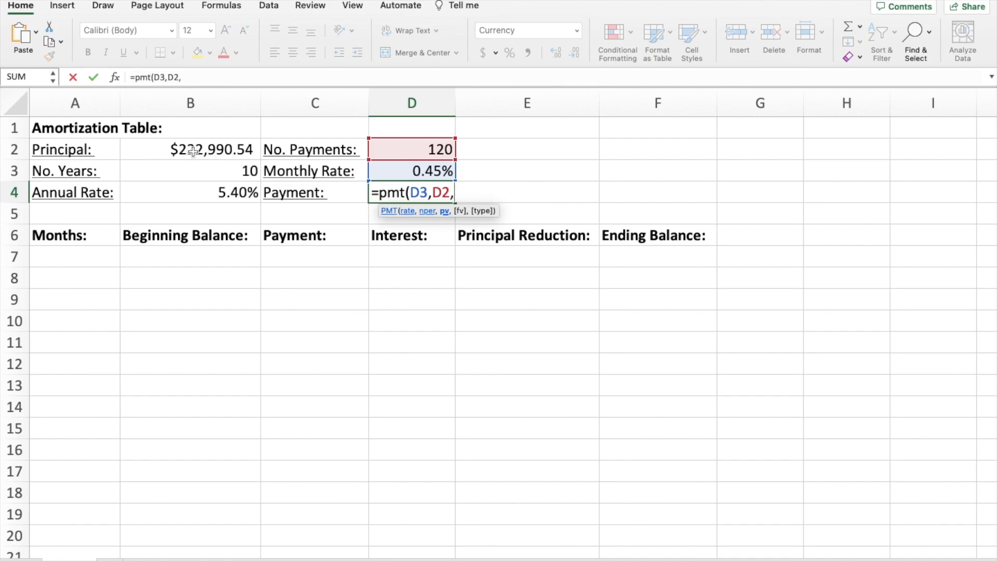
text(-)
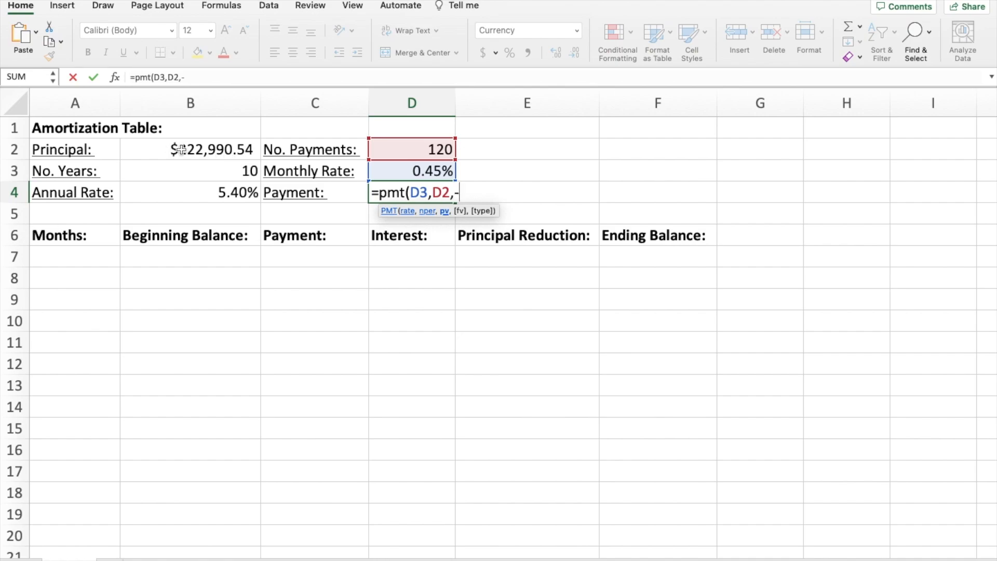
click(190, 149)
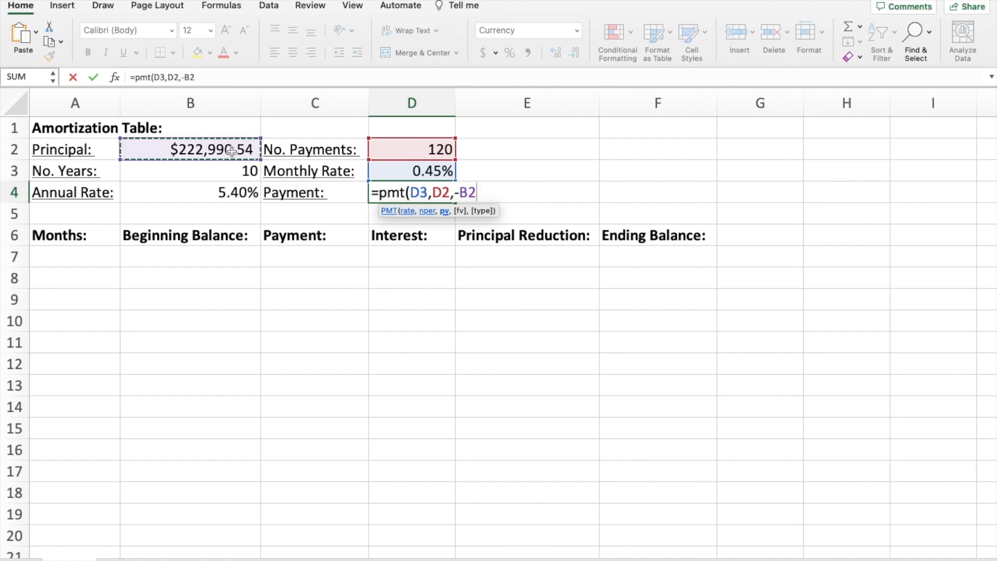
text(,)
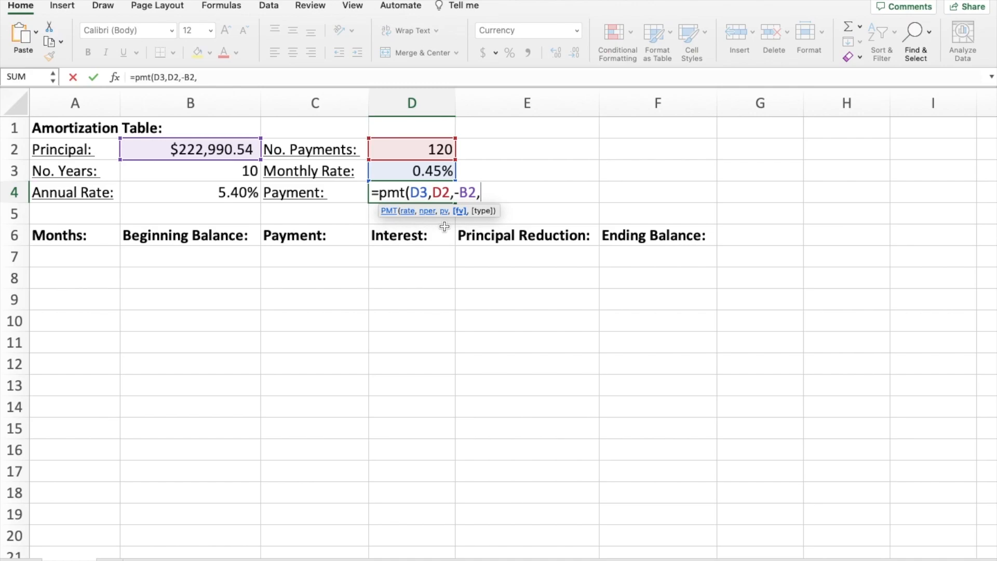
text(0,)
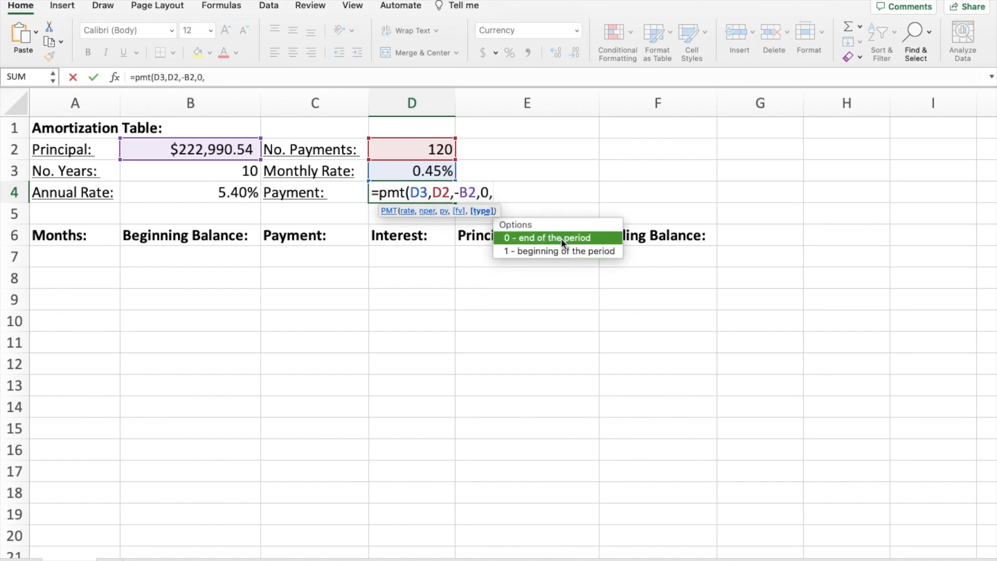
mouse_move(360, 154)
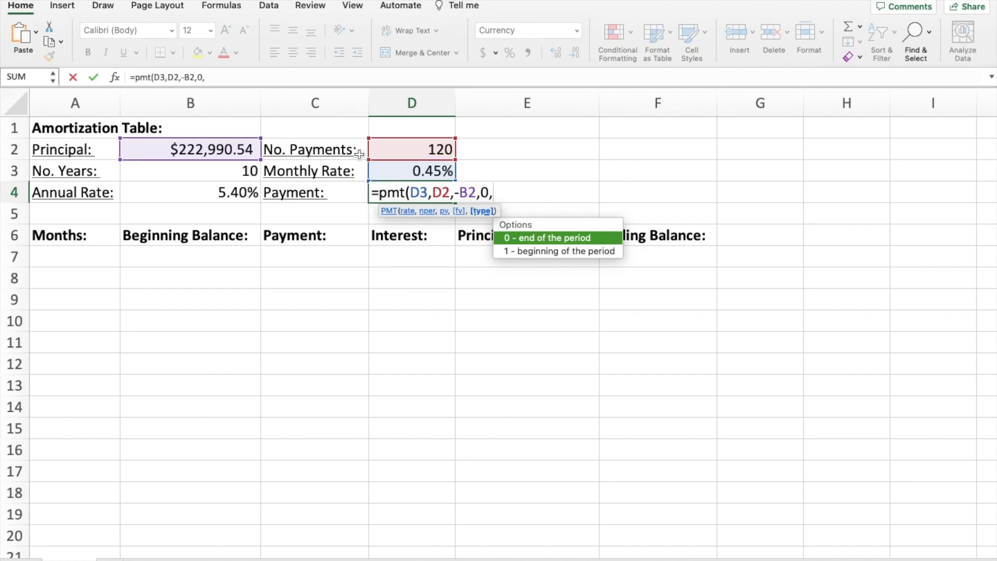
mouse_move(550, 250)
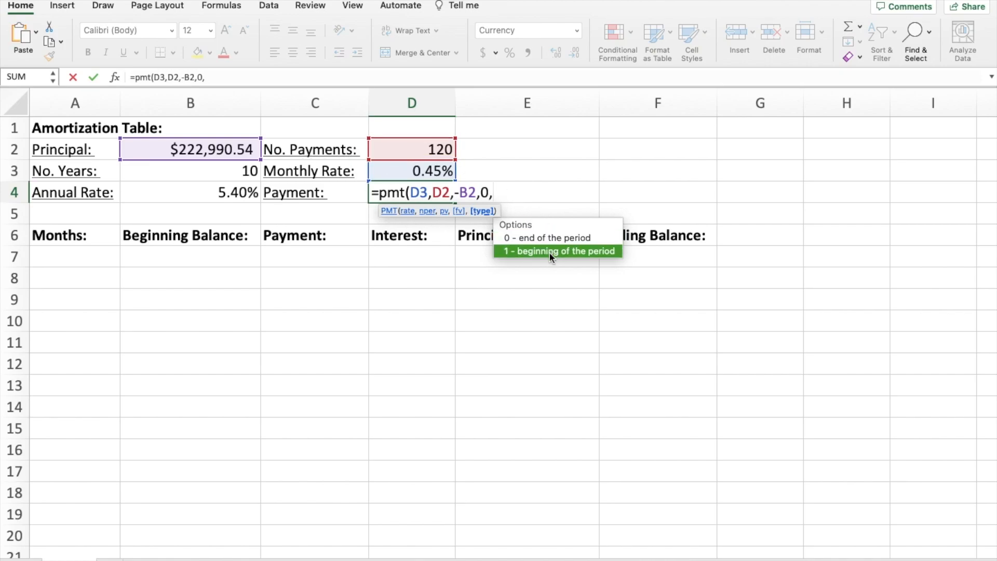
text(0)
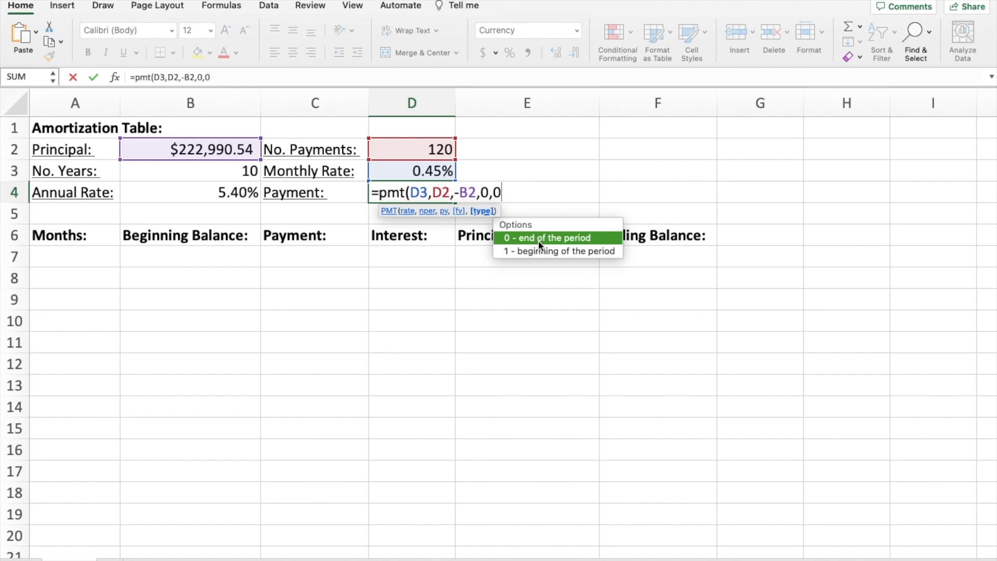
text())
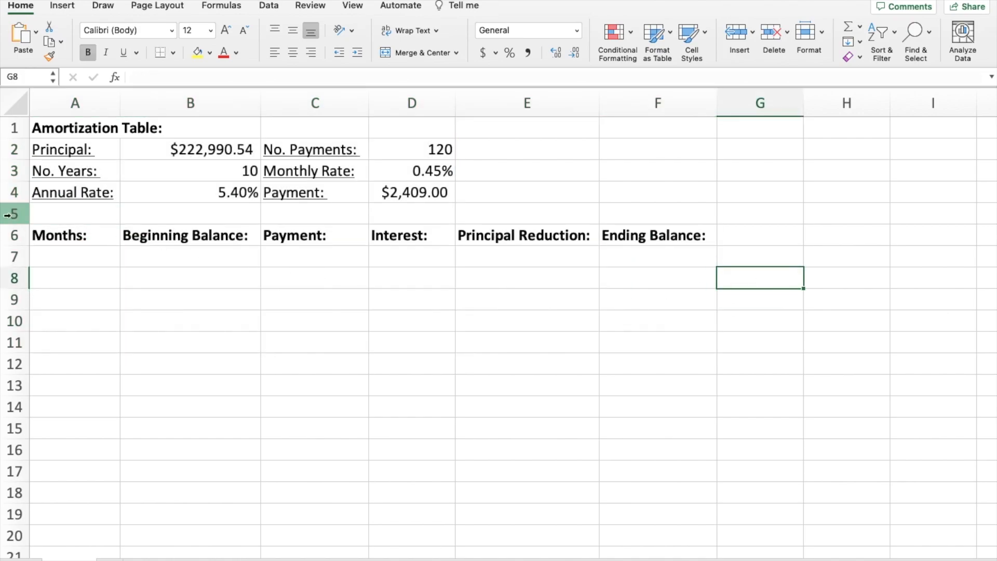
Step: Fill A7:A126 with months 1 through 120 and scroll to verify the series
click(74, 255)
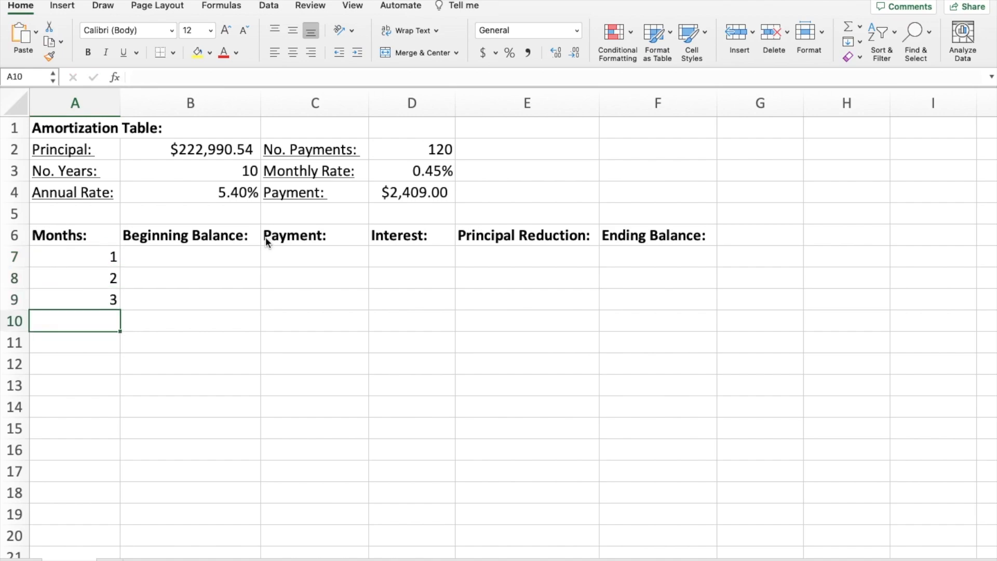
text(3)
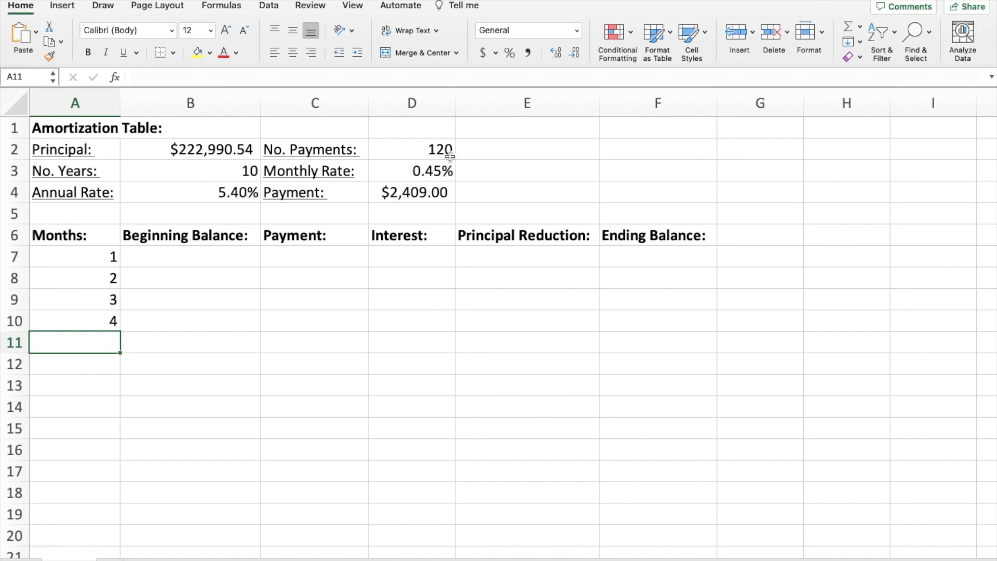
click(412, 149)
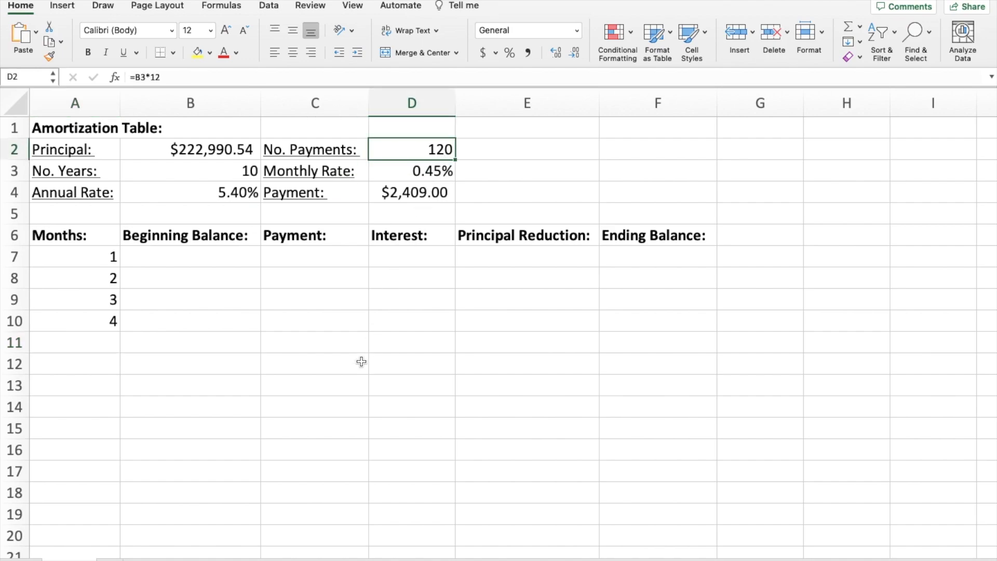
mouse_move(250, 268)
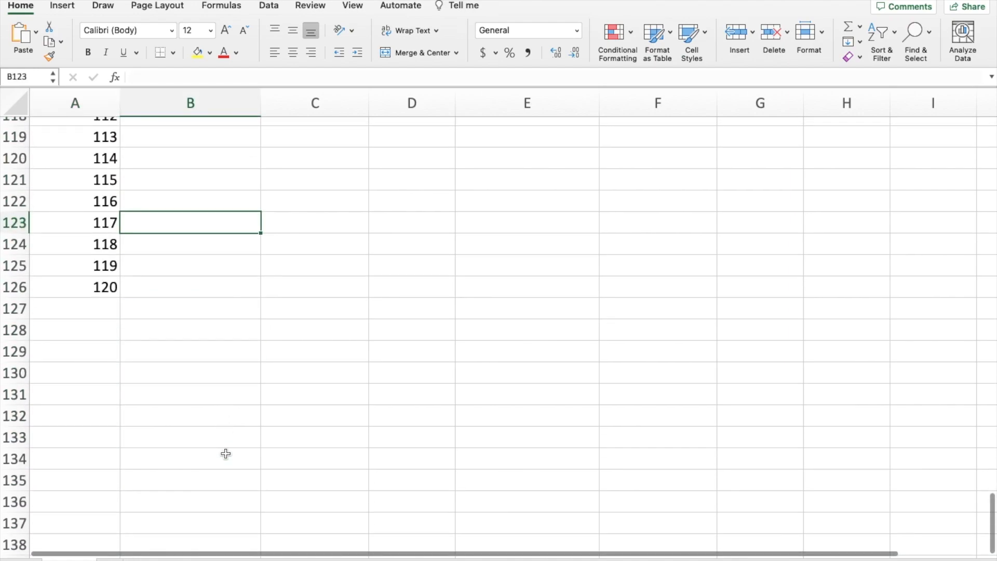
scroll(up, 3)
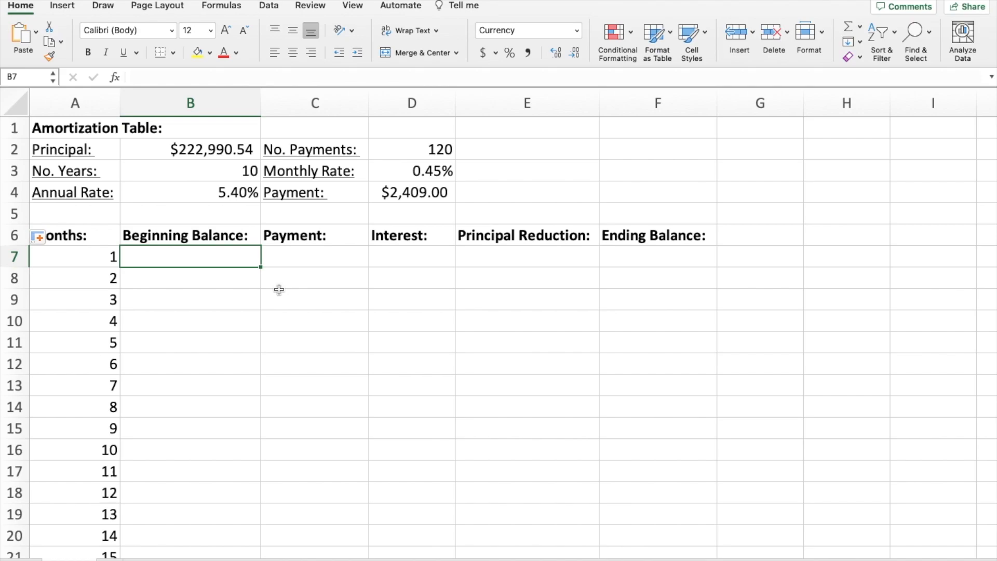
Step: Set B7 to =B2 so month 1 begins at $222,990.54
text(=)
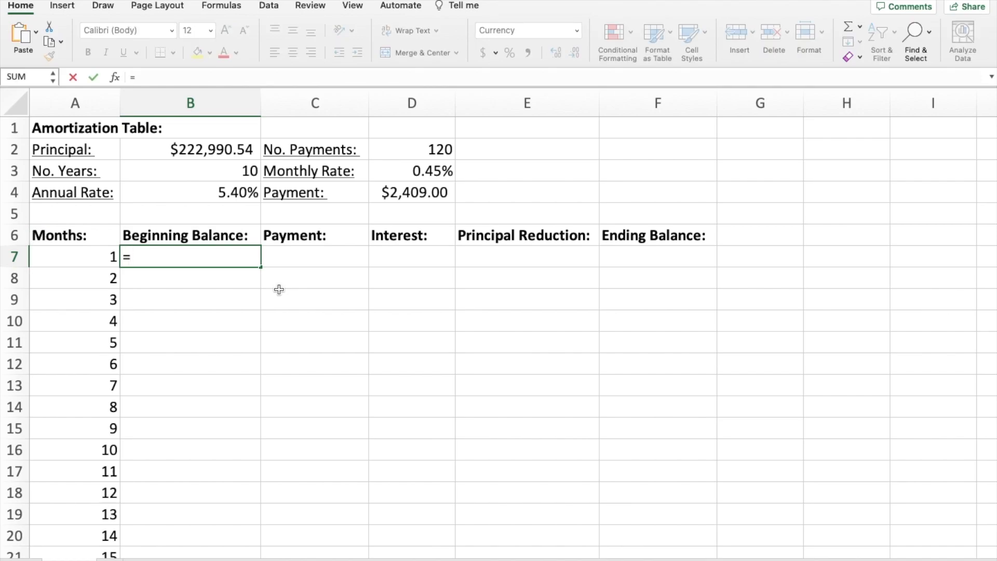
click(190, 149)
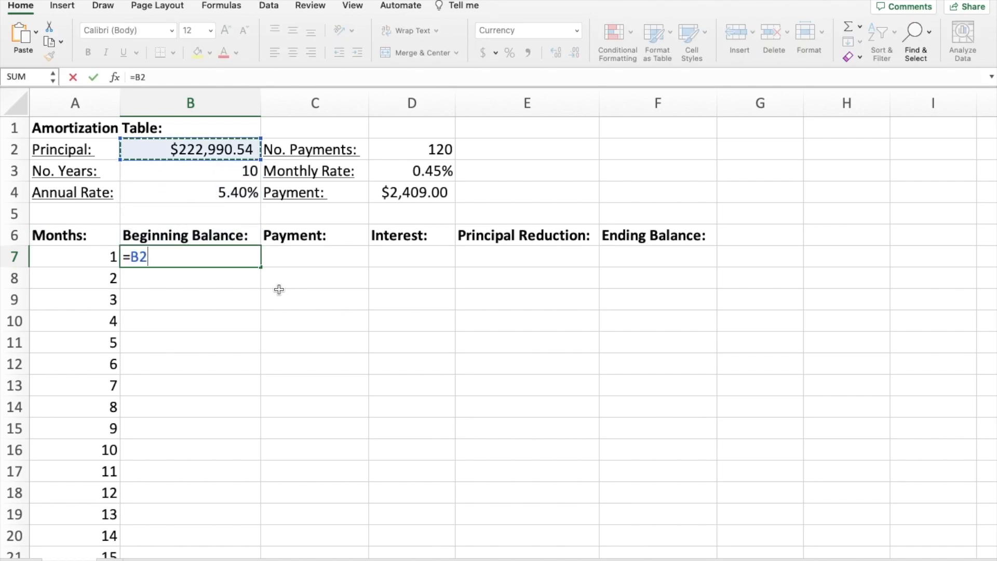
mouse_move(87, 259)
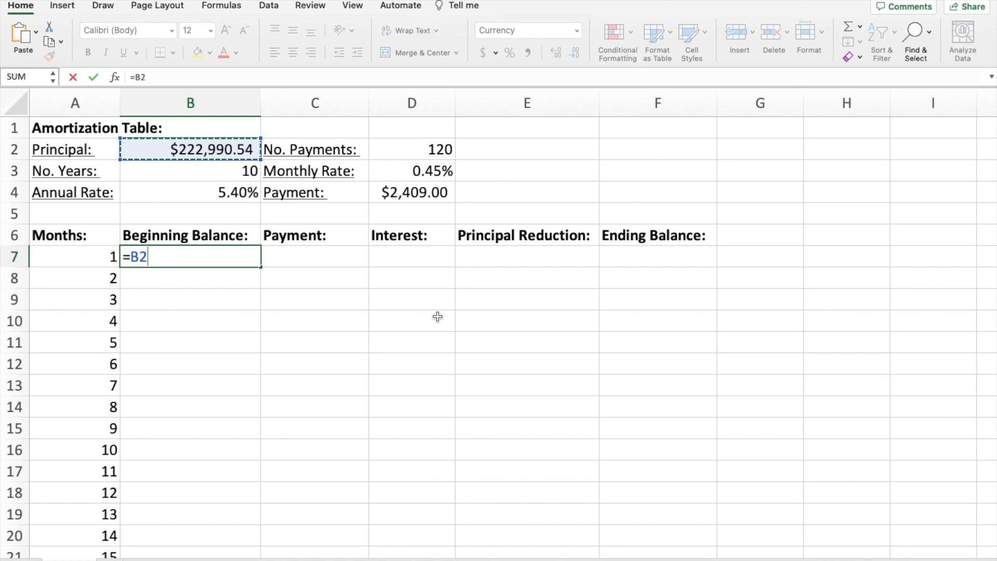
key(Enter)
text(=)
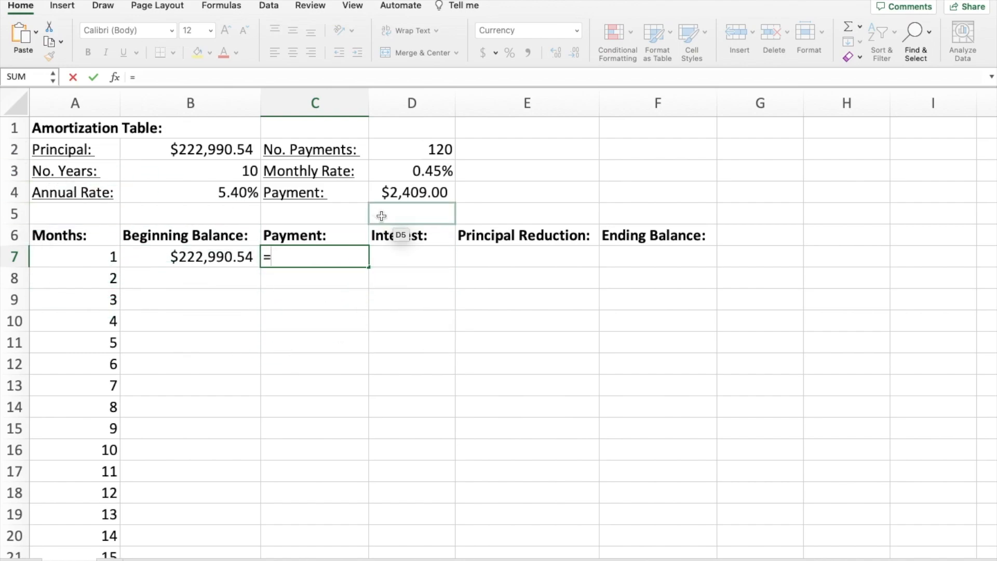
Step: Set C7 to =$D$4 and copy it down to row 126
click(411, 192)
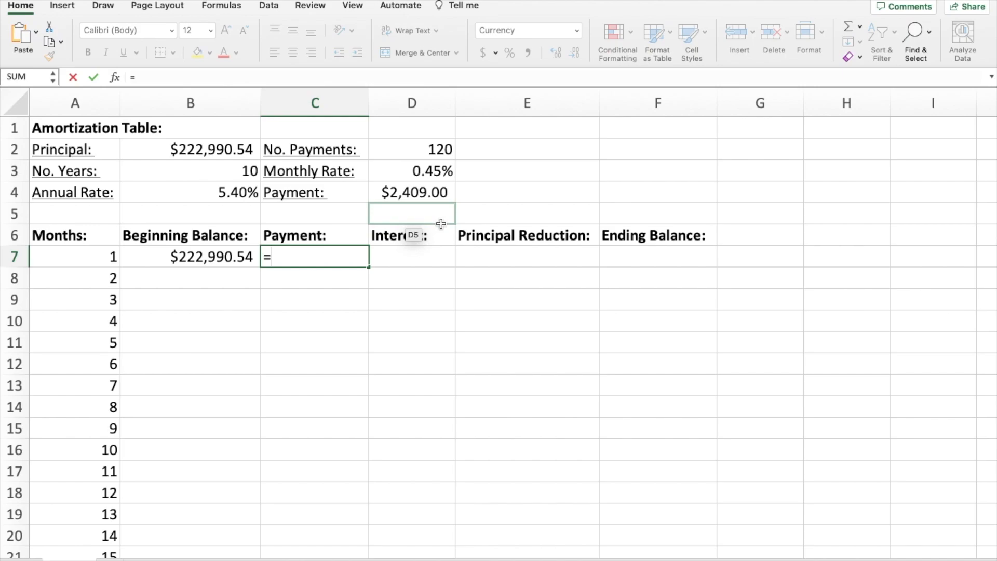
click(412, 192)
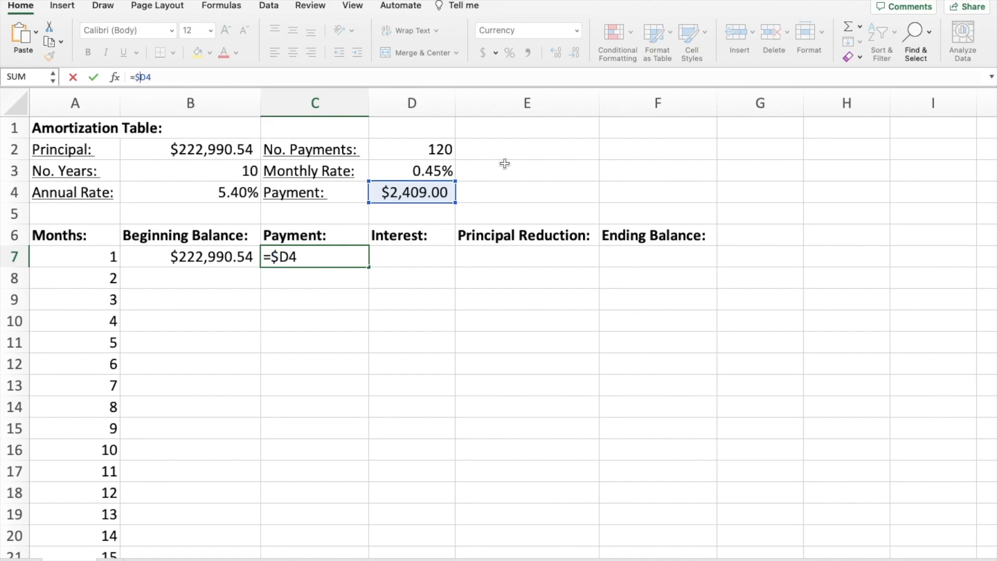
key(f4)
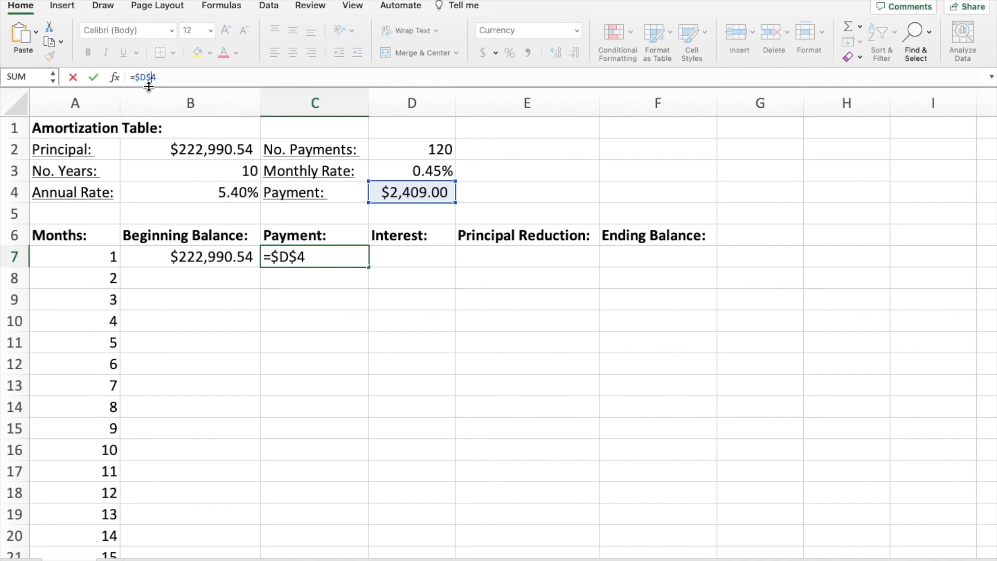
mouse_move(164, 82)
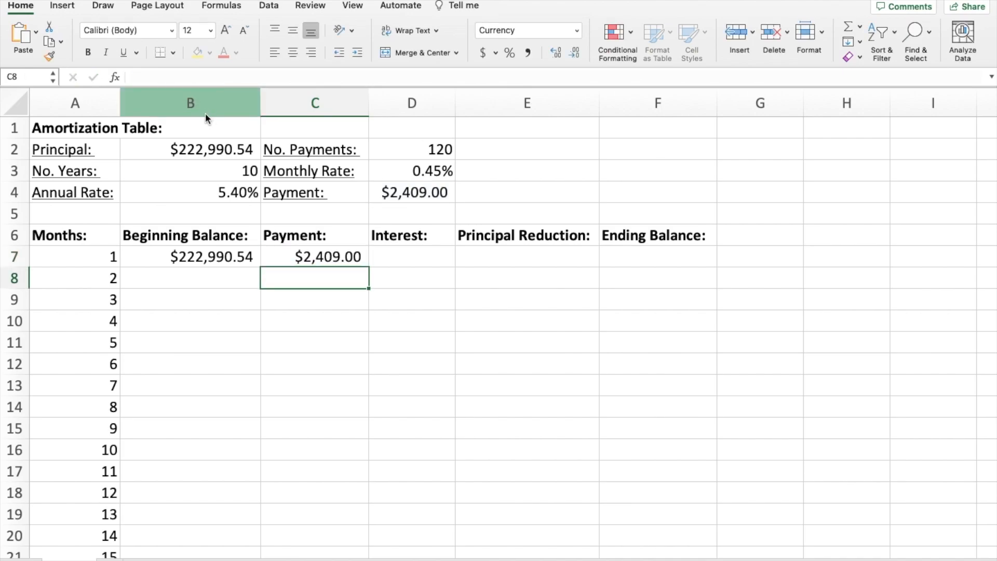
click(314, 256)
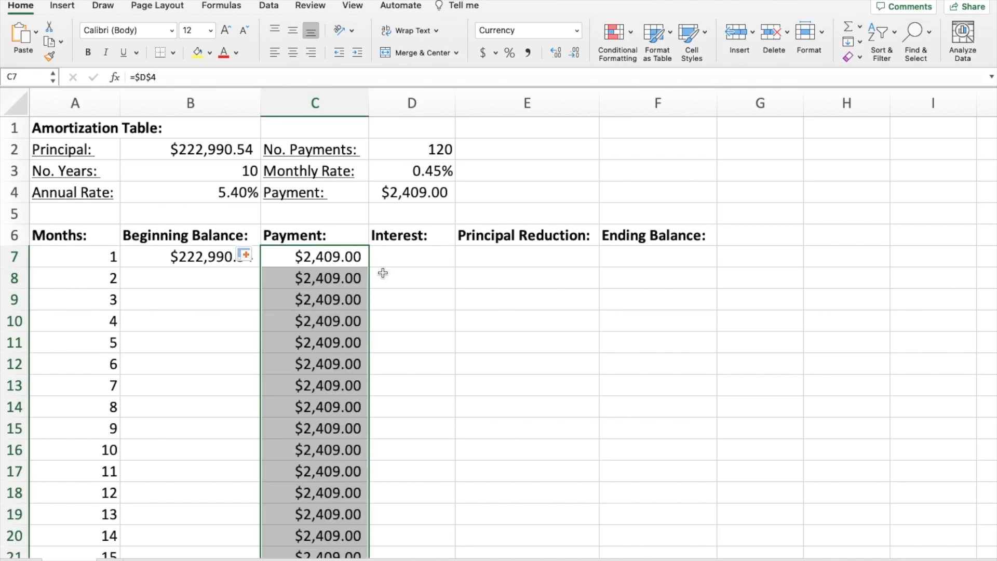
scroll(down, 3)
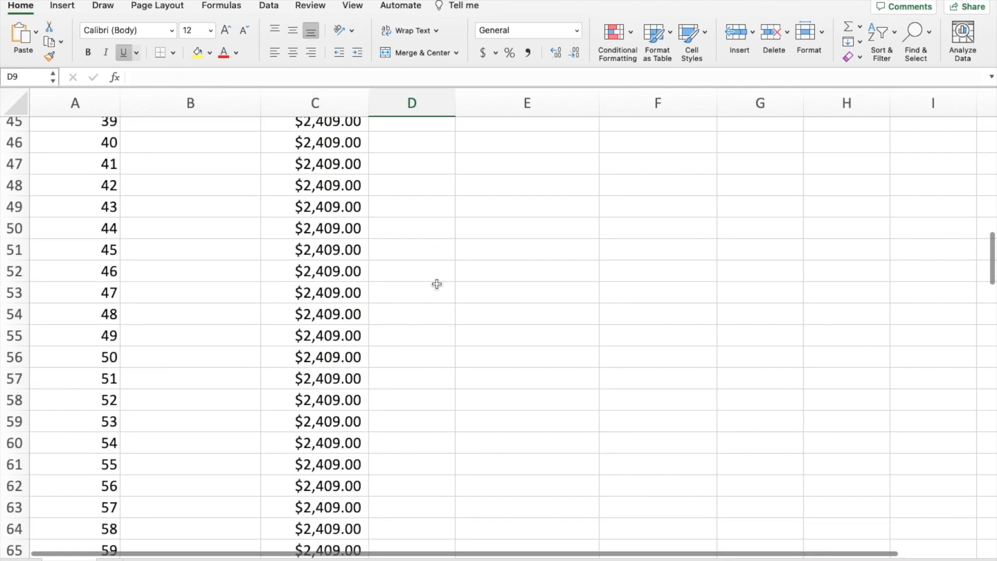
scroll(down, 3)
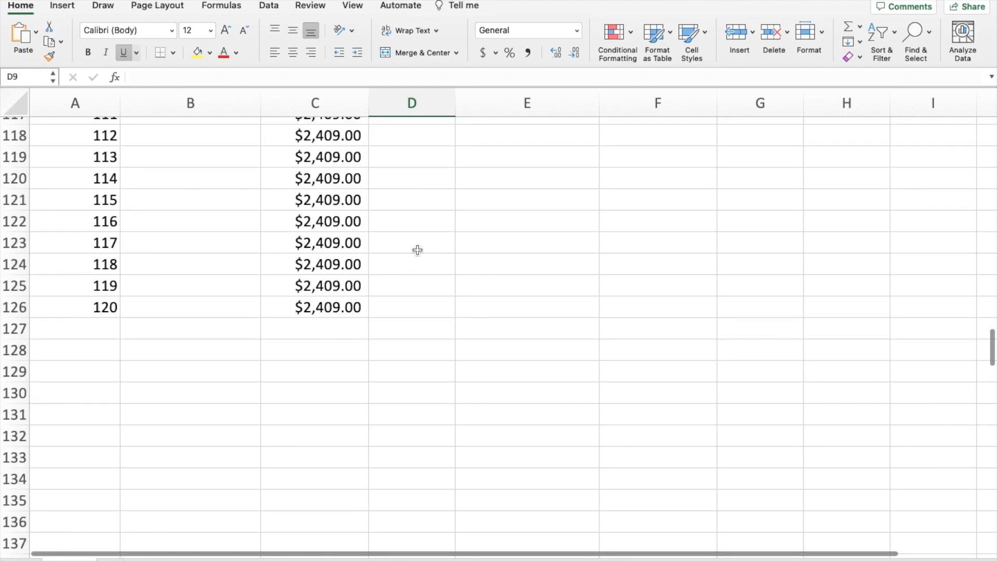
scroll(up, 3)
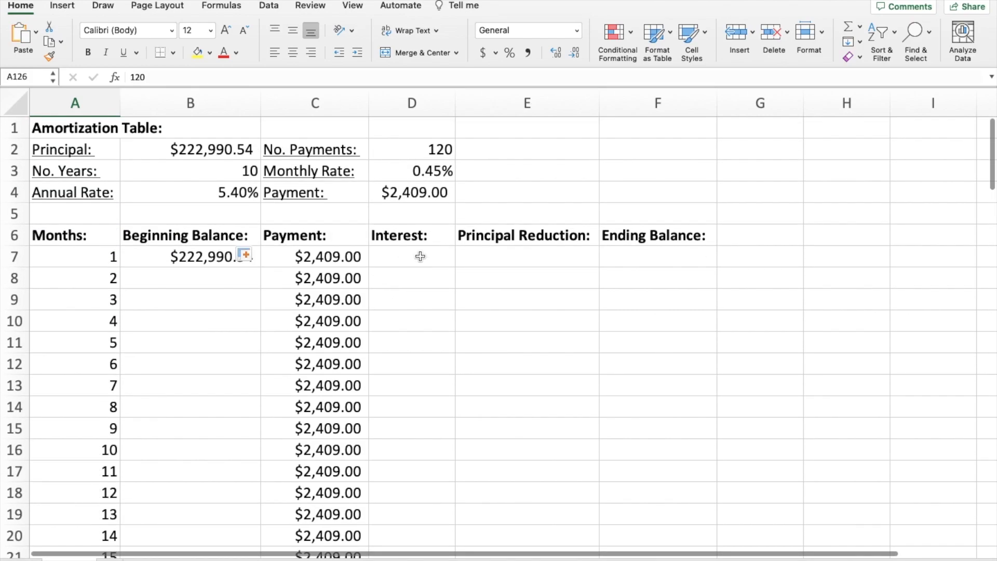
Step: Enter =B7*D3 in D7 for month 1 interest of $1,003.46
click(411, 256)
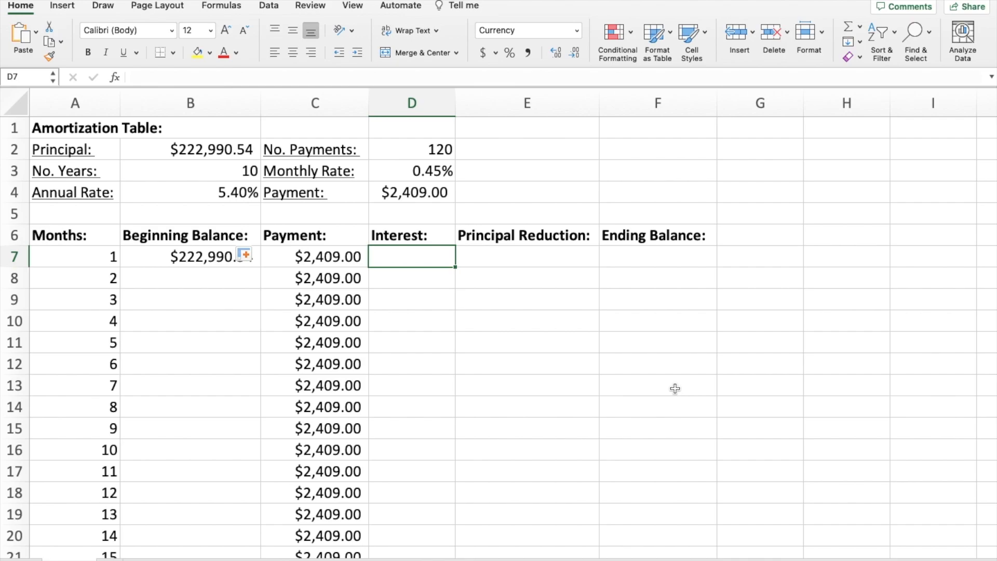
mouse_move(104, 256)
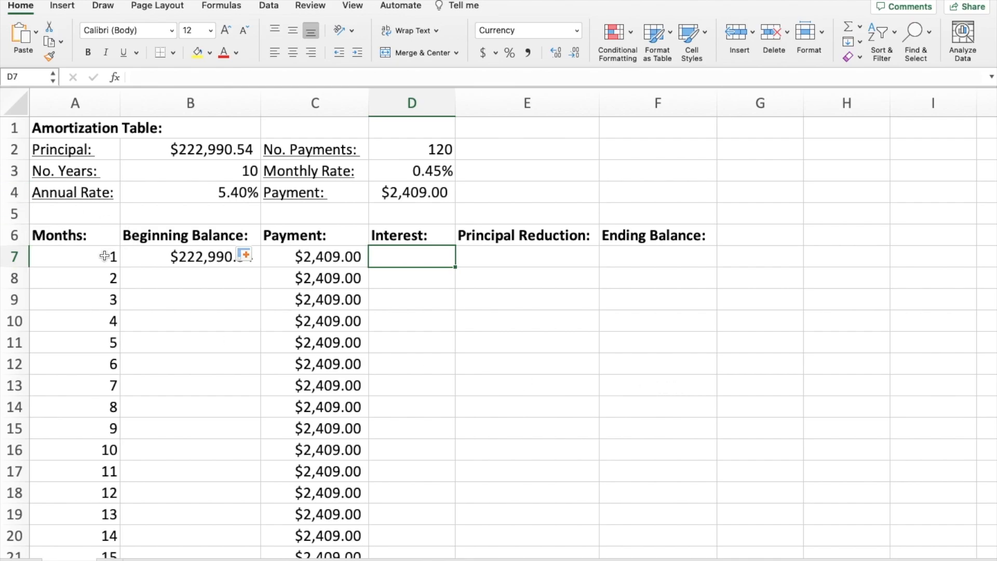
mouse_move(628, 322)
text(=B7)
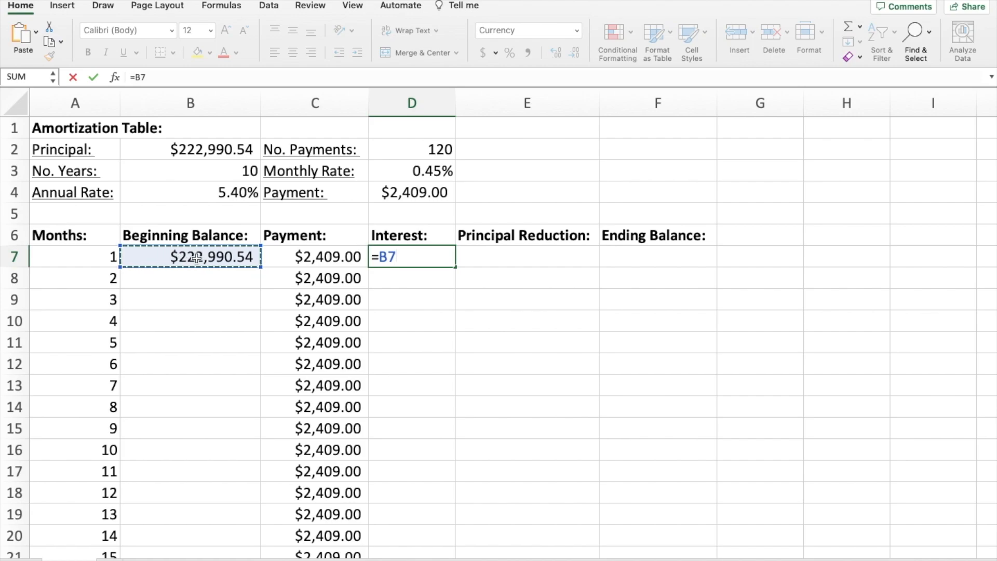
text(*)
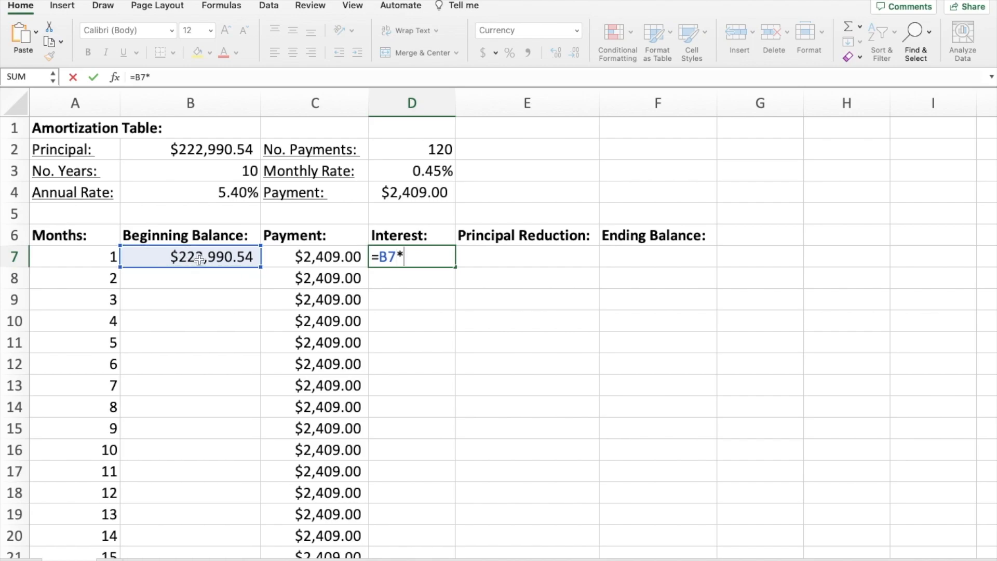
click(411, 171)
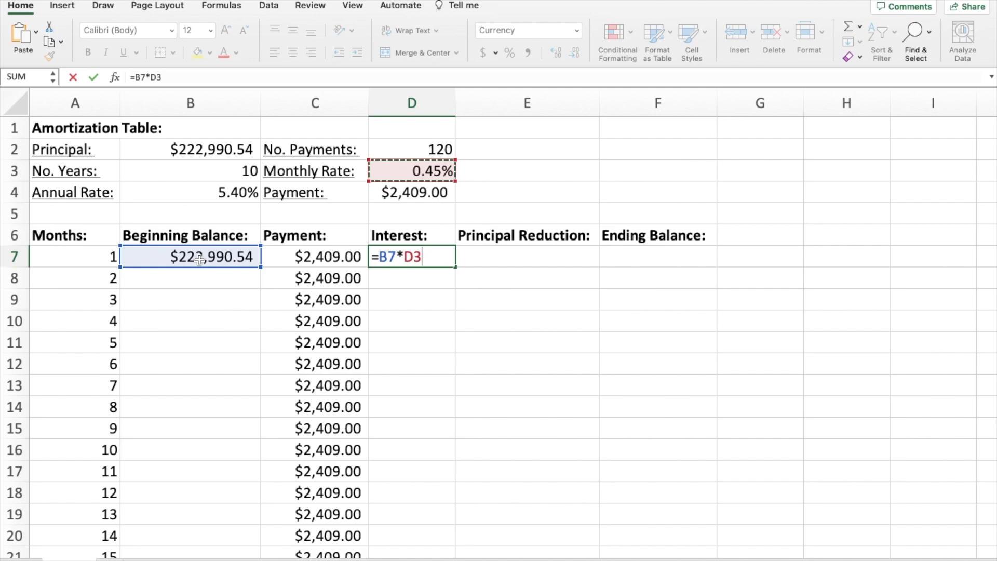
click(411, 192)
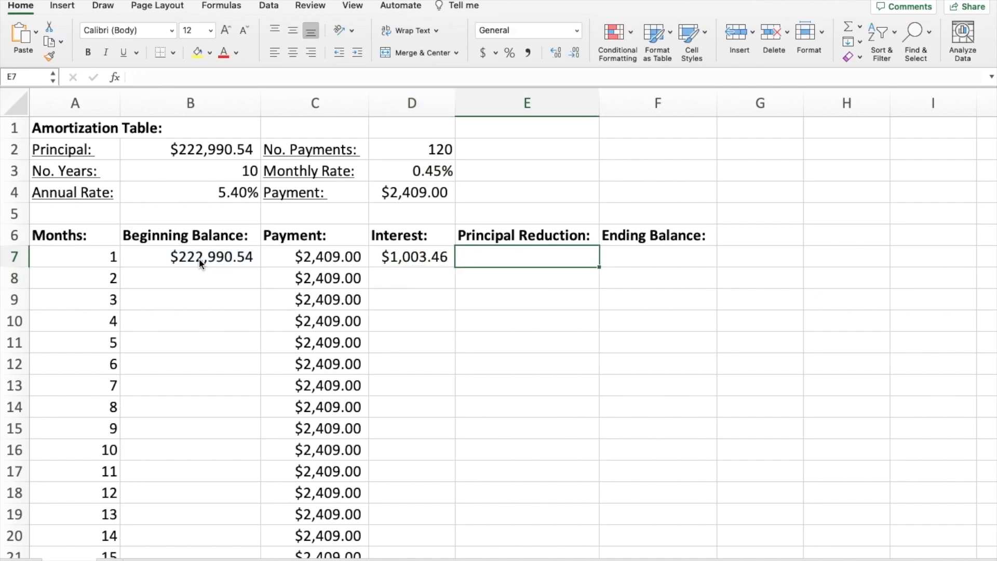
Step: Build E7's formula =C7-D7 for month 1's $1,405.54 principal reduction
text(=)
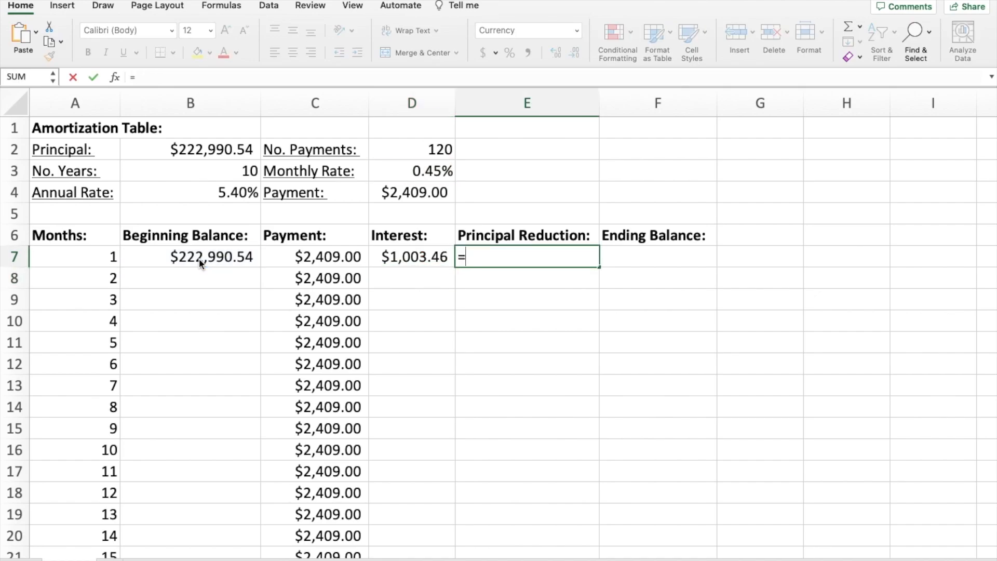
click(315, 256)
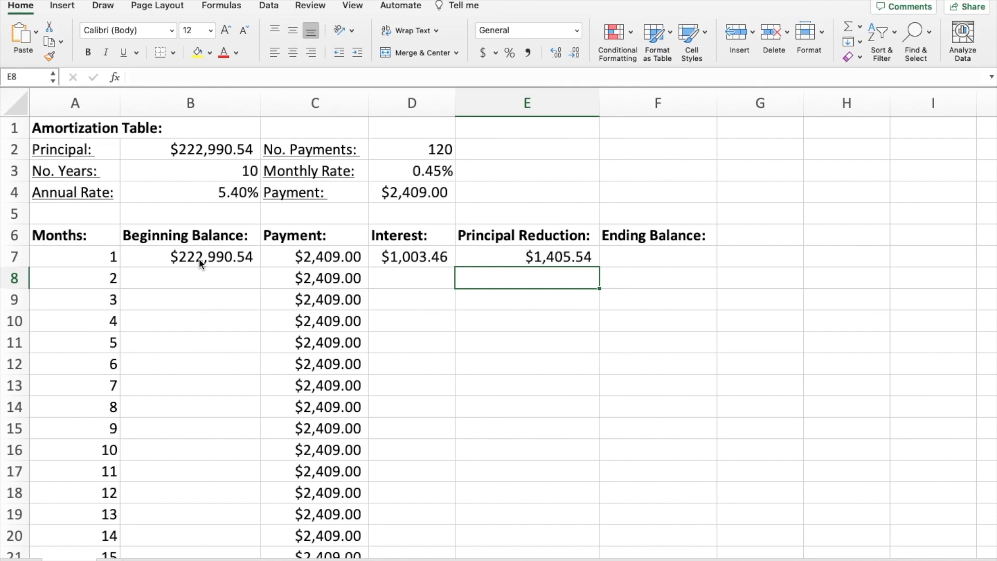
click(526, 256)
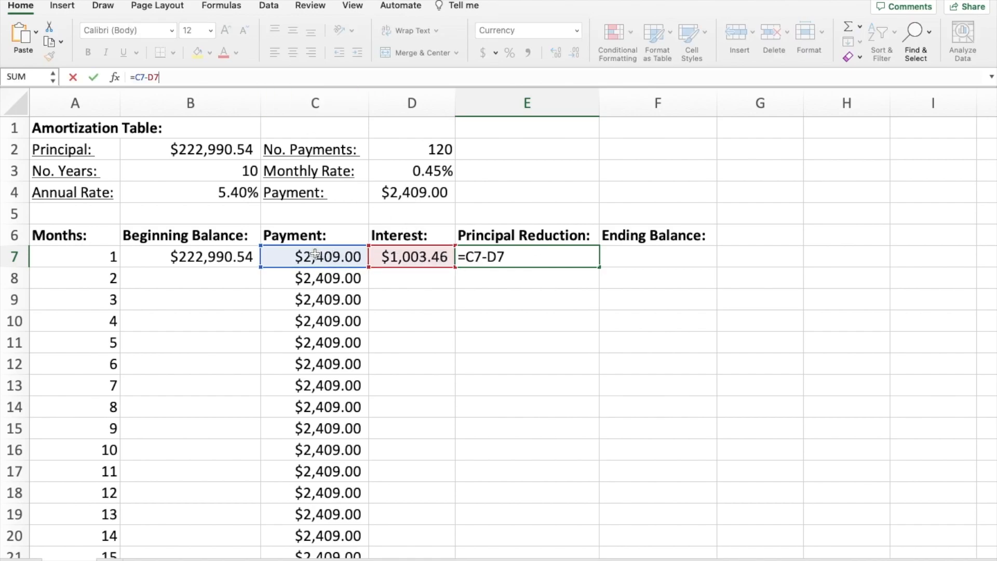
mouse_move(433, 266)
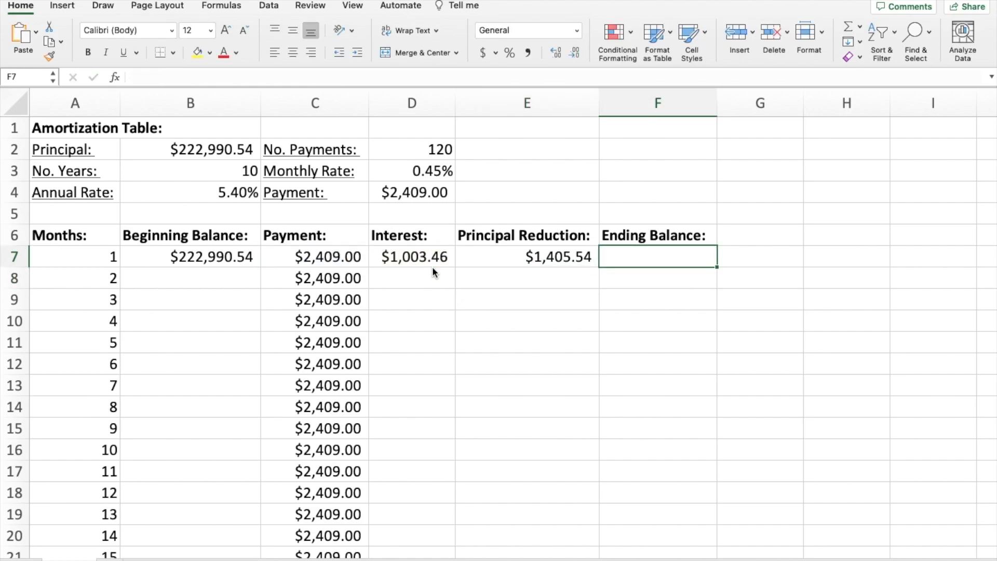
Step: Enter =B7-E7 in F7 for a $221,585.00 ending balance
text(=B7)
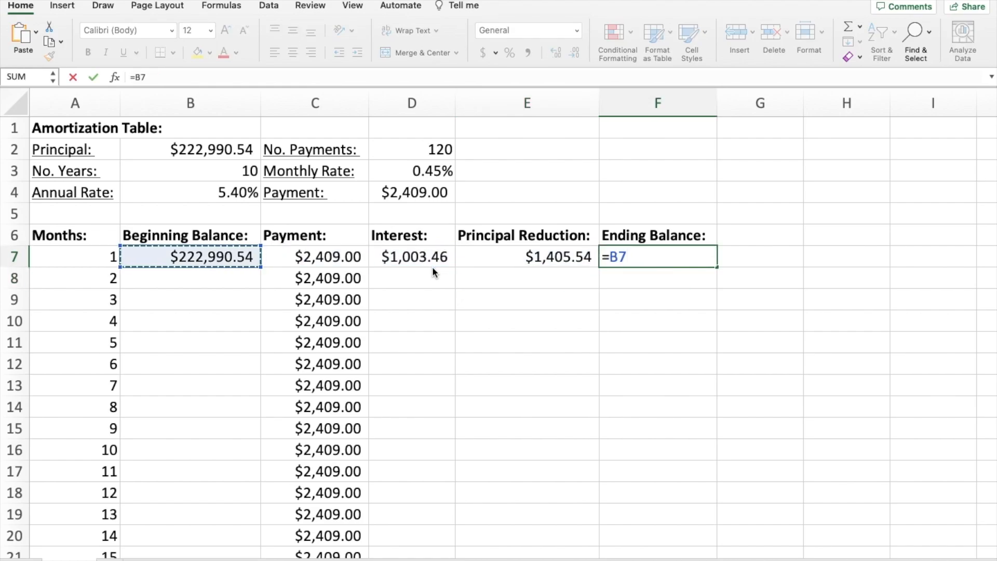
text(-)
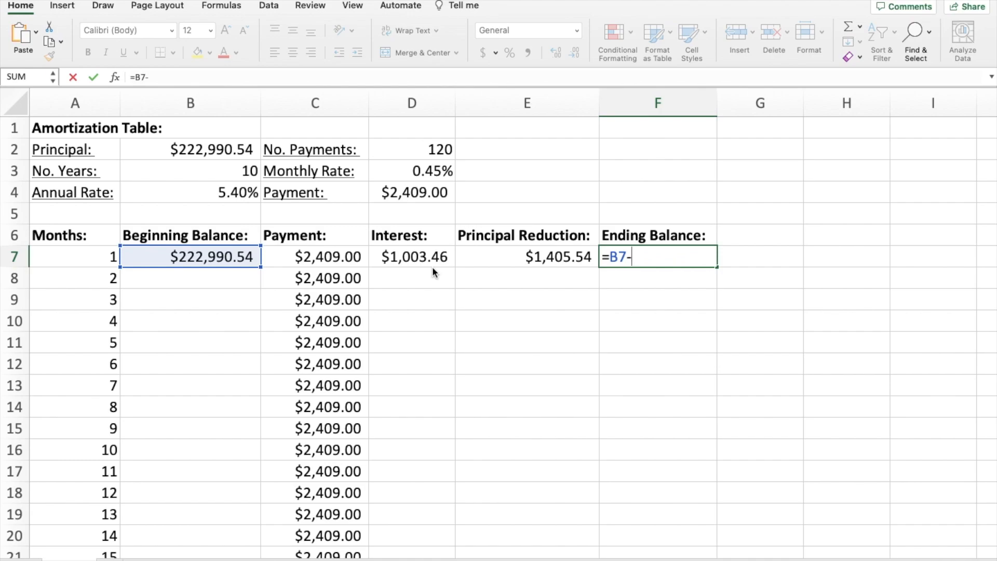
click(526, 256)
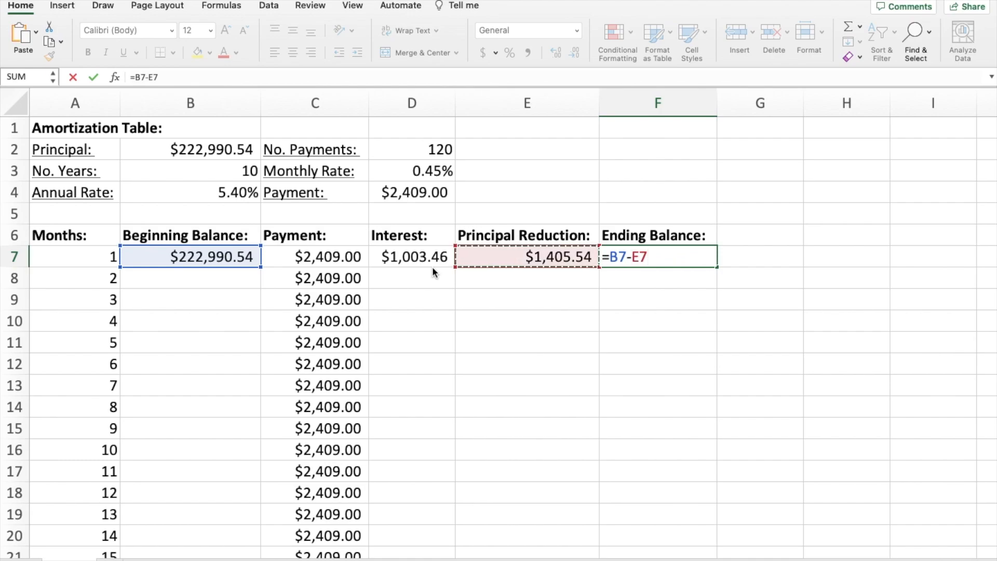
key(Enter)
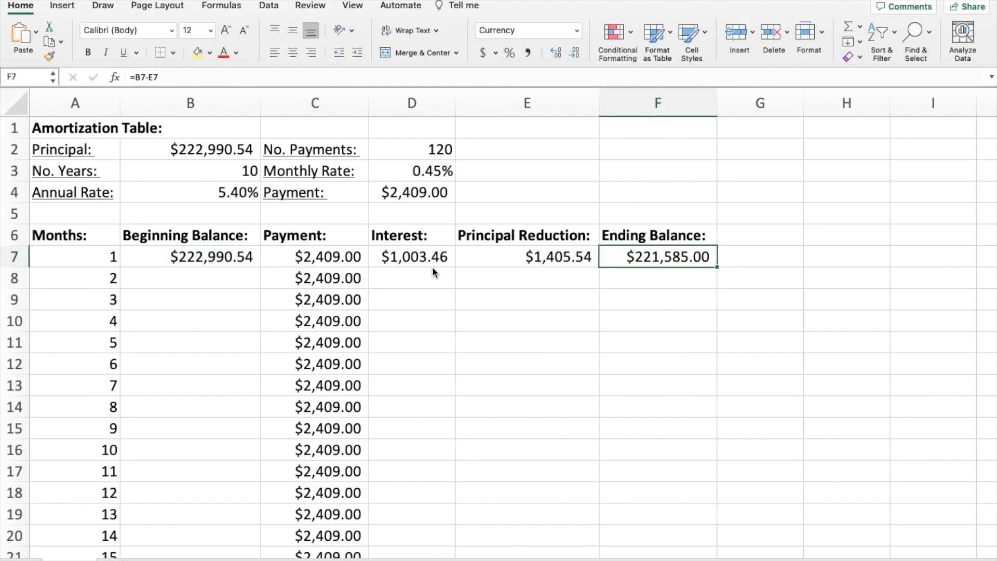
click(314, 278)
text(=E8)
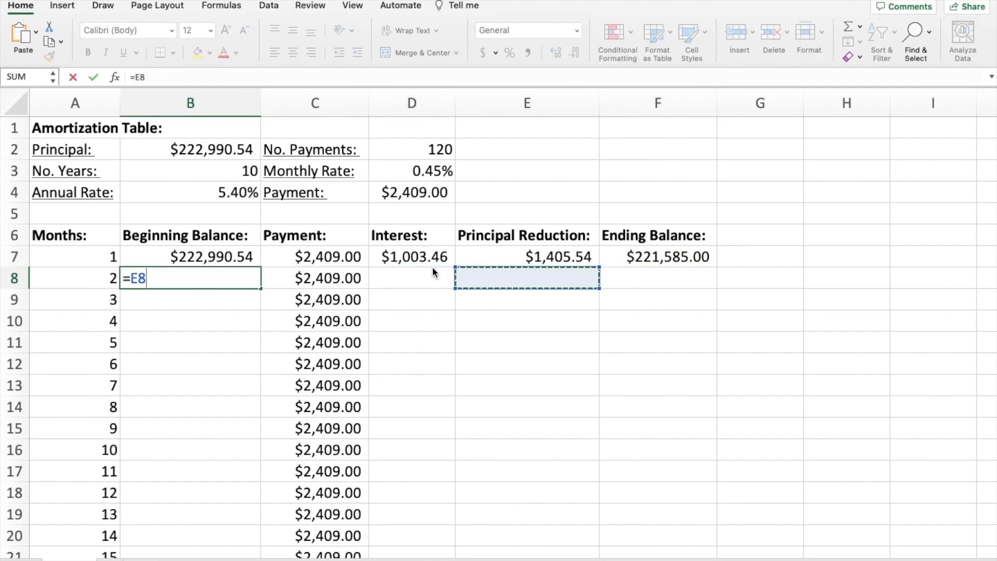
Step: Link B8 to F7 so month 2 begins at $221,585.00, then review rows 7–9
click(657, 256)
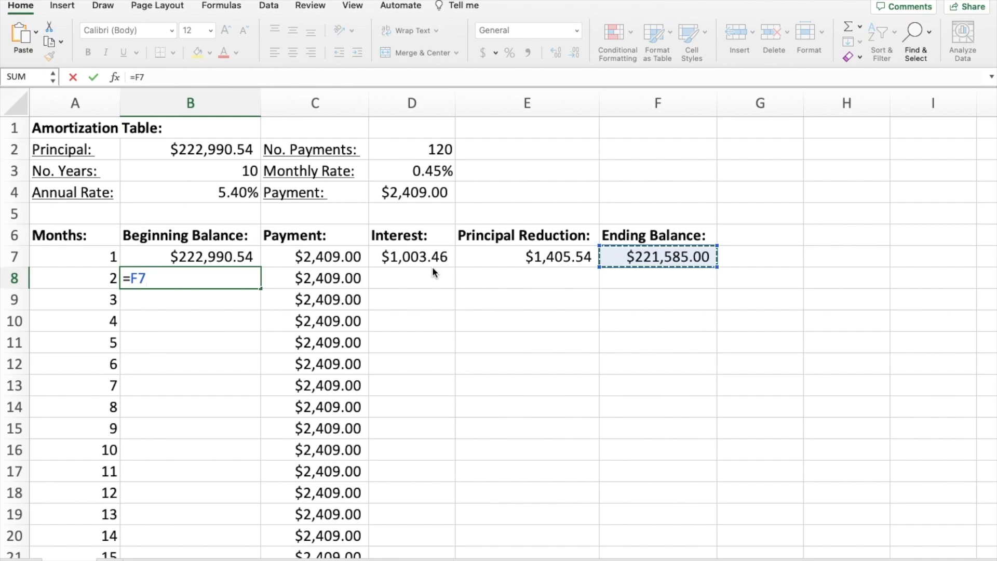
key(Enter)
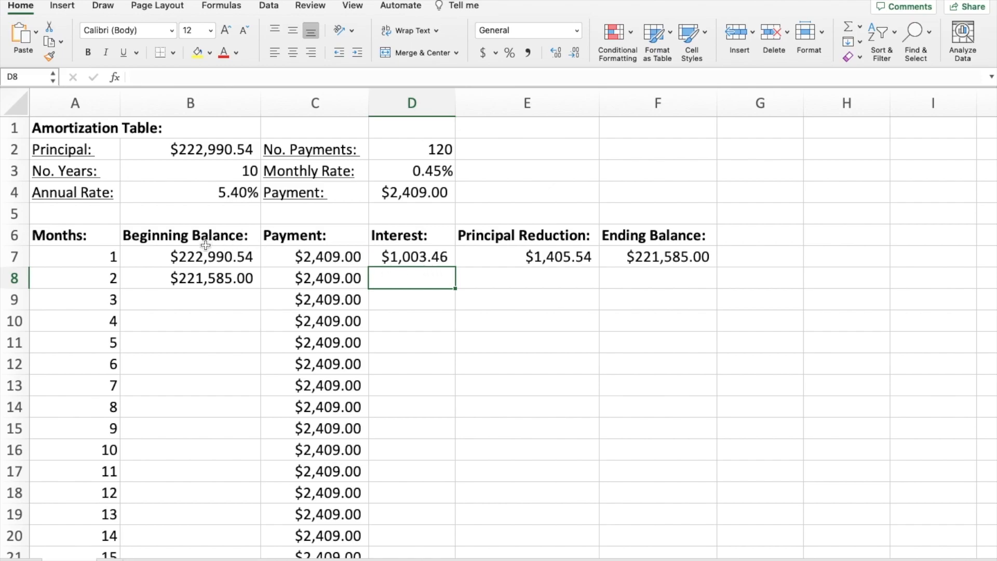
drag(190, 256, 657, 299)
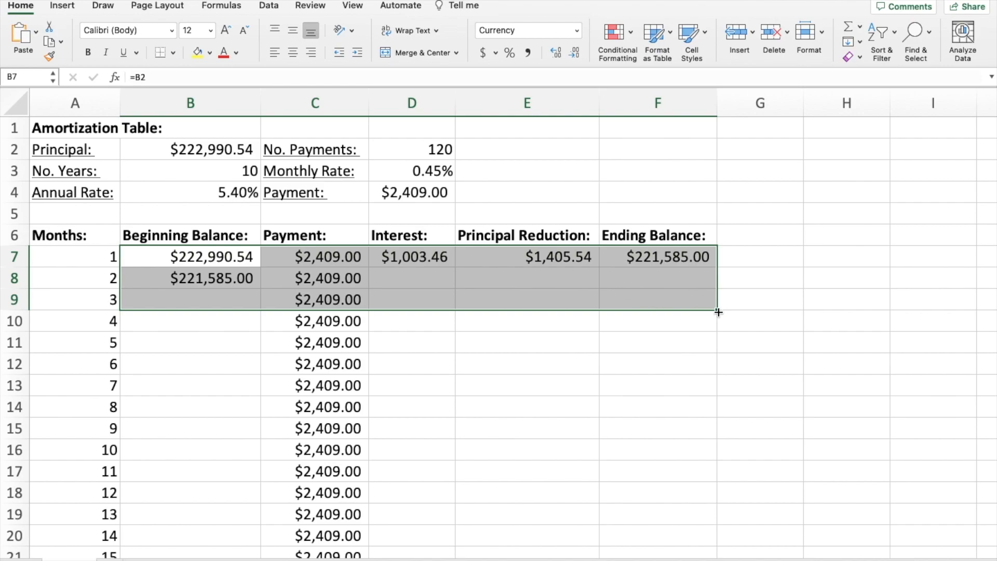
click(411, 278)
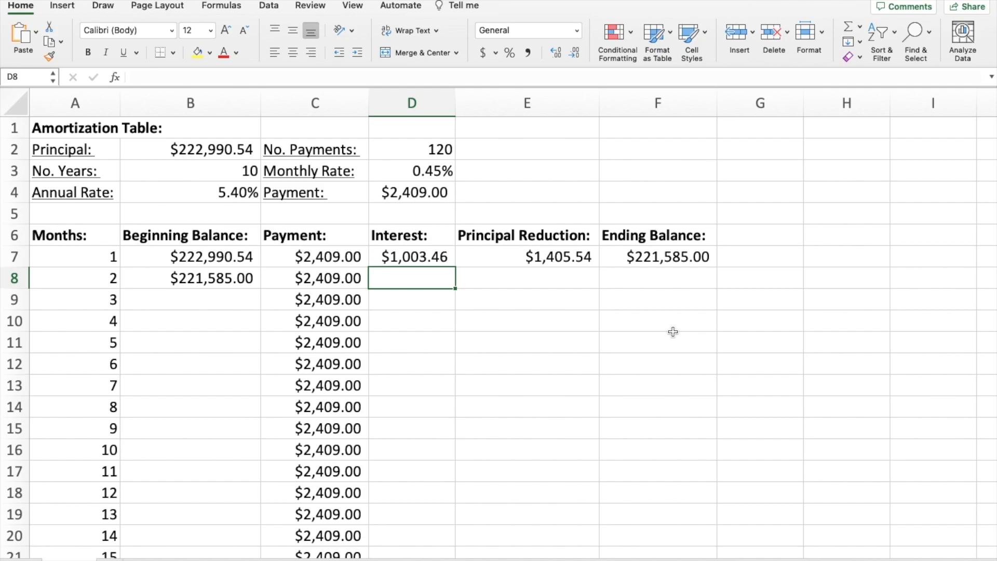
Step: Complete month 2's row: interest =B8*D3 ($997.13), principal reduction =C8-D8, ending balance =B8-E8
text(=)
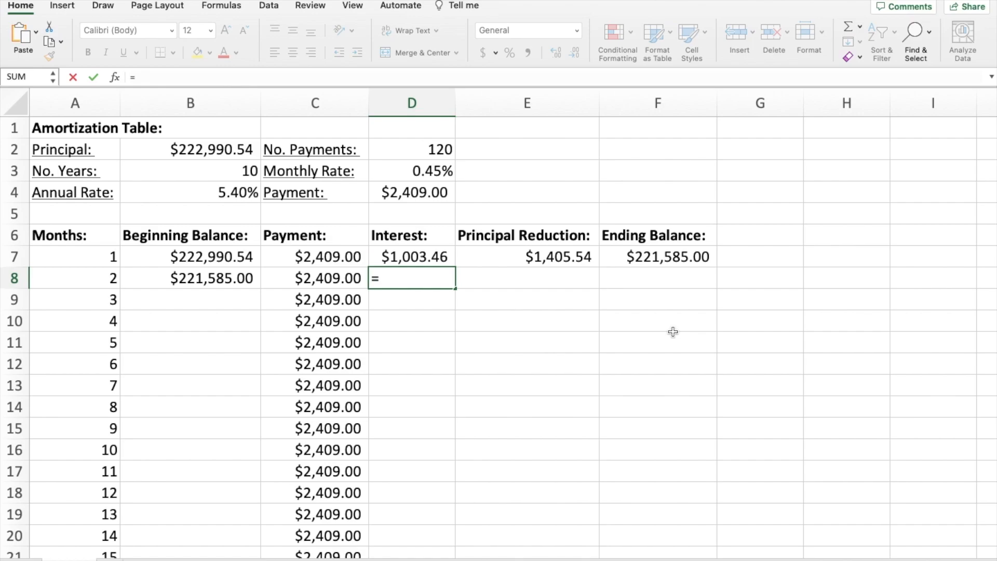
click(189, 278)
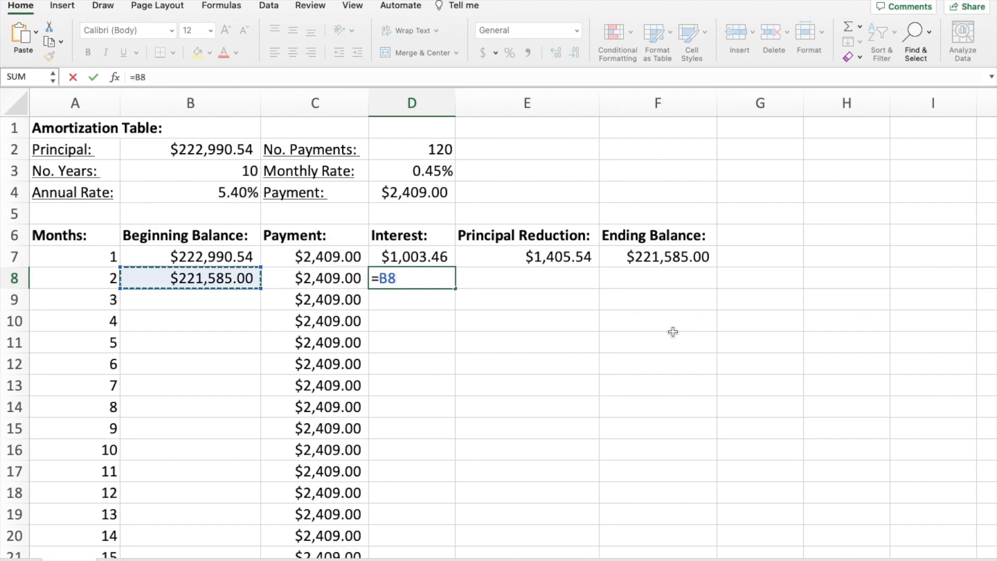
click(412, 256)
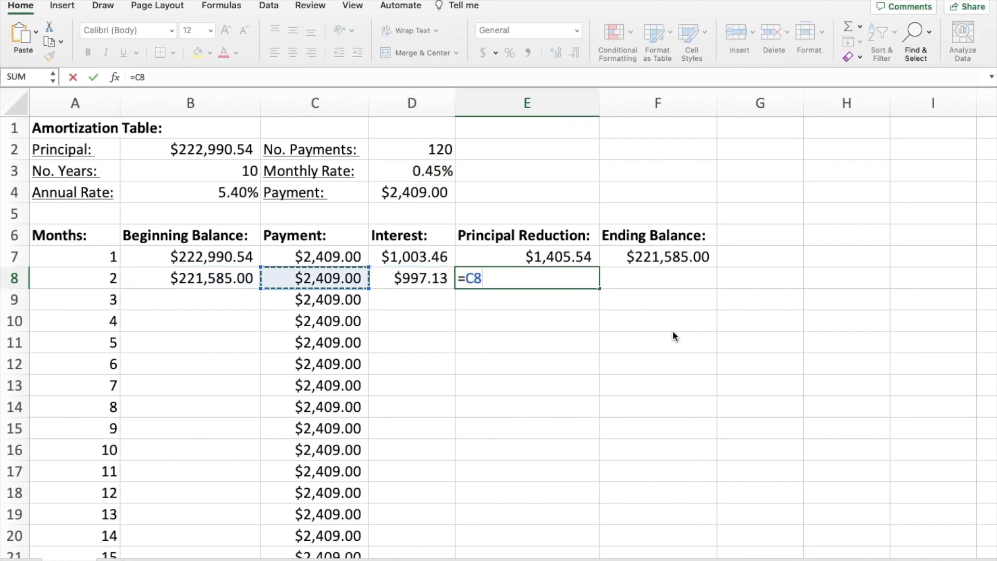
click(411, 277)
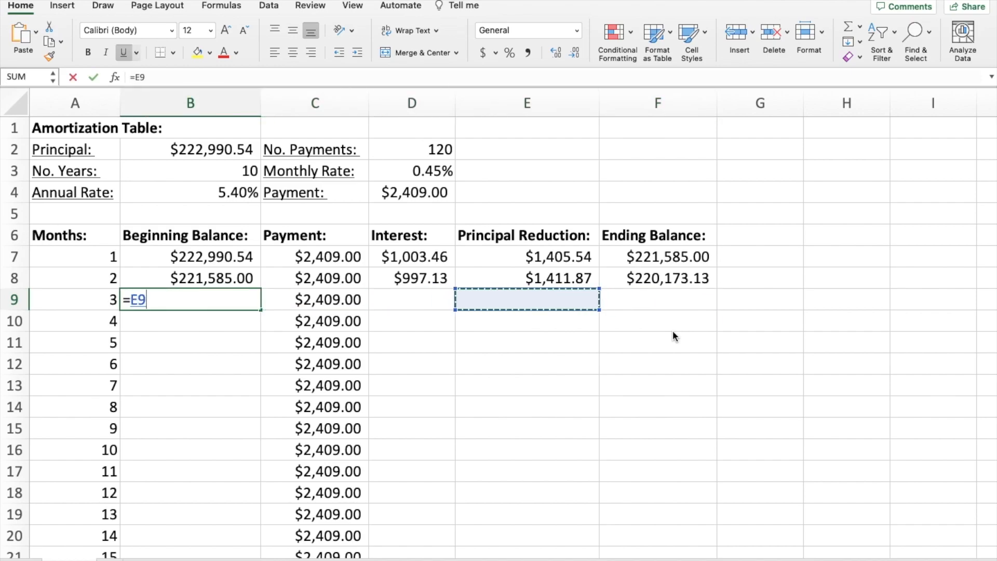
Step: Fill month 3's row with =F8, =B9*D3, =C9-D9 and =B9-E9, reaching $218,754.91
click(657, 278)
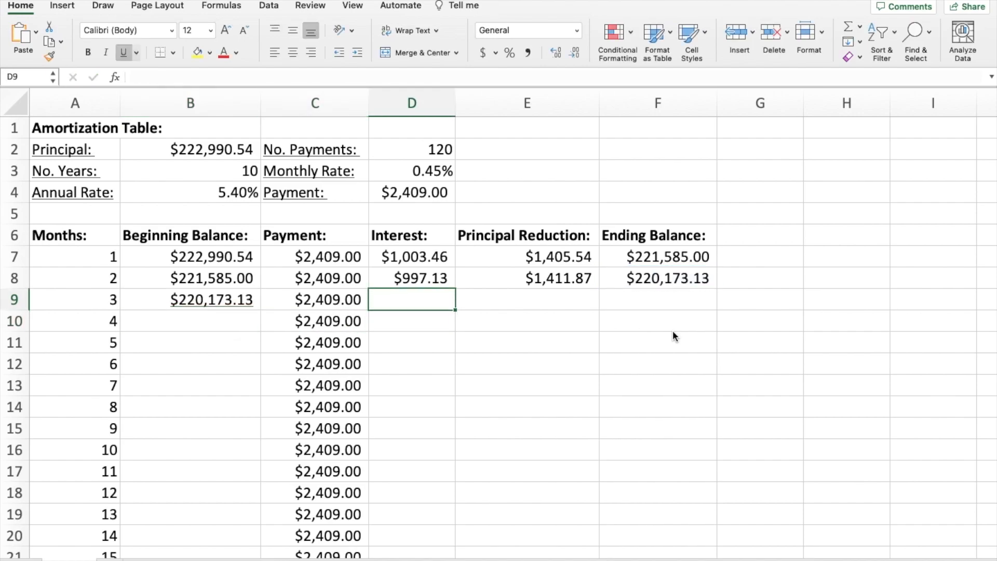
text(=B9)
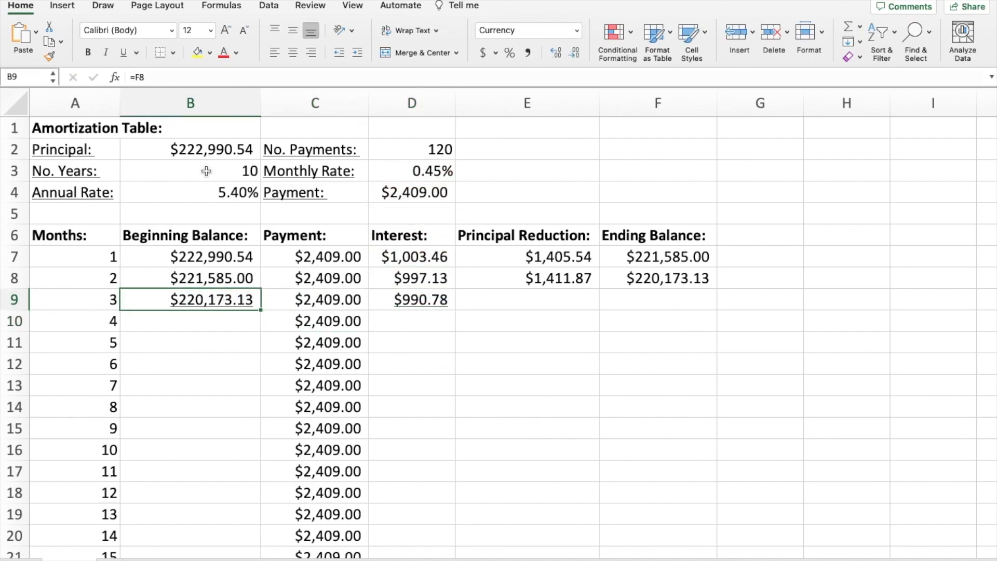
click(411, 299)
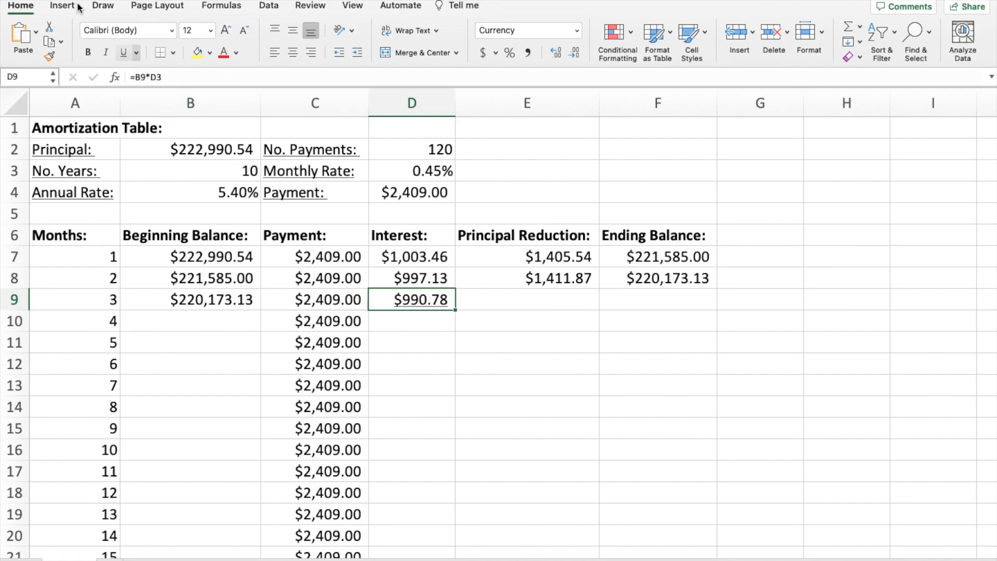
click(657, 406)
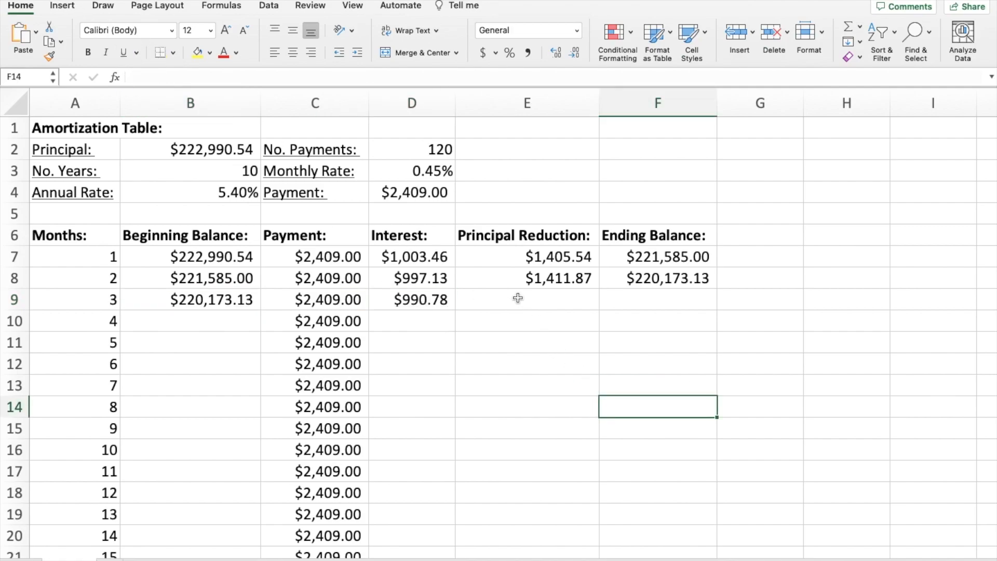
text(=C9)
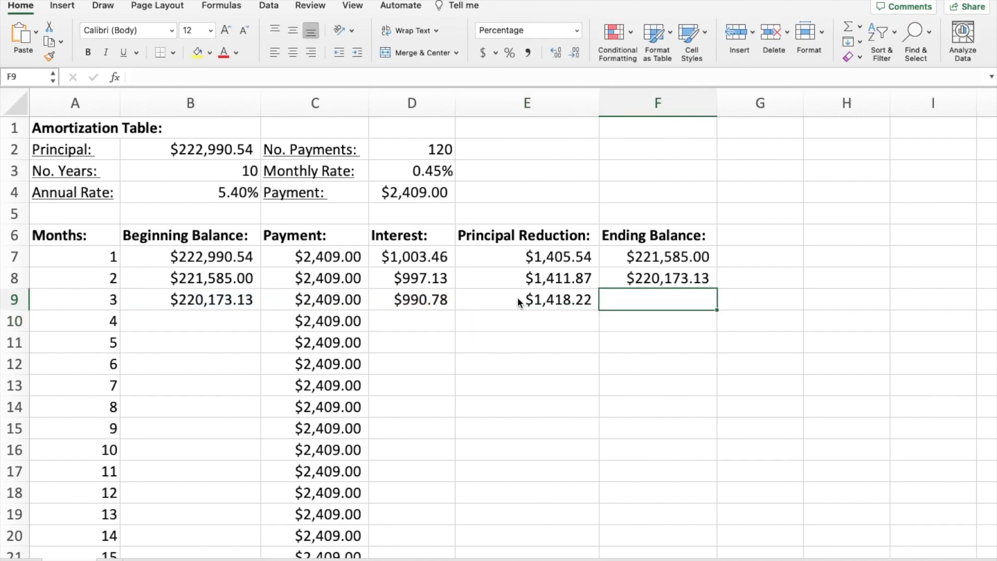
text(=B9)
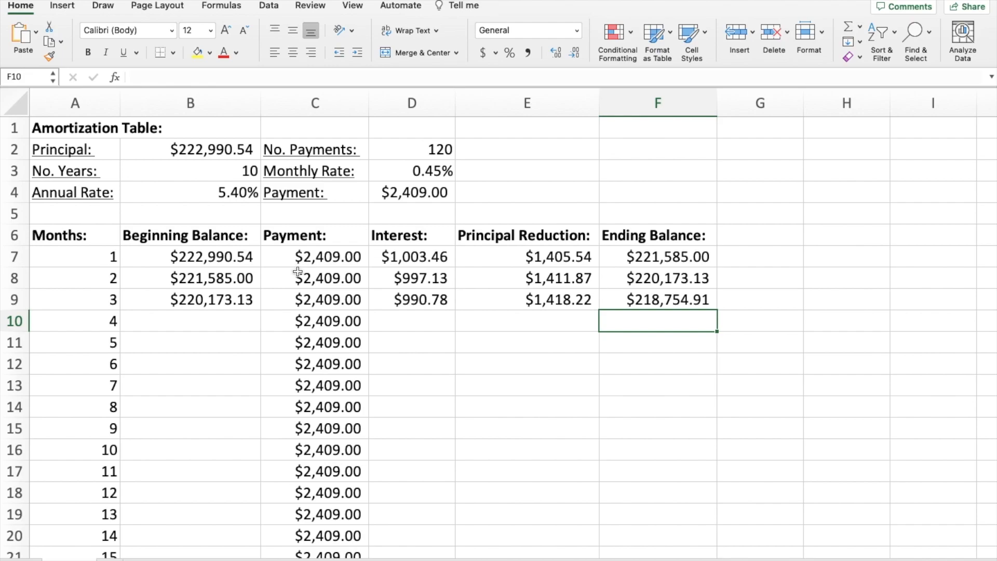
mouse_move(180, 259)
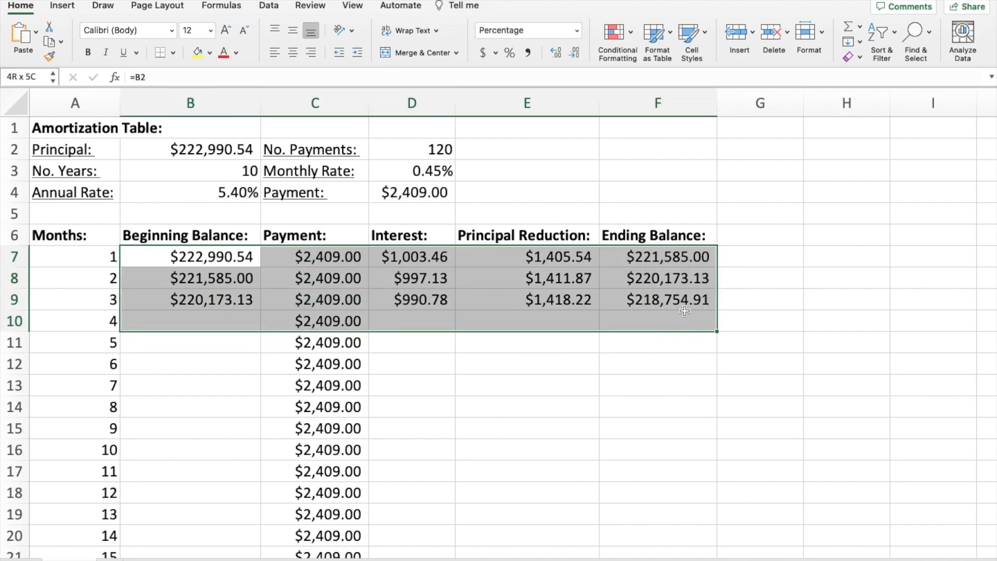
Step: Extend the table formulas down to month 7 and inspect the month 1 and month 4 balance formulas
drag(717, 331, 717, 353)
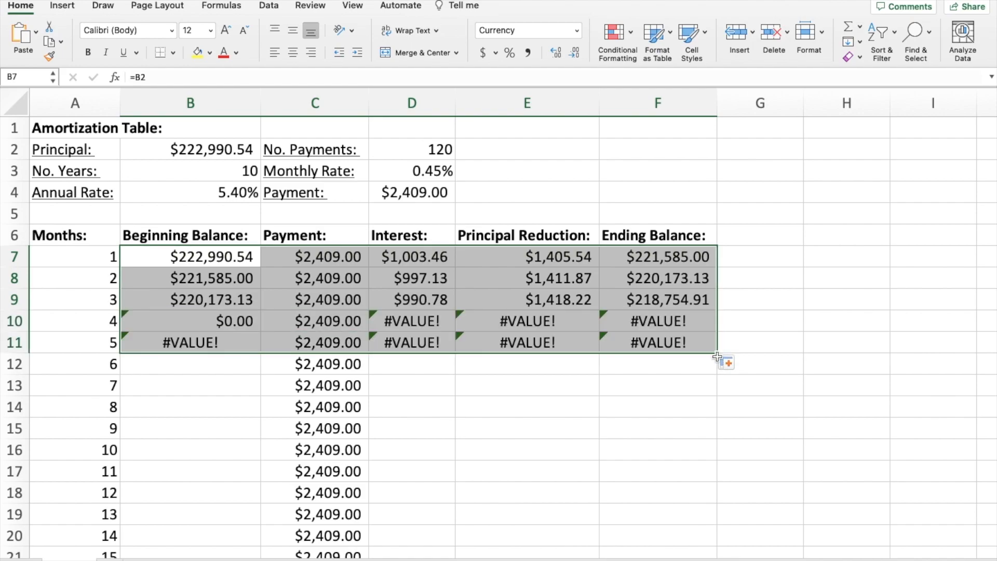
drag(716, 352, 716, 395)
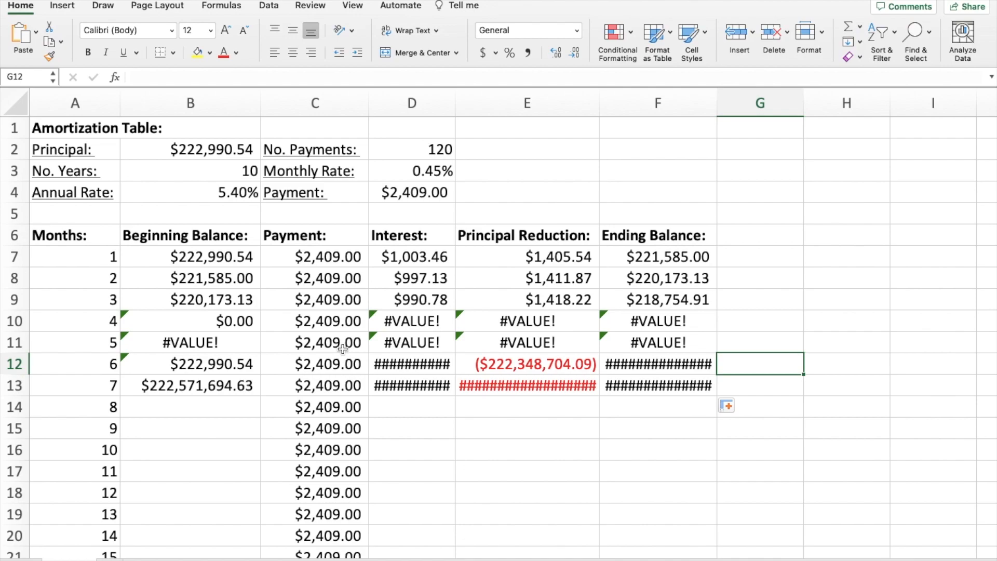
mouse_move(209, 305)
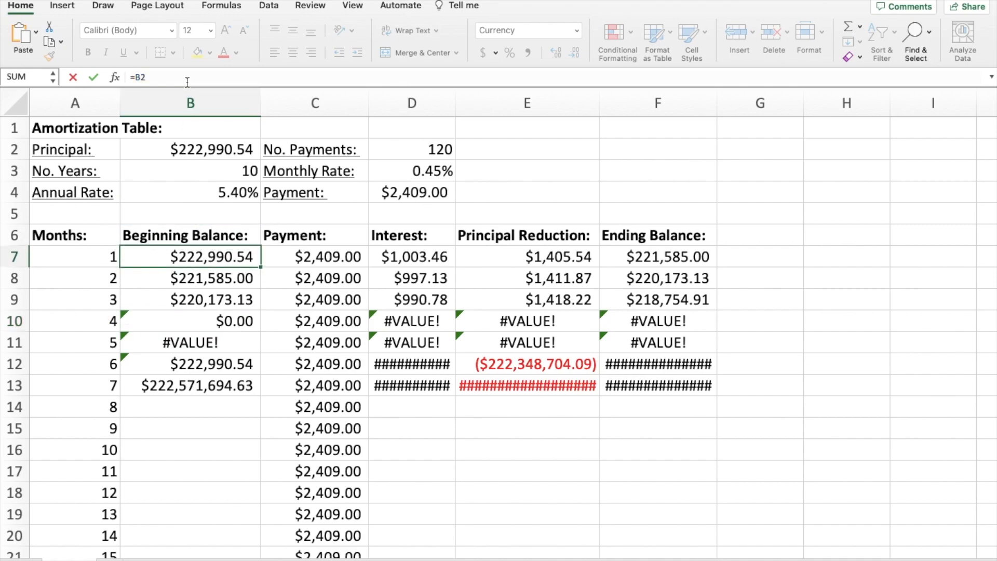
click(189, 149)
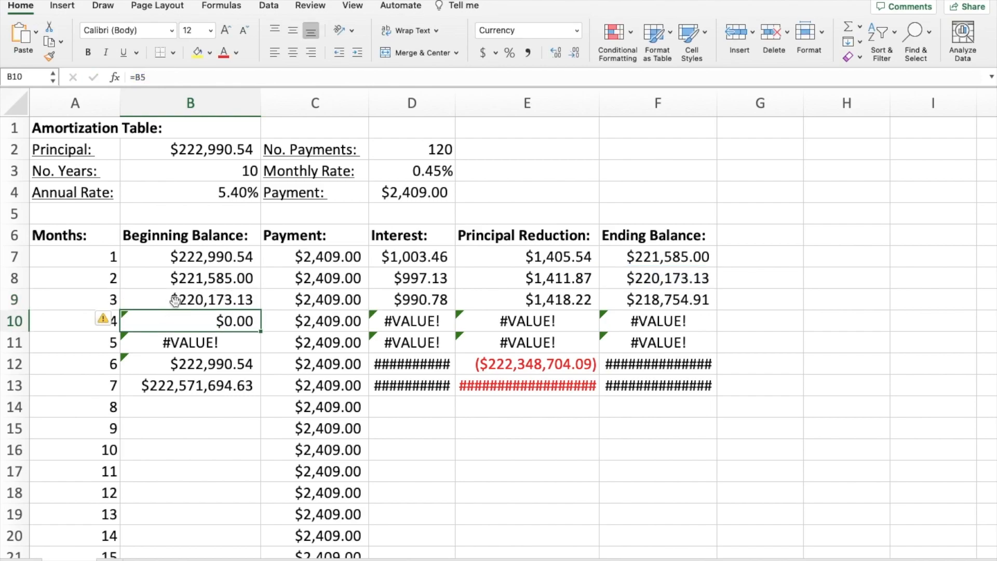
click(190, 256)
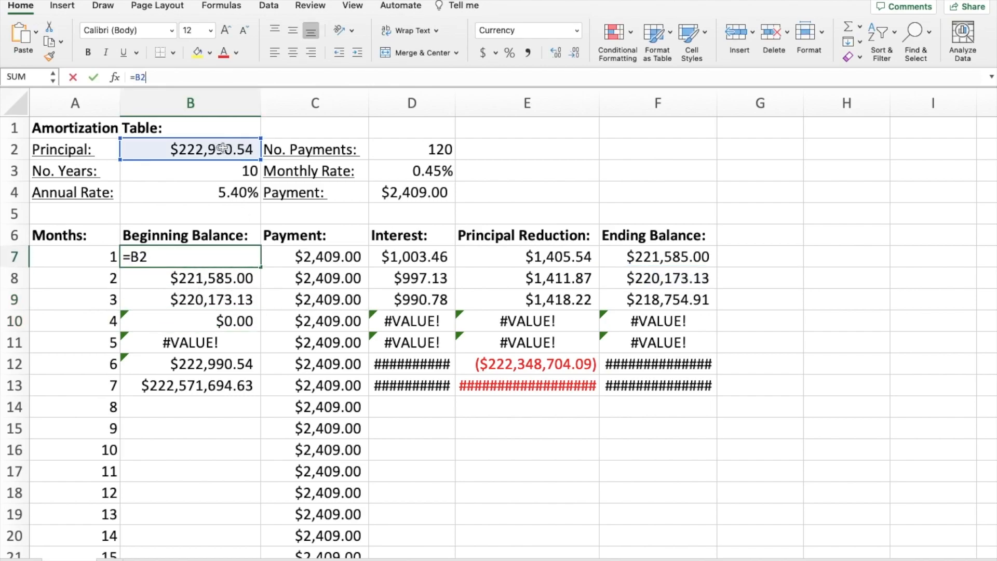
Step: Link month 1's balance to the principal and inspect the month 4 ending balance and interest formulas
click(189, 277)
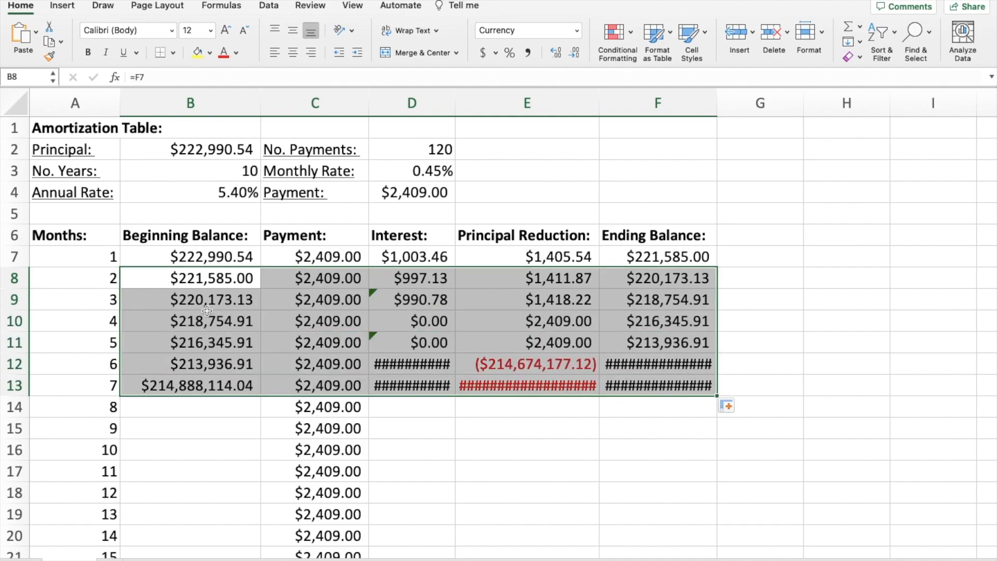
mouse_move(219, 320)
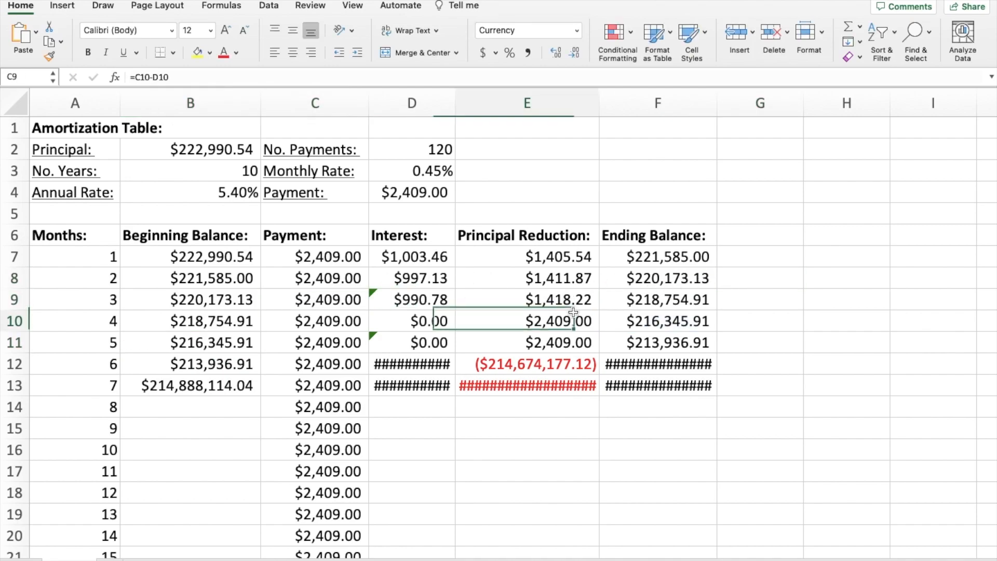
double_click(526, 320)
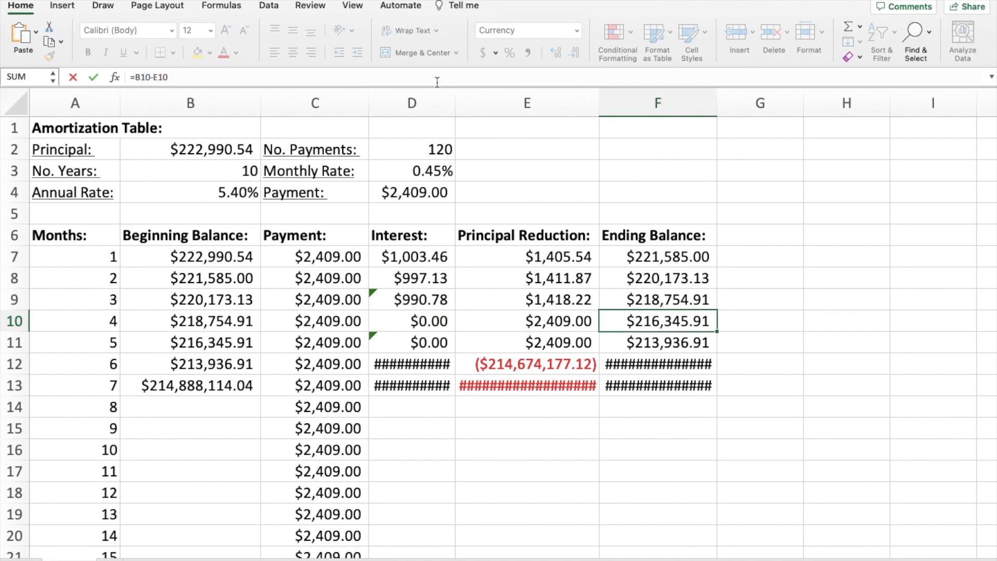
click(758, 278)
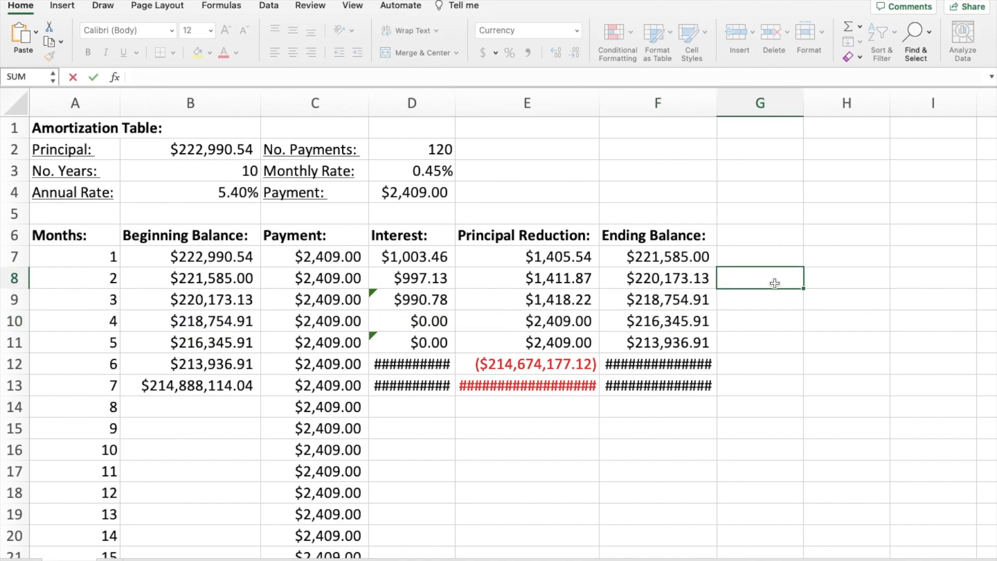
click(411, 256)
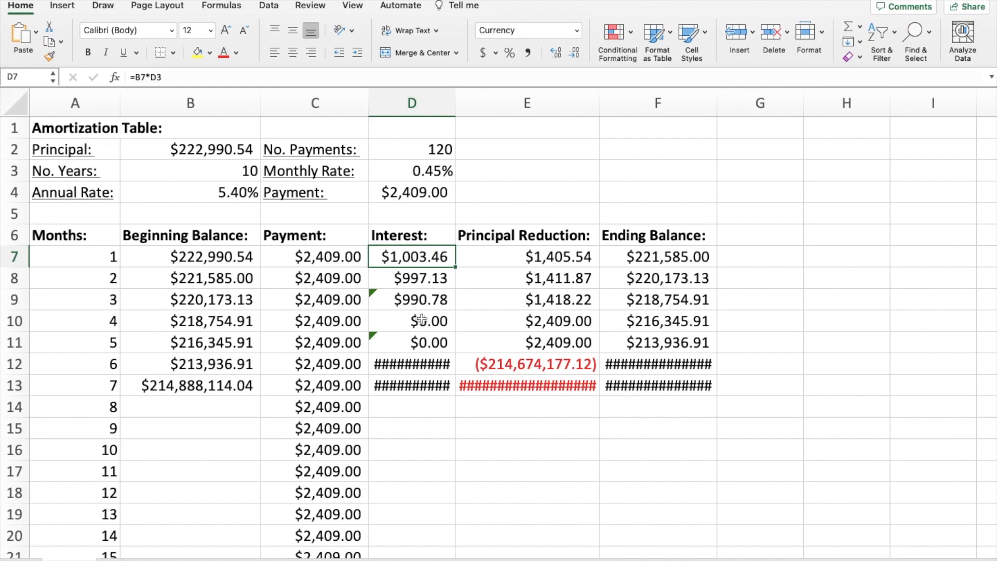
click(411, 300)
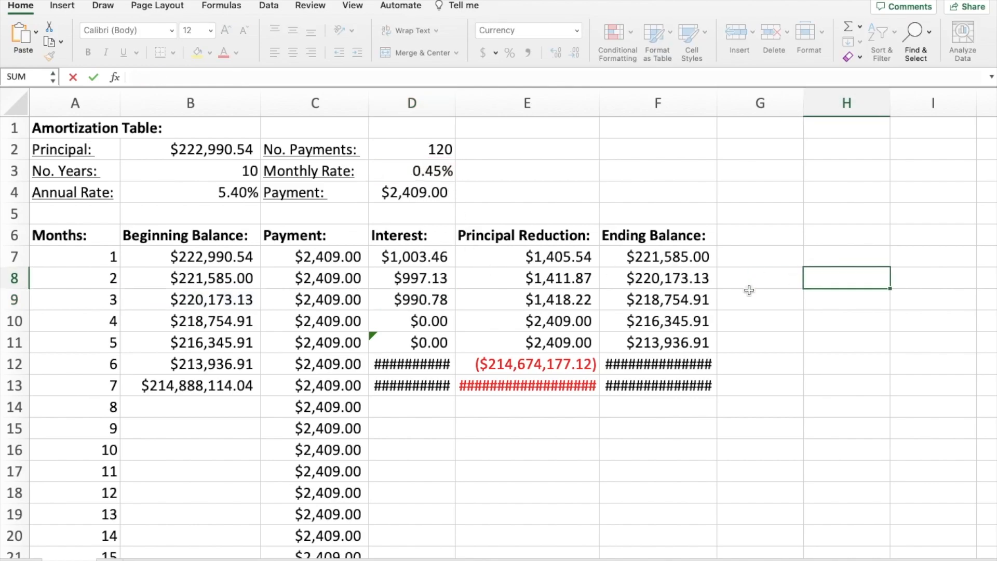
click(411, 320)
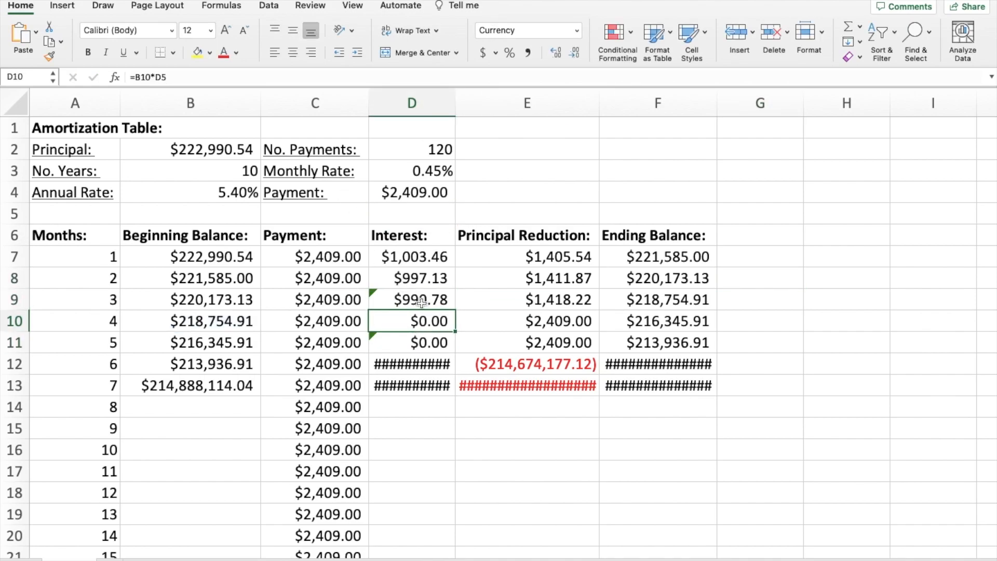
Step: Compare the monthly rate calculation with the month 2, 3 and 4 interest formulas
click(412, 171)
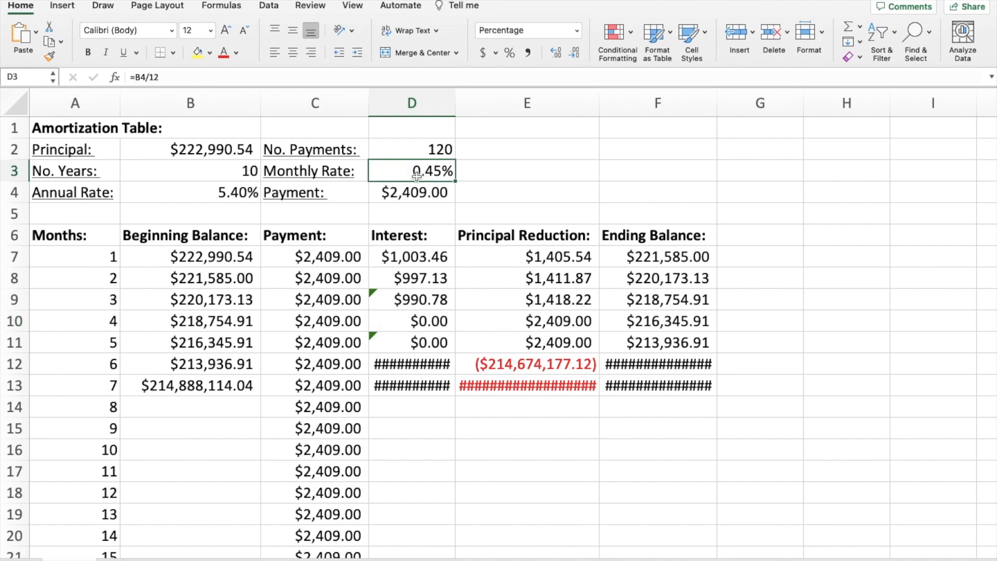
click(411, 320)
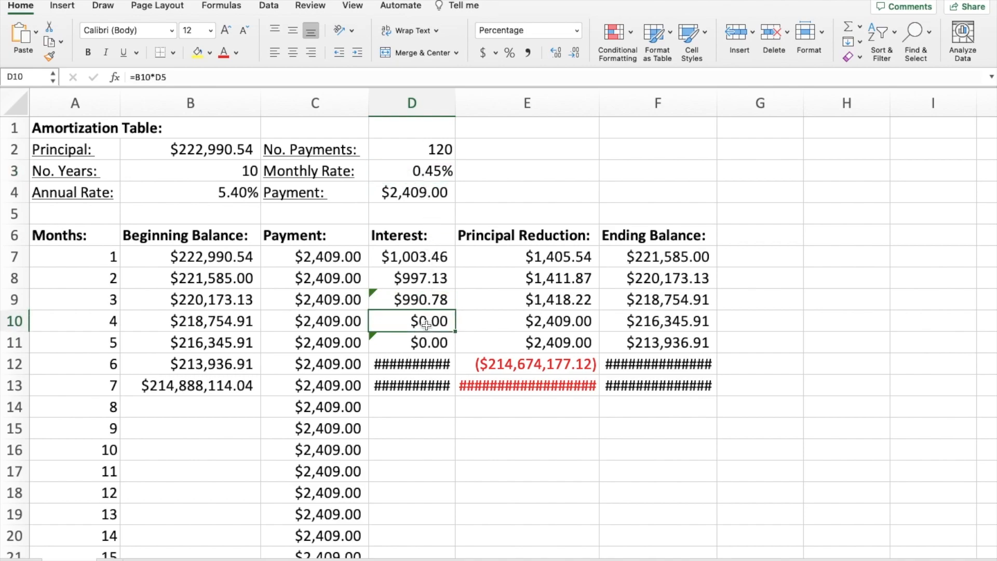
click(411, 299)
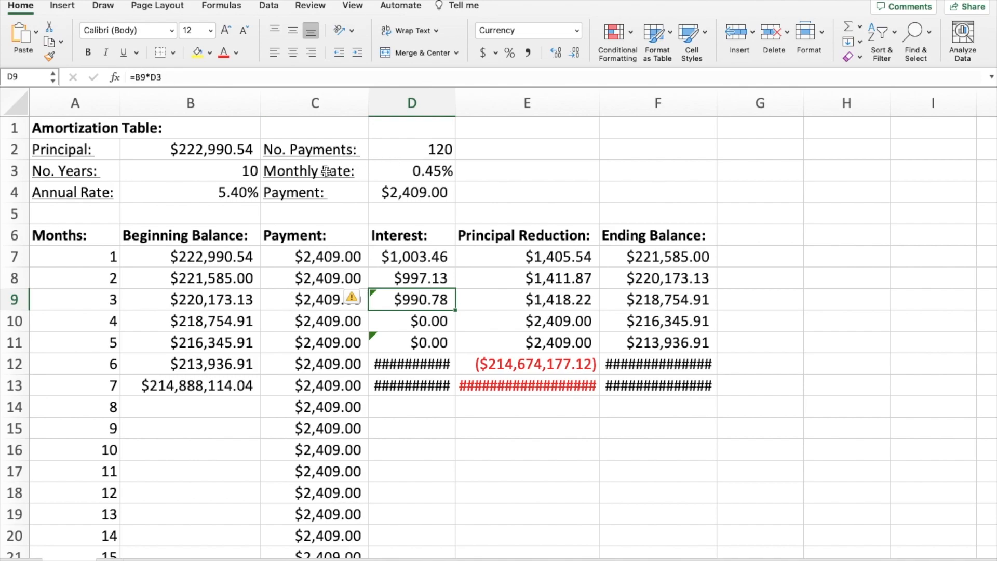
click(411, 170)
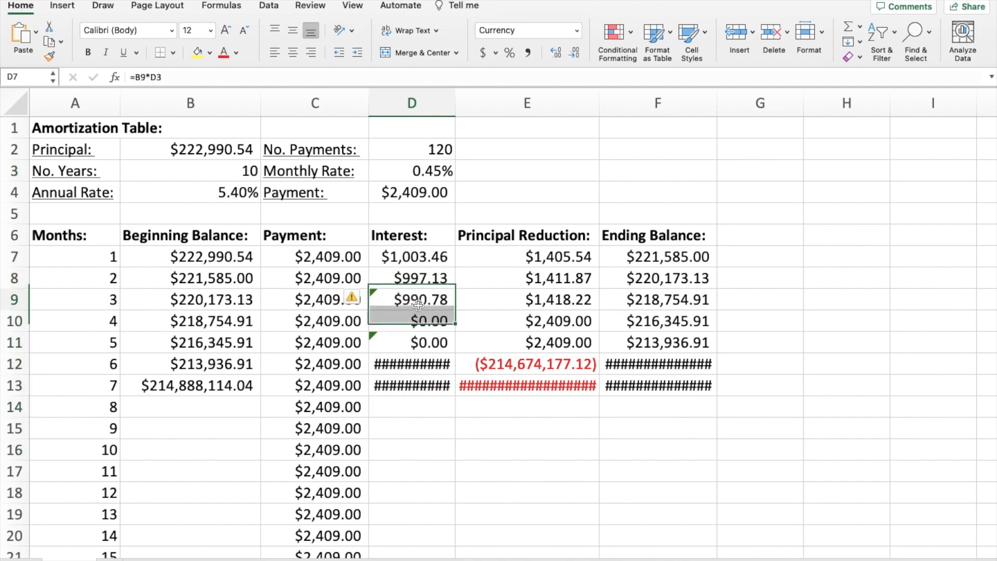
click(412, 278)
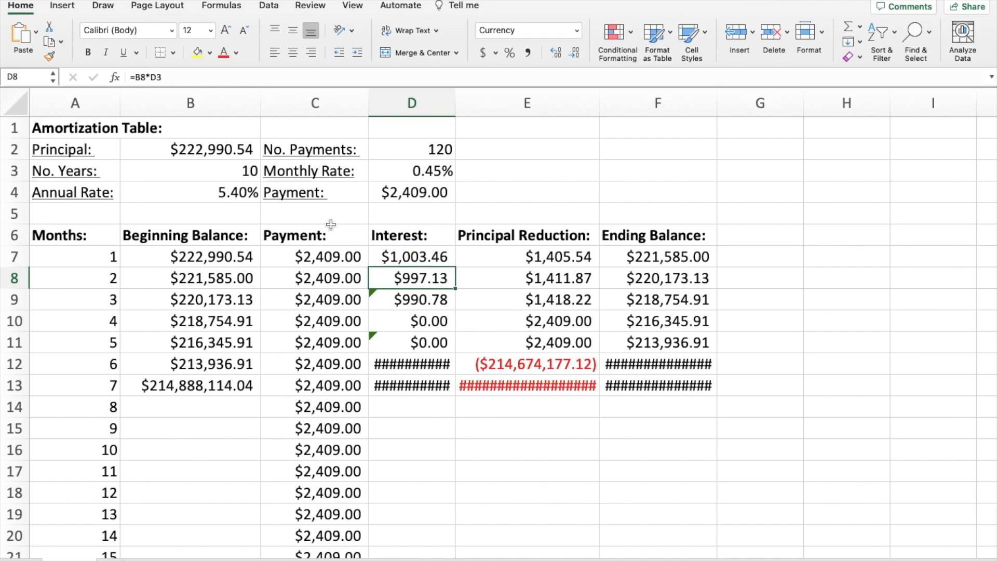
Step: Lock the month 2 interest formula's rate reference to $D$3, then review month 3's formula
double_click(411, 277)
text($)
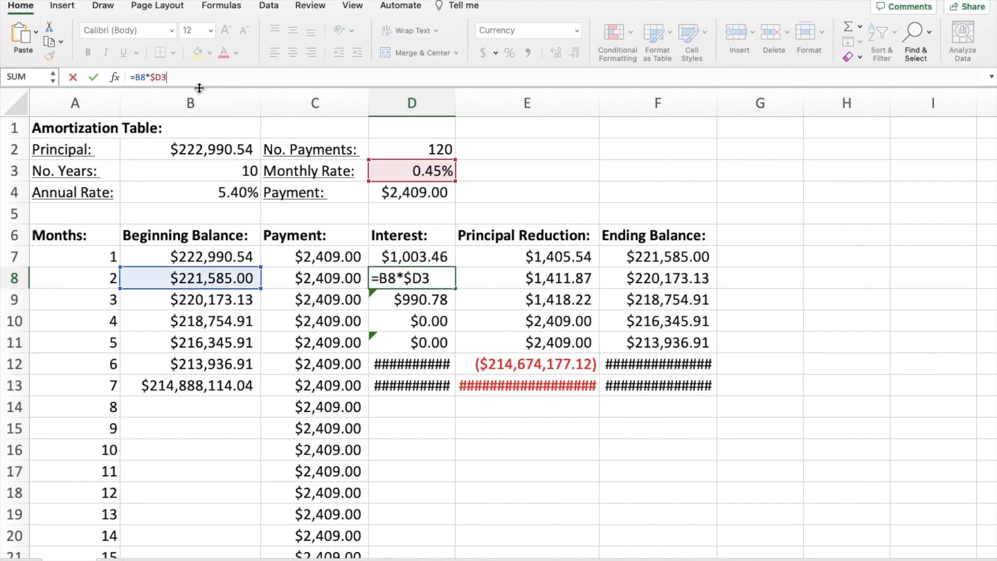
key(f4)
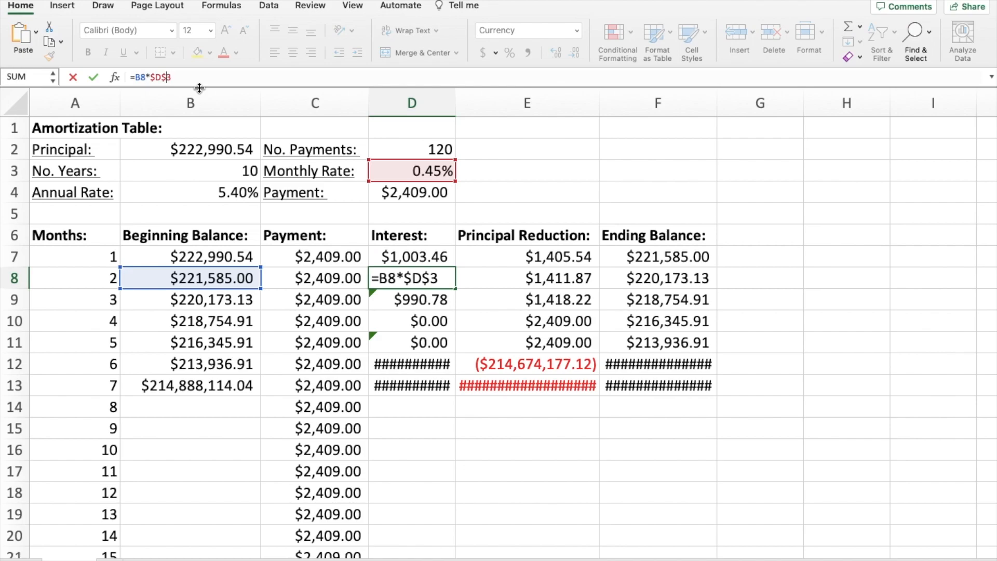
click(190, 103)
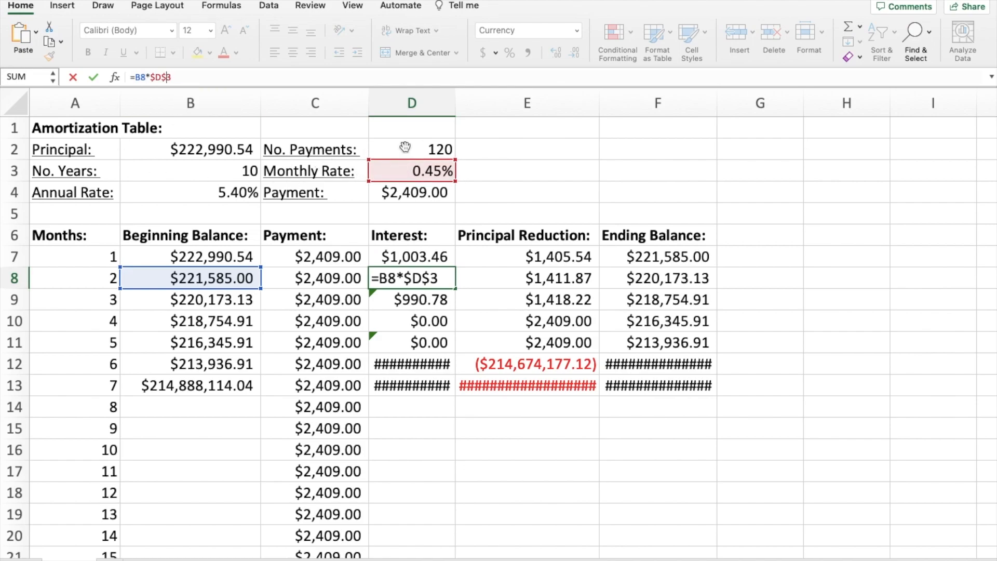
mouse_move(399, 178)
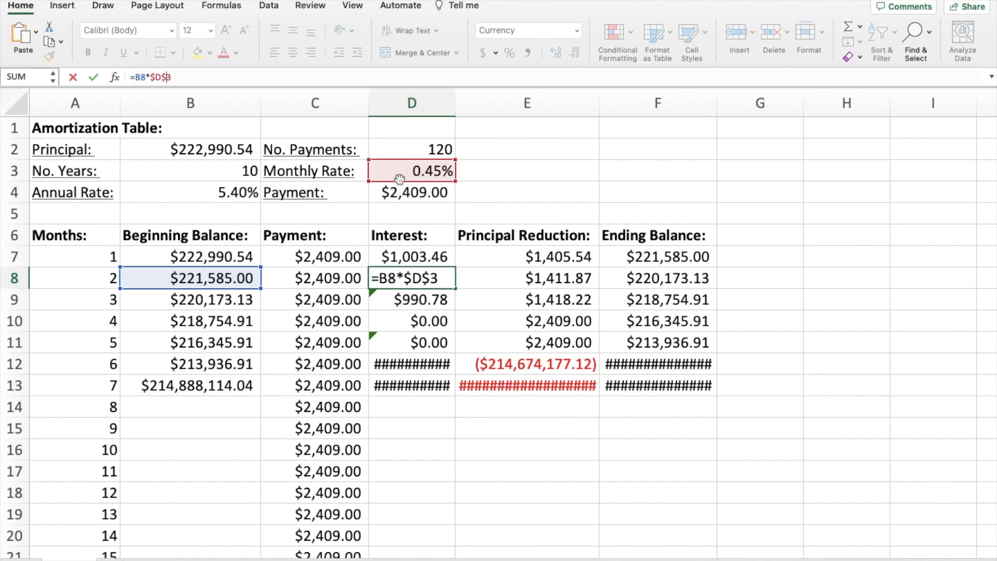
mouse_move(175, 216)
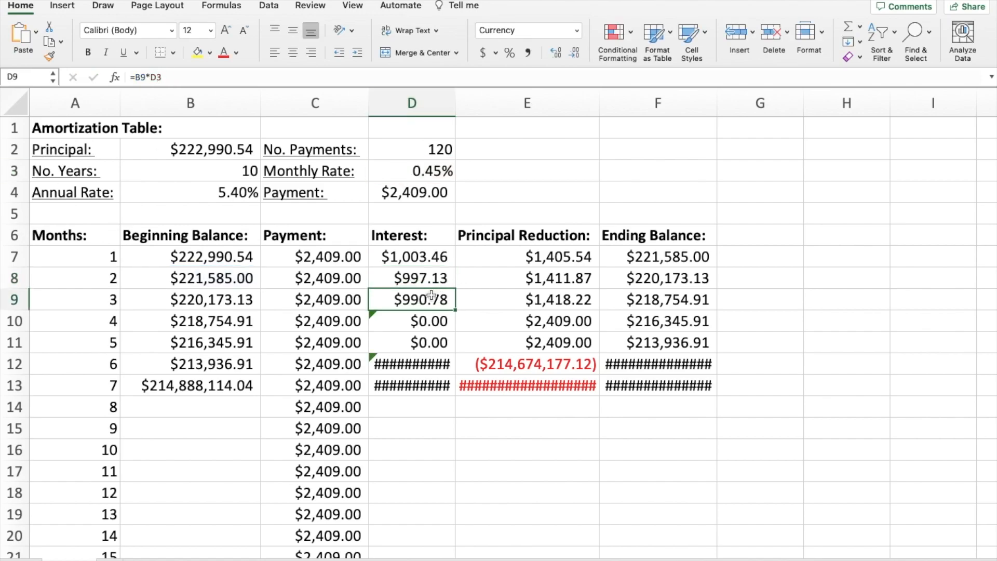
double_click(412, 300)
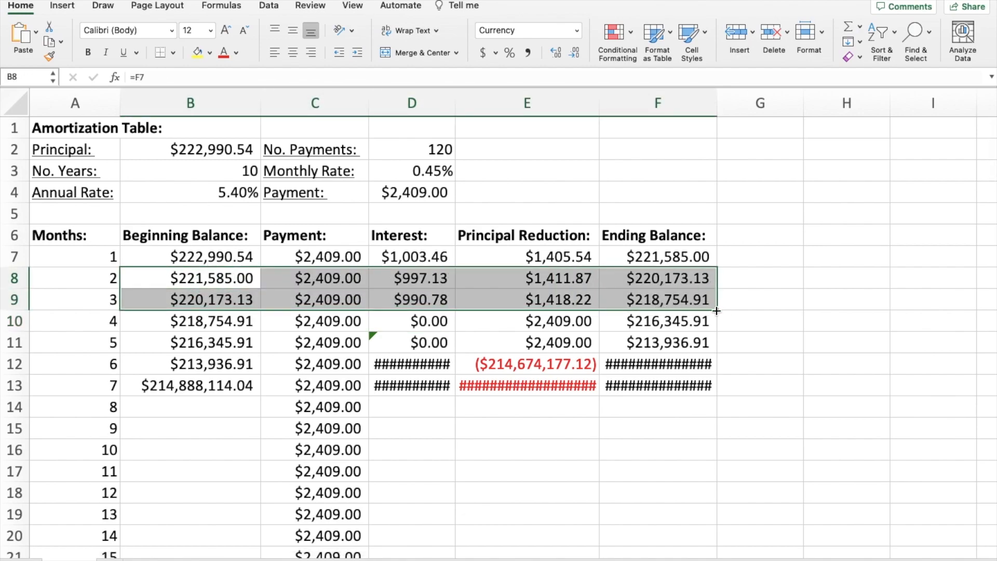
Step: Copy the corrected month 2–3 formulas down through month 11 and beyond
drag(714, 309, 714, 394)
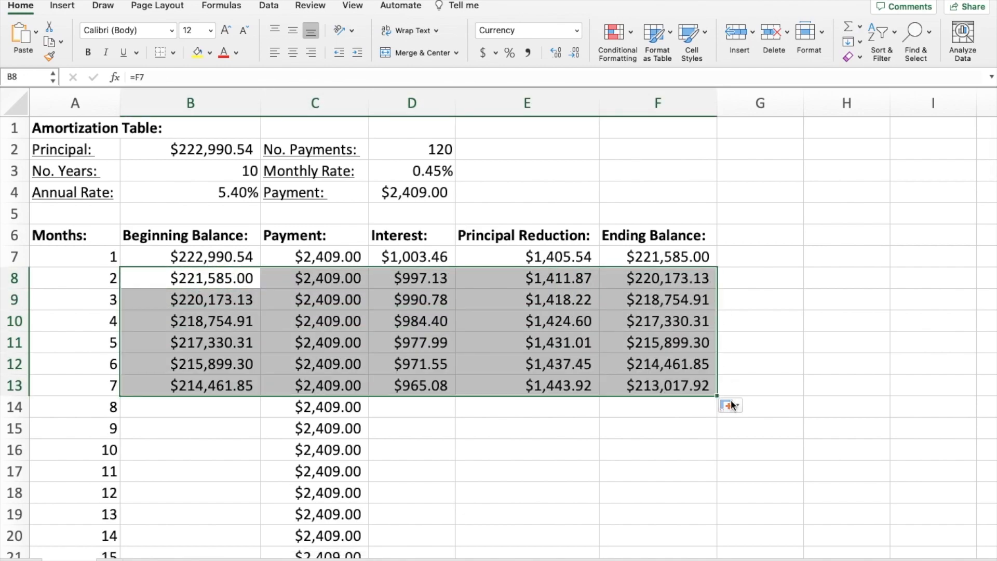
mouse_move(801, 339)
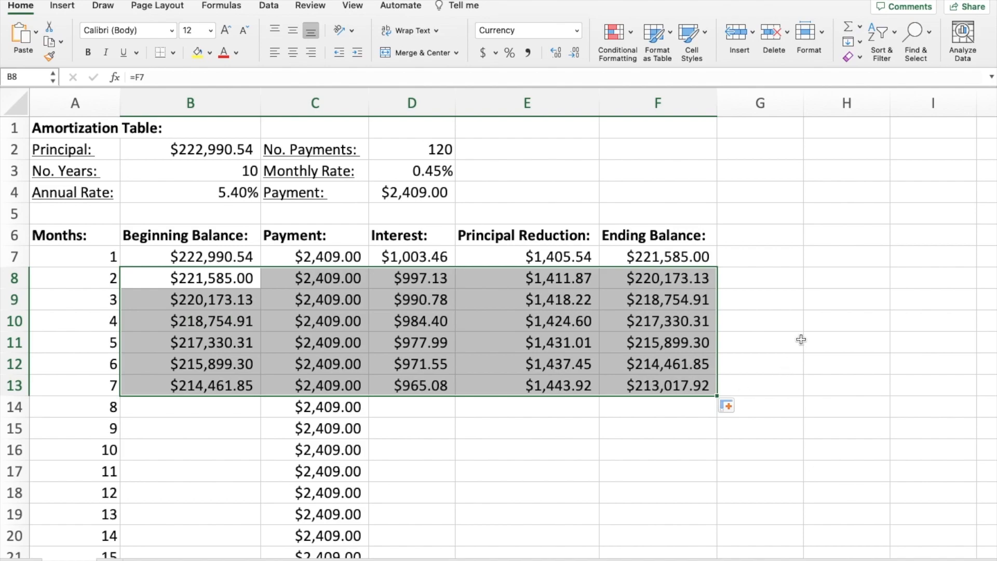
click(759, 342)
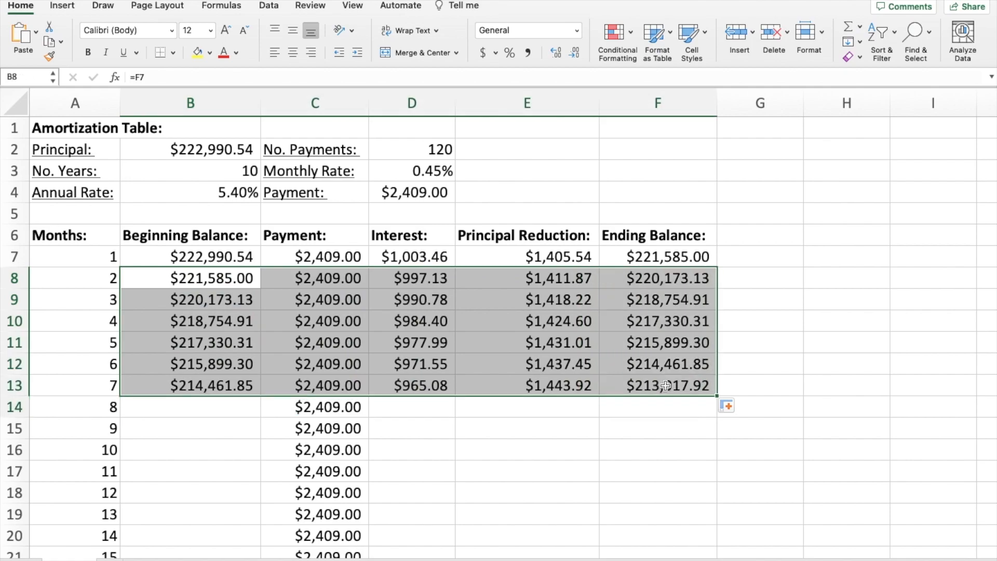
click(526, 30)
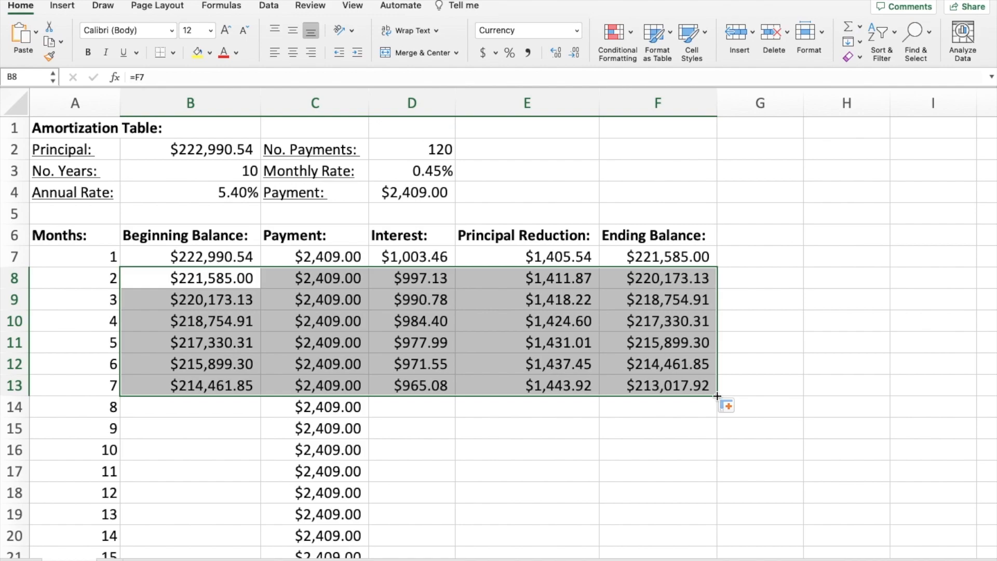
mouse_move(735, 393)
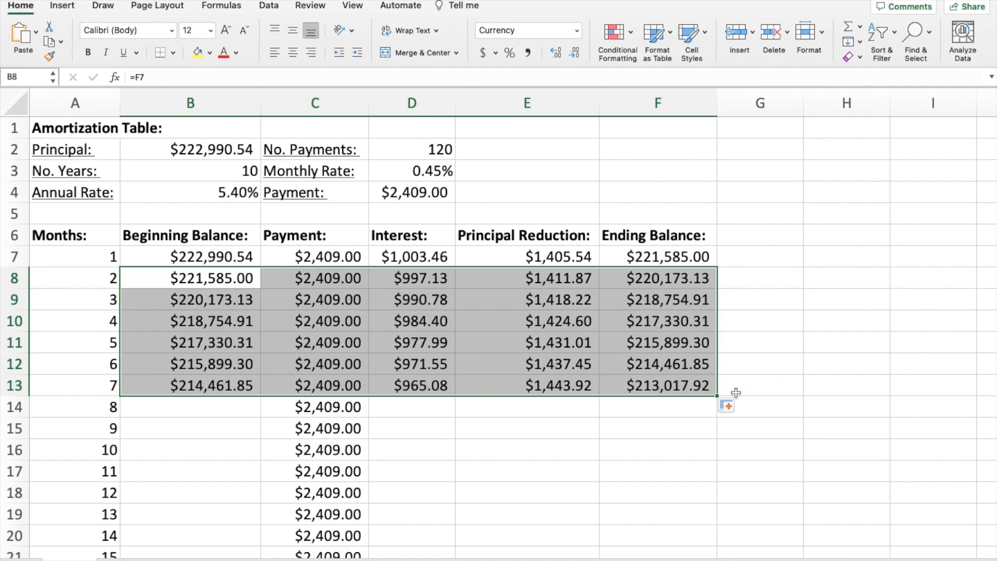
drag(716, 393, 716, 471)
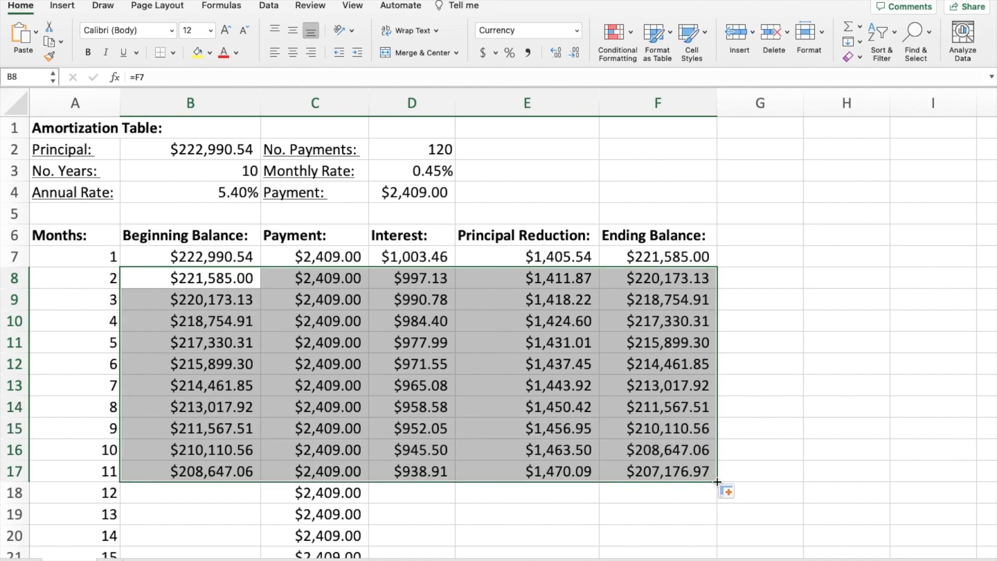
scroll(down, 3)
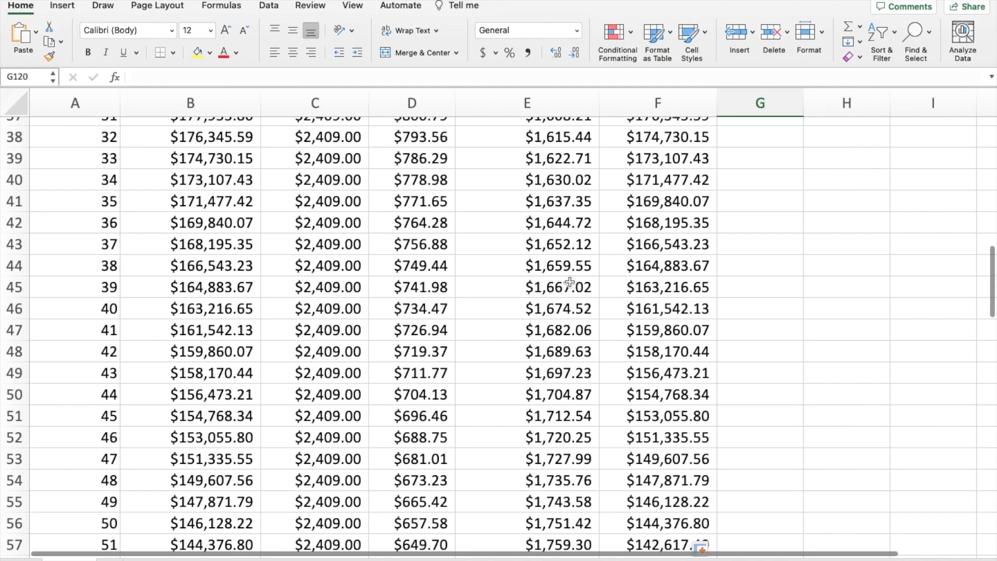
scroll(down, 3)
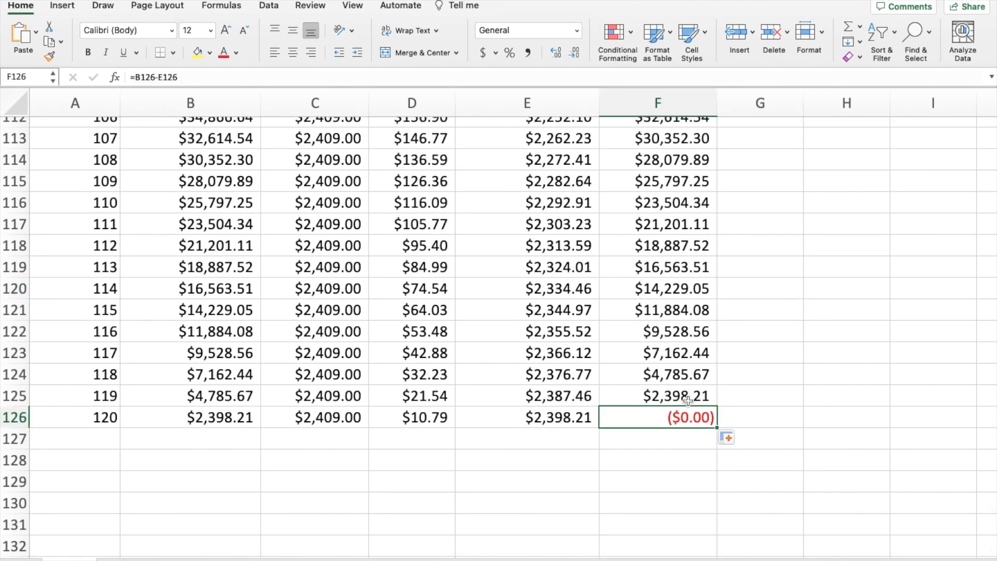
click(526, 31)
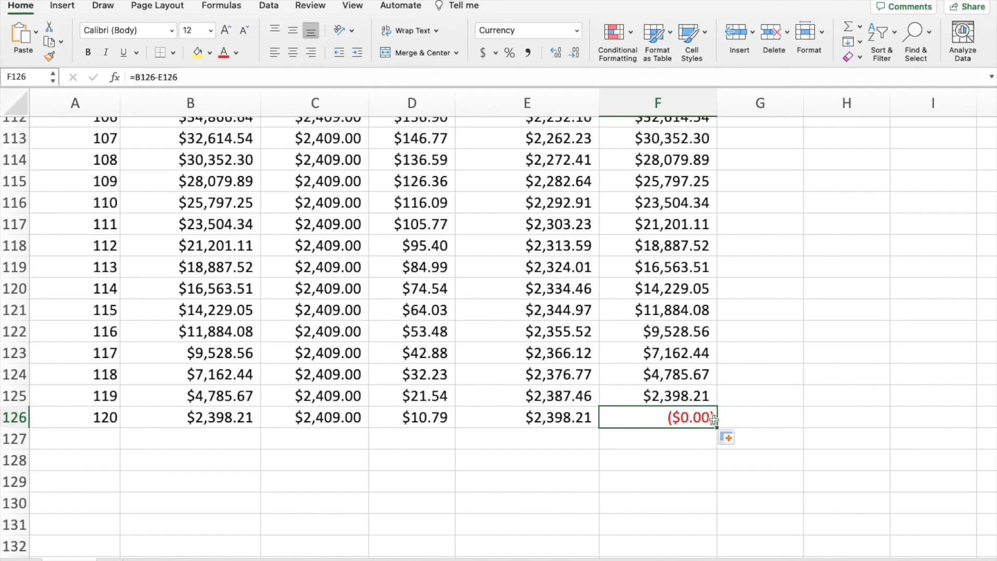
scroll(up, 3)
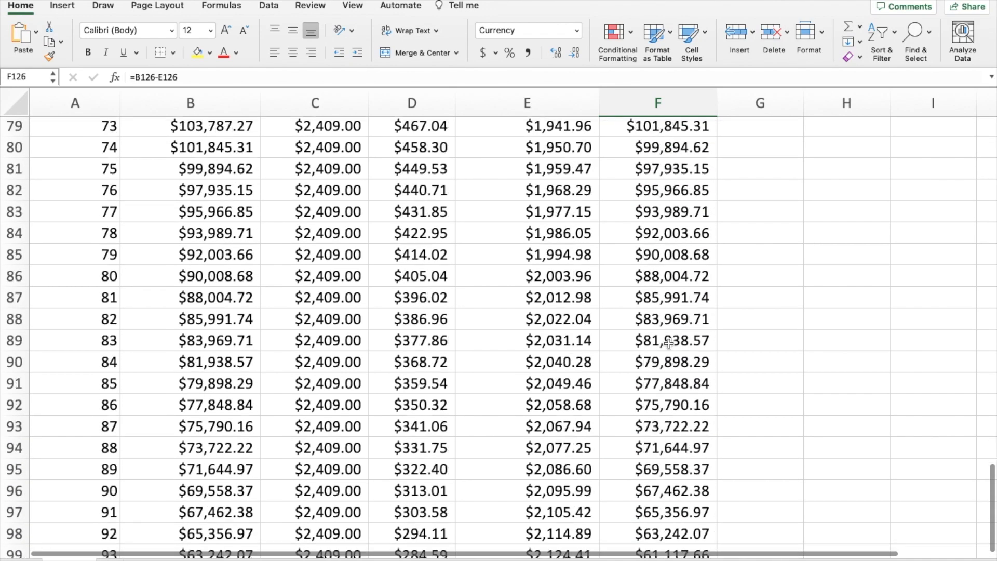
scroll(up, 3)
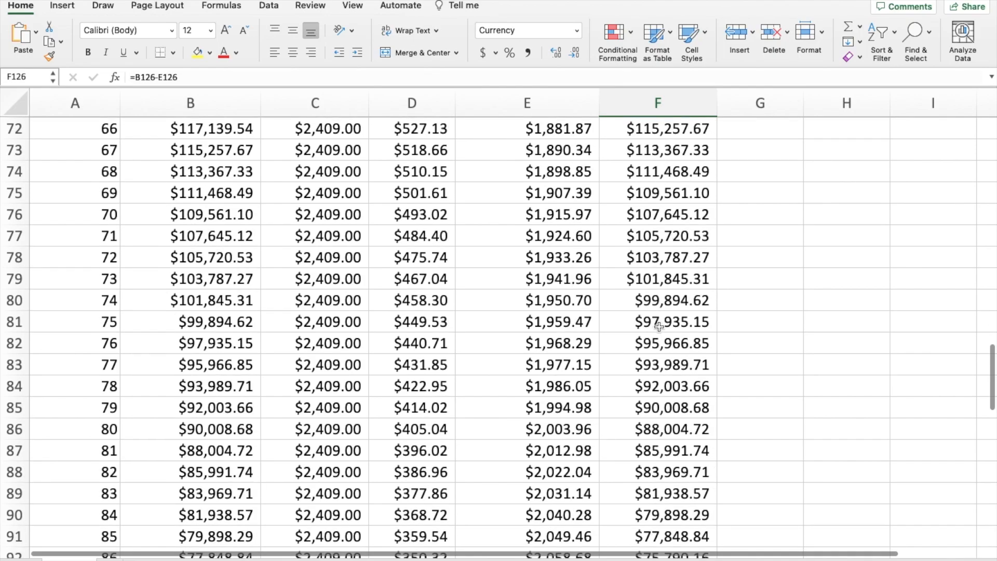
scroll(down, 3)
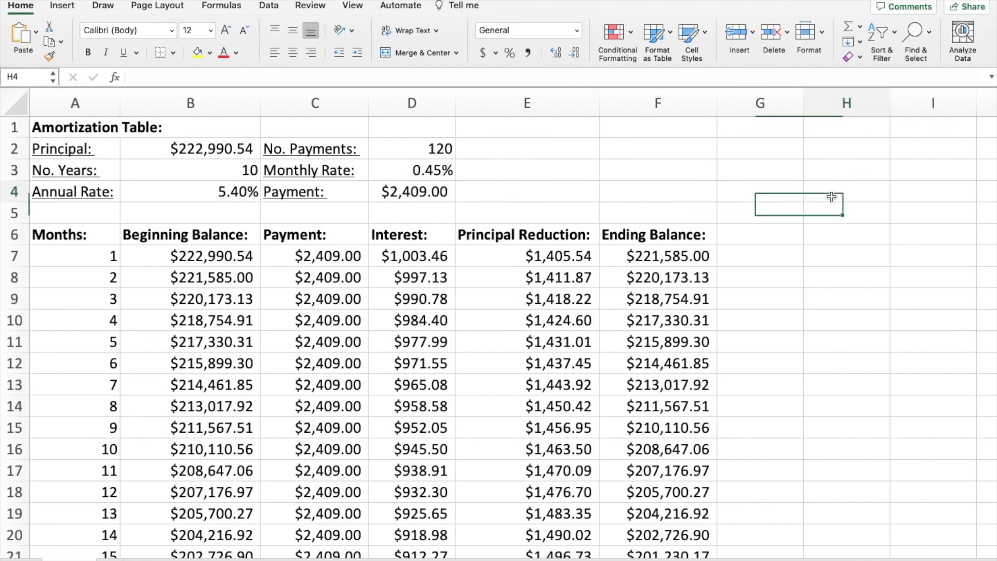
click(846, 192)
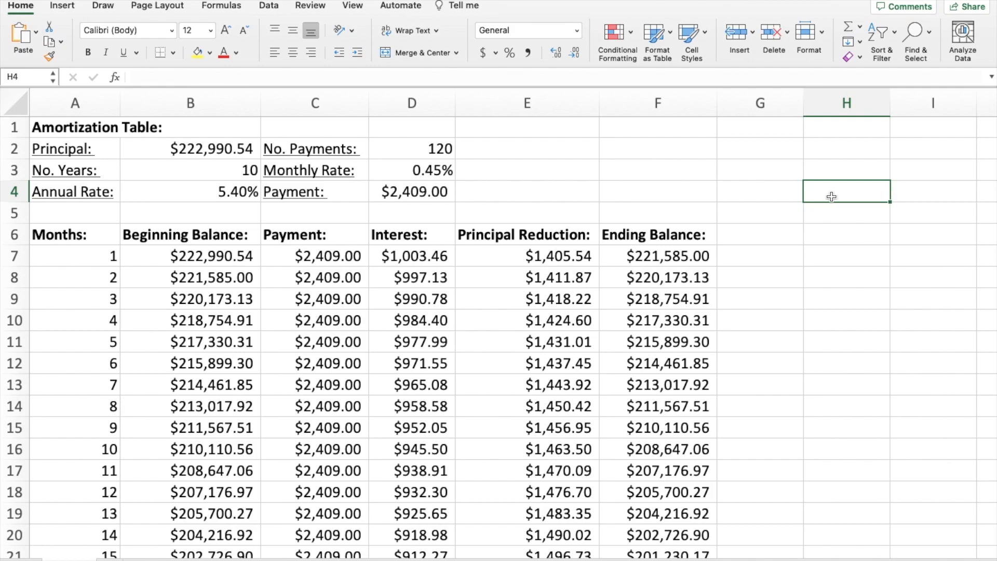